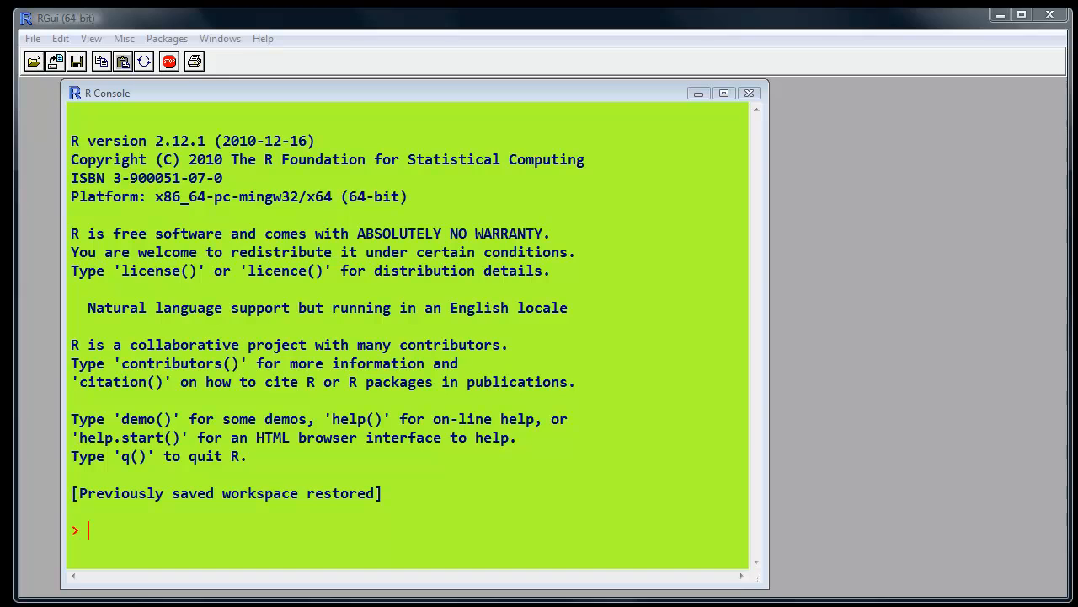
Step: Type library(Rcmdr) at the R console to launch R Commander
{"action": "type", "text": "li"}
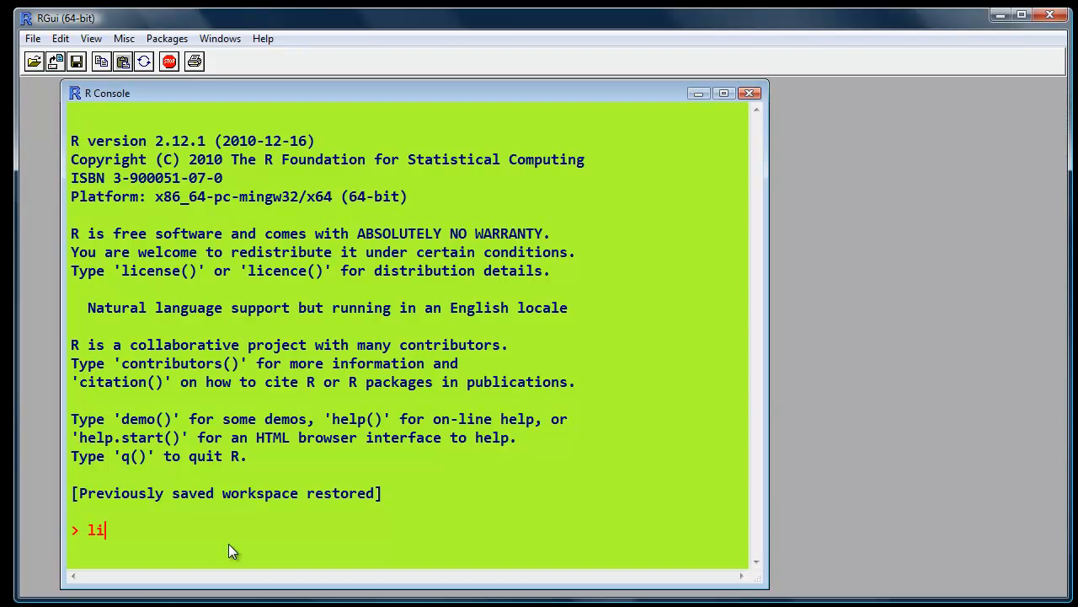
{"action": "type", "text": "brary"}
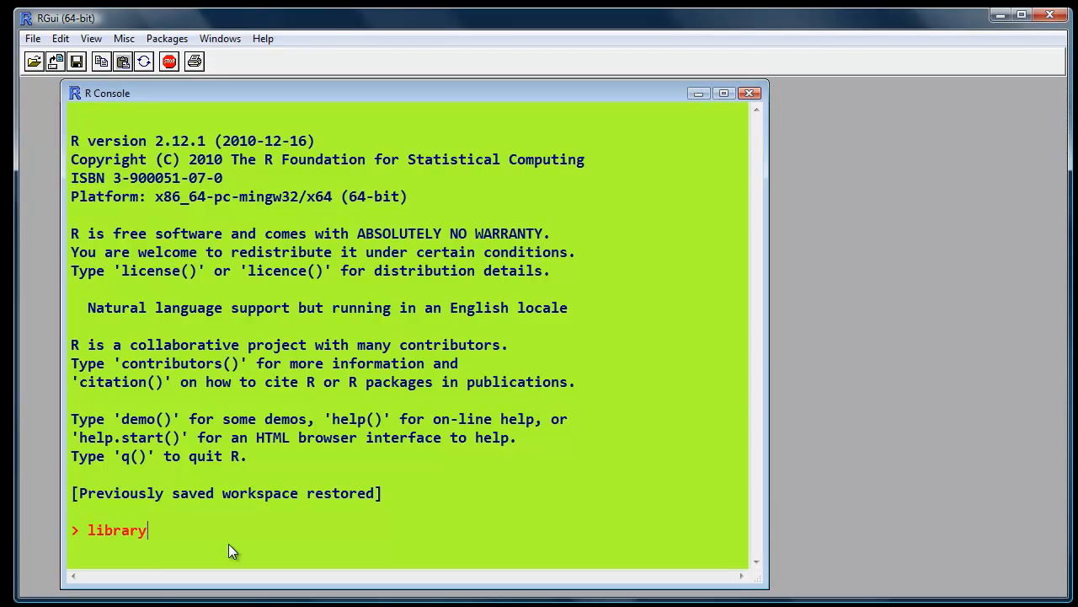
{"action": "type", "text": "(Rc"}
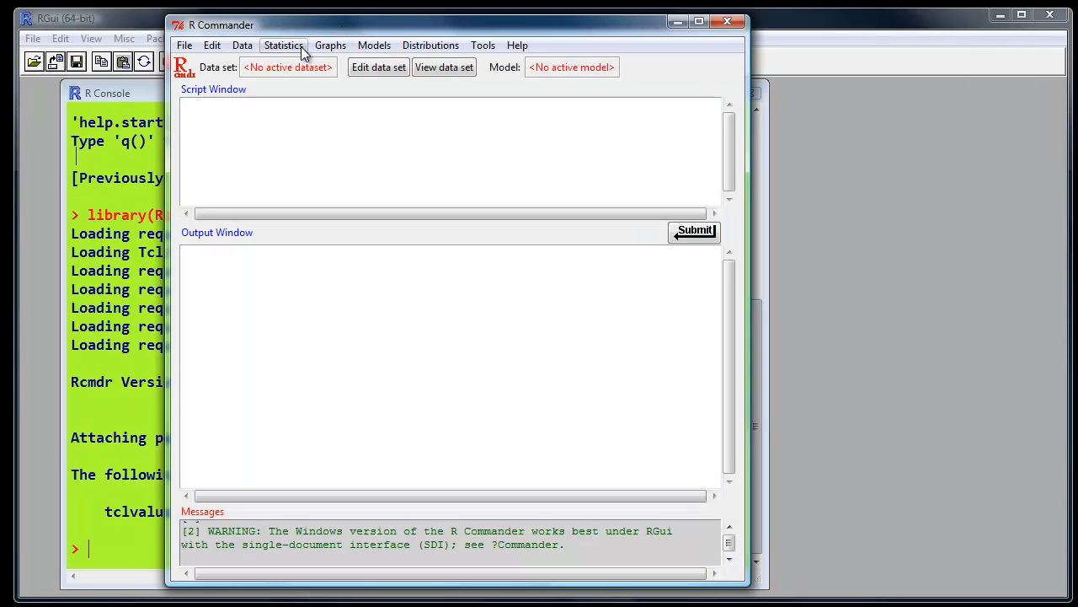
Step: Import simple_regression.sav from SPSS as the active dataset named mydataframe
{"action": "left_click", "coordinate": [241, 44]}
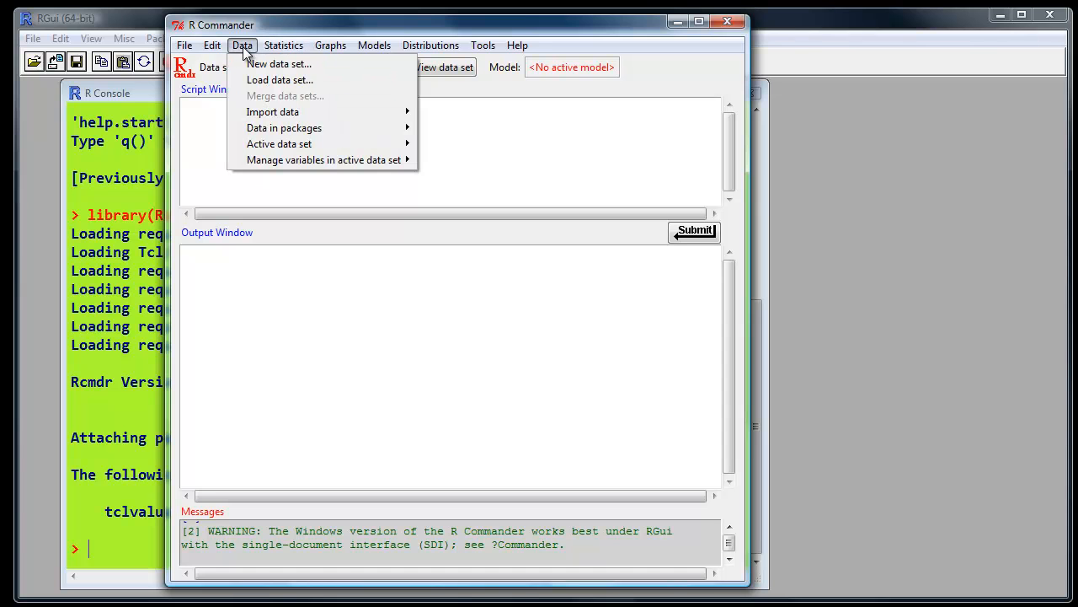
{"action": "mouse_move", "coordinate": [272, 111]}
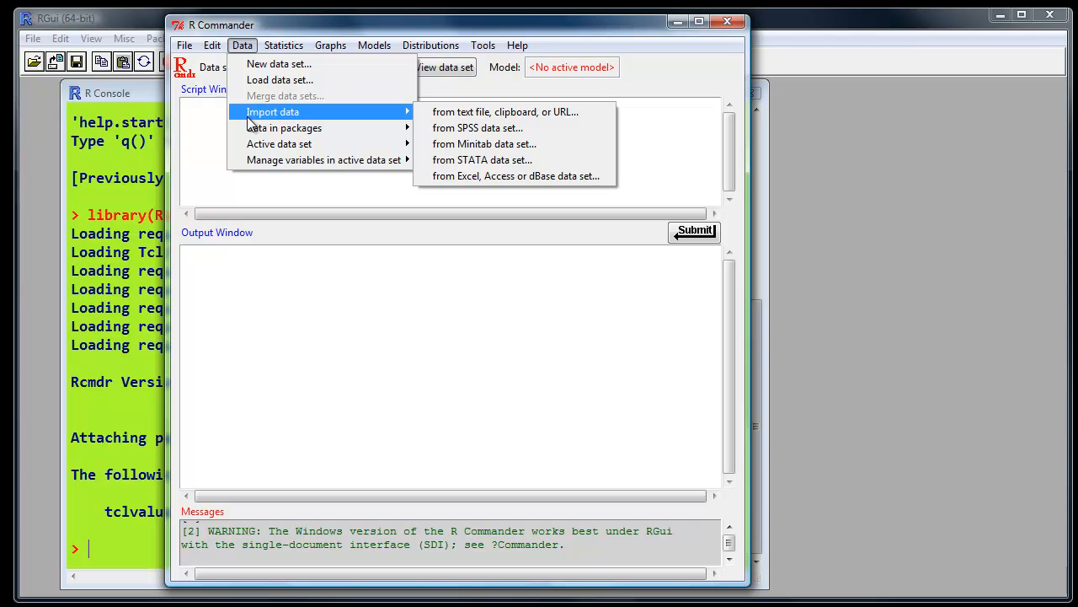
{"action": "mouse_move", "coordinate": [477, 127]}
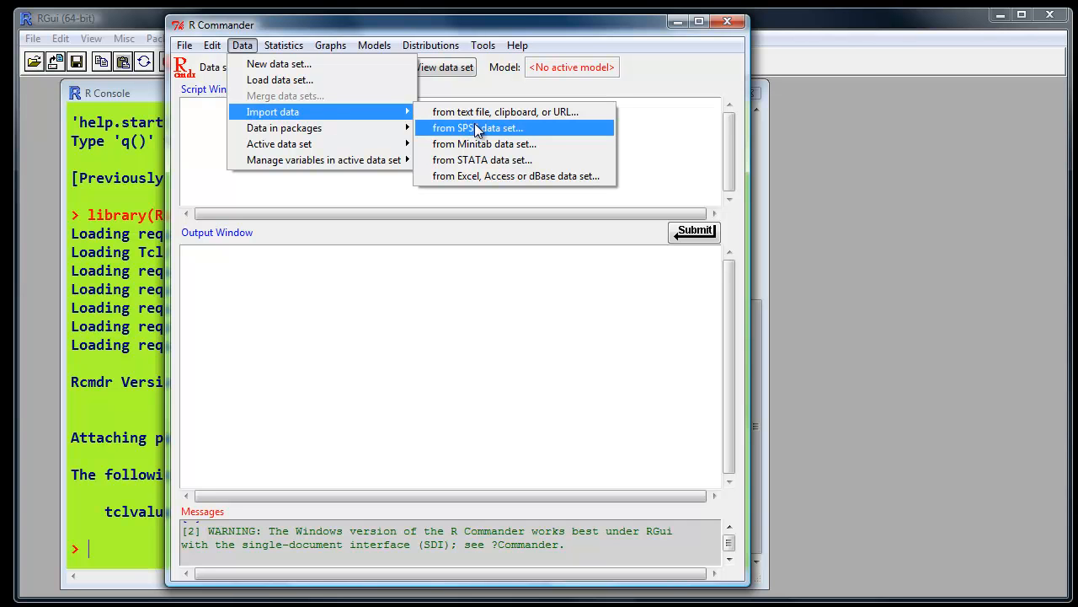
{"action": "left_click", "coordinate": [477, 127]}
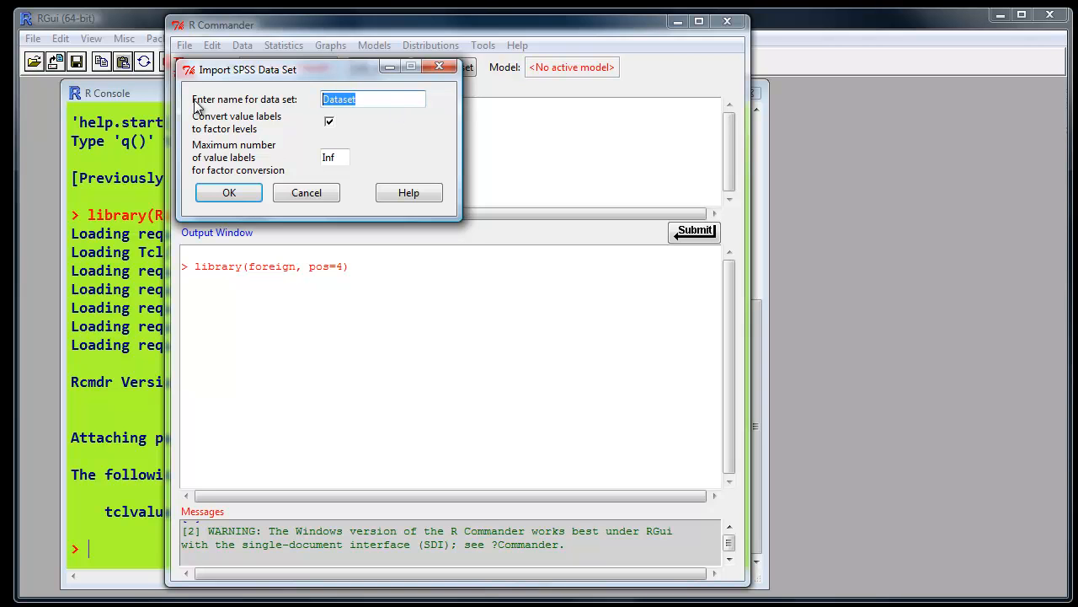
{"action": "type", "text": "myda"}
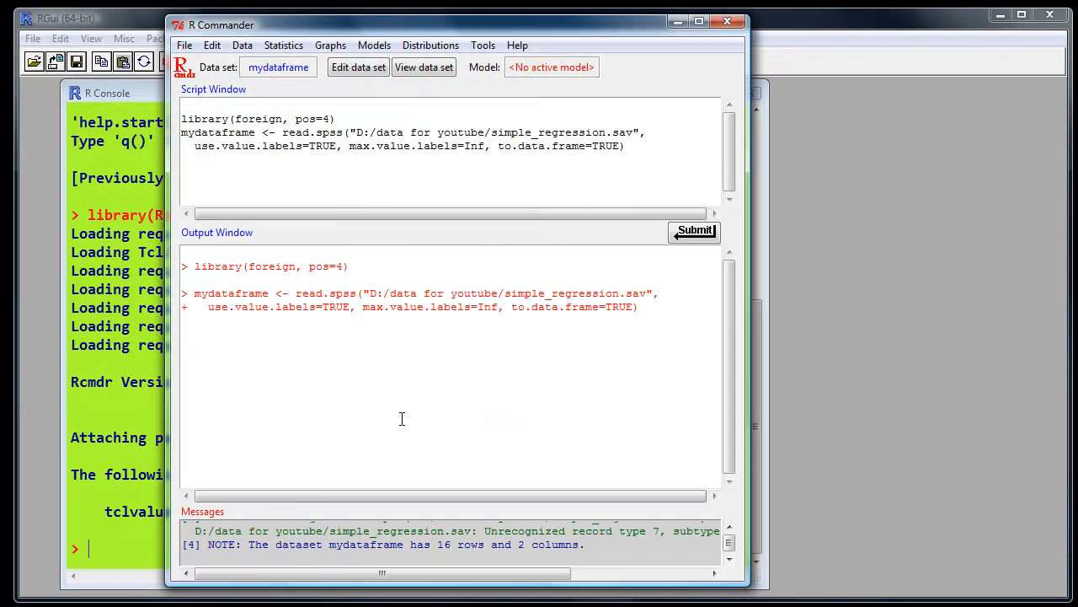
{"action": "mouse_move", "coordinate": [353, 245]}
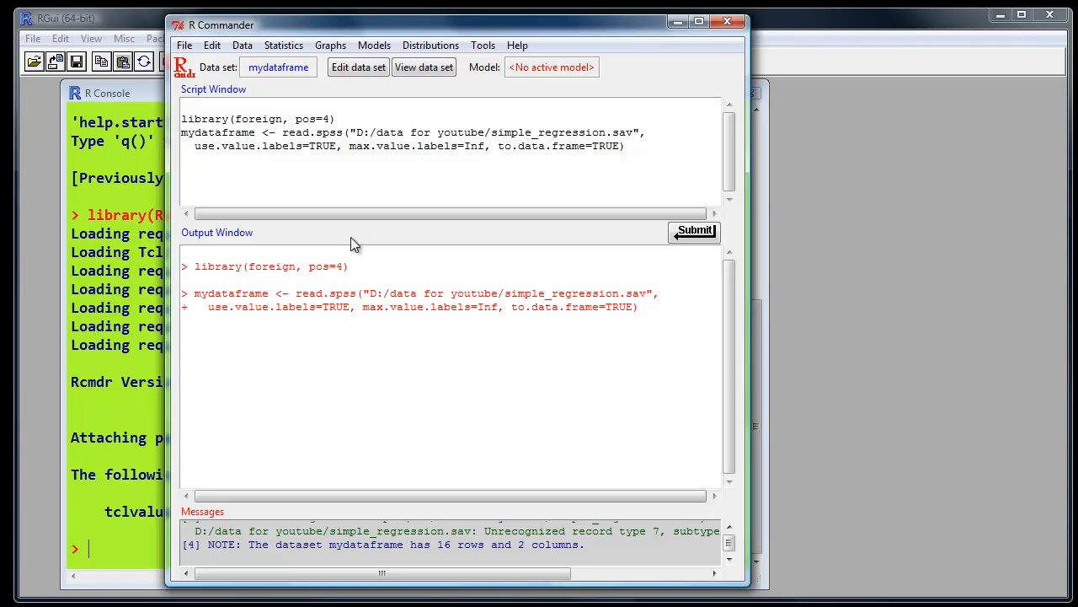
{"action": "mouse_move", "coordinate": [354, 161]}
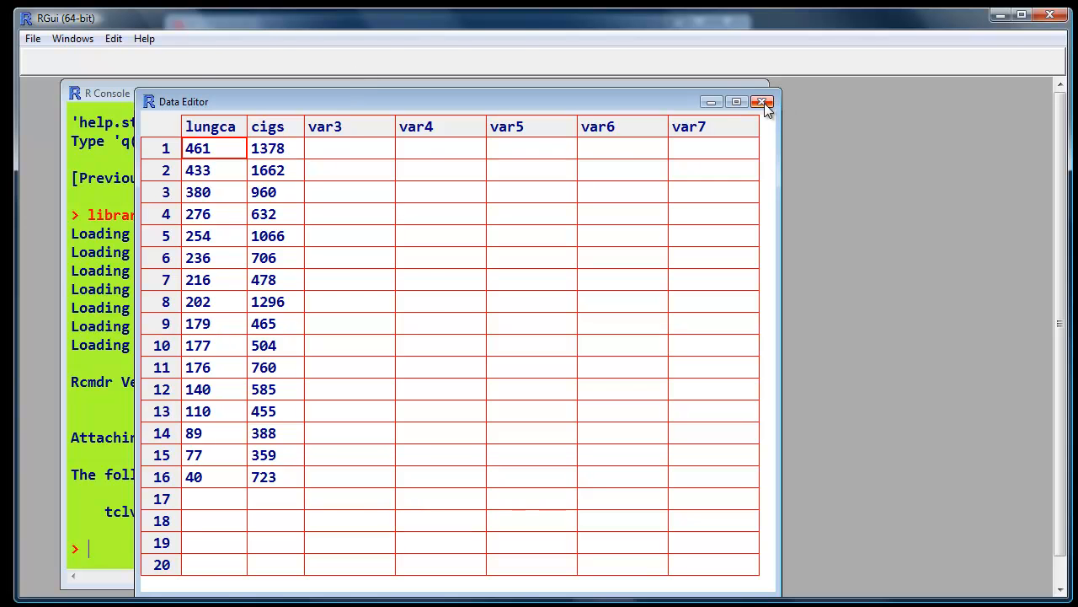
{"action": "left_click", "coordinate": [763, 102]}
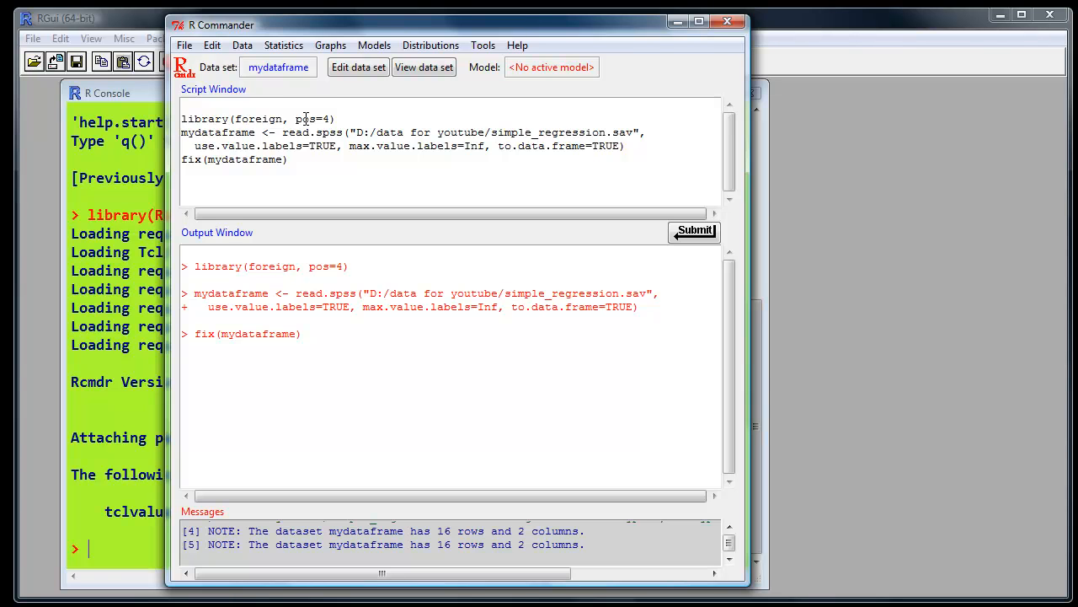
{"action": "mouse_move", "coordinate": [318, 78]}
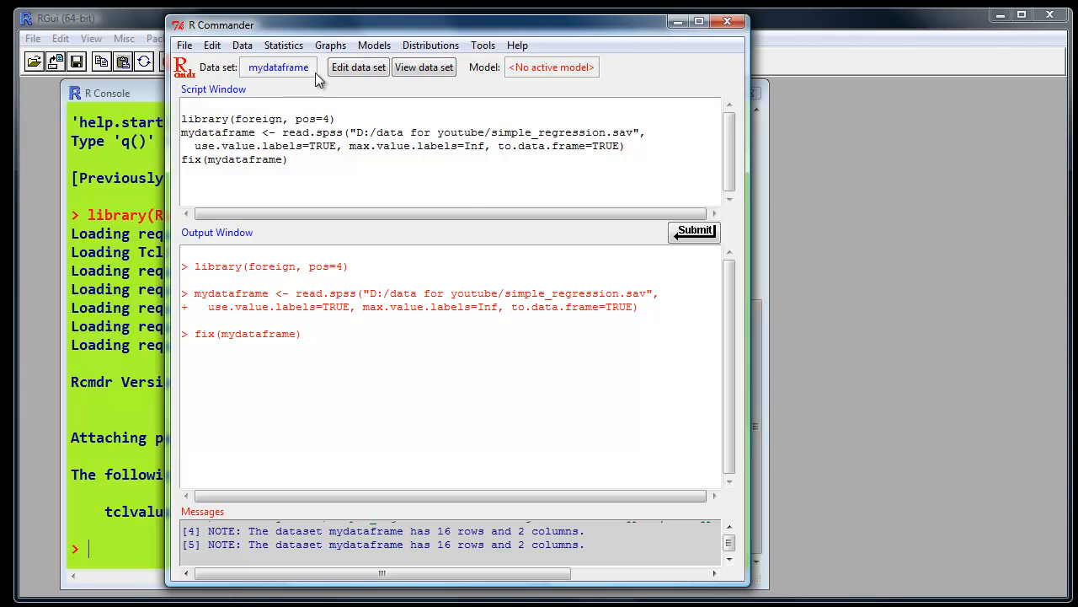
Step: Scatterplot lungca (y) against cigs (x) with Smooth line and Show spread unchecked
{"action": "left_click", "coordinate": [330, 44]}
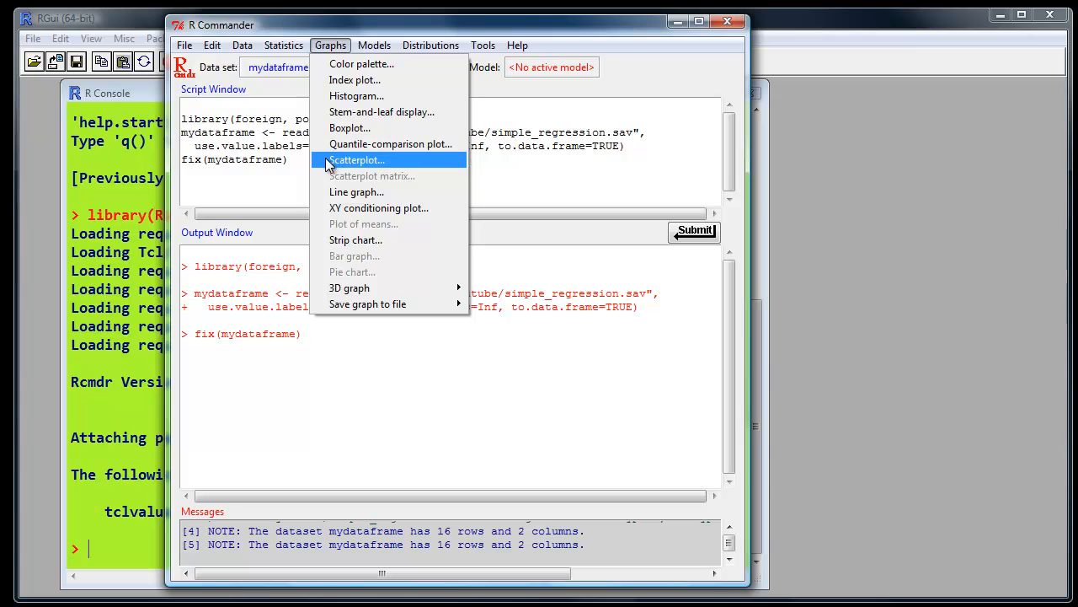
{"action": "left_click", "coordinate": [356, 160]}
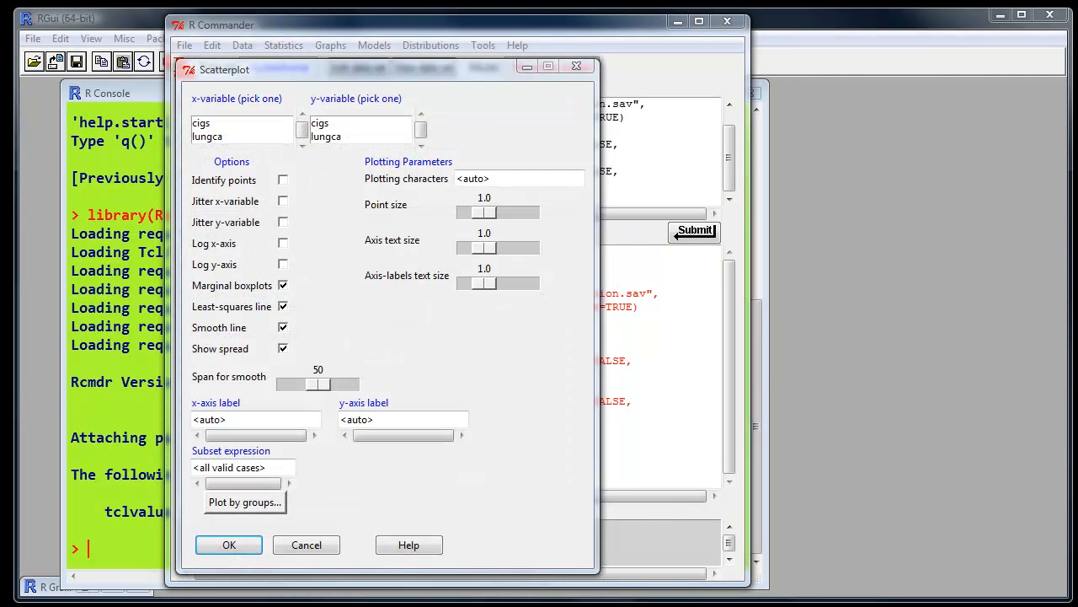
{"action": "mouse_move", "coordinate": [220, 153]}
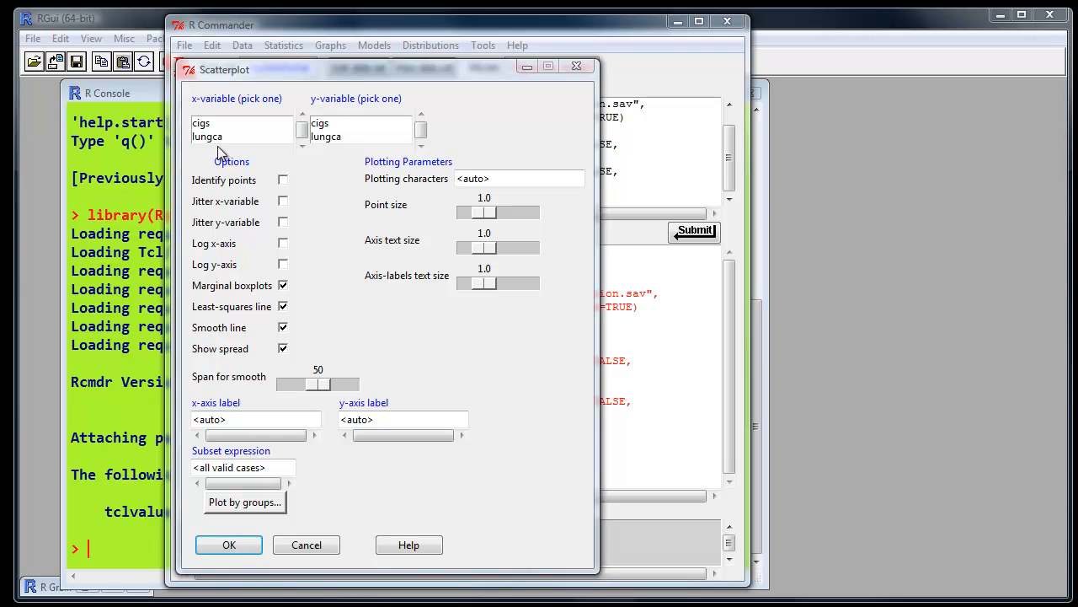
{"action": "mouse_move", "coordinate": [214, 130]}
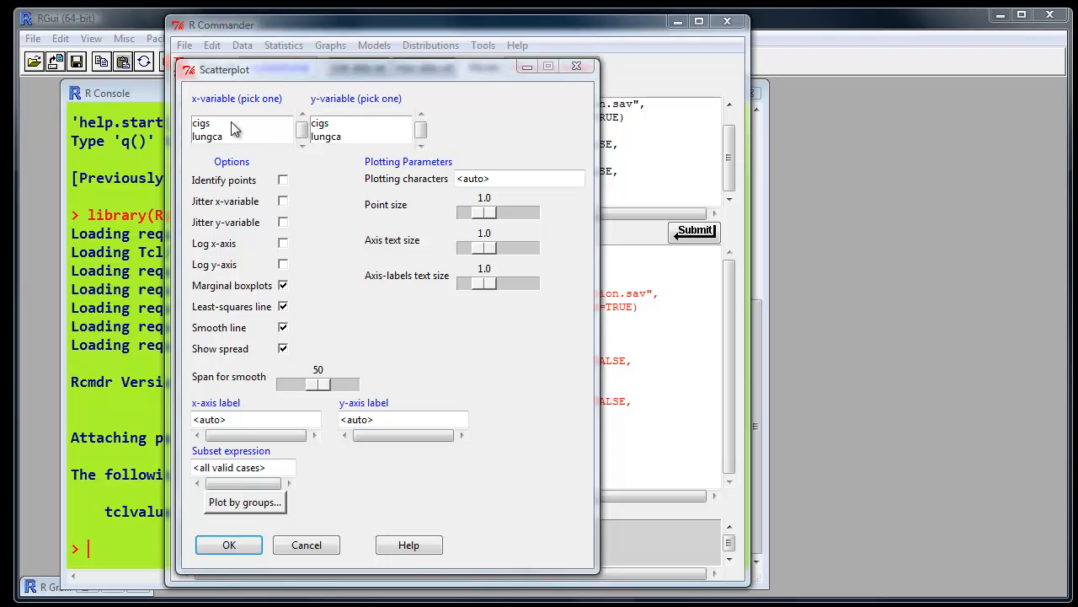
{"action": "mouse_move", "coordinate": [293, 121]}
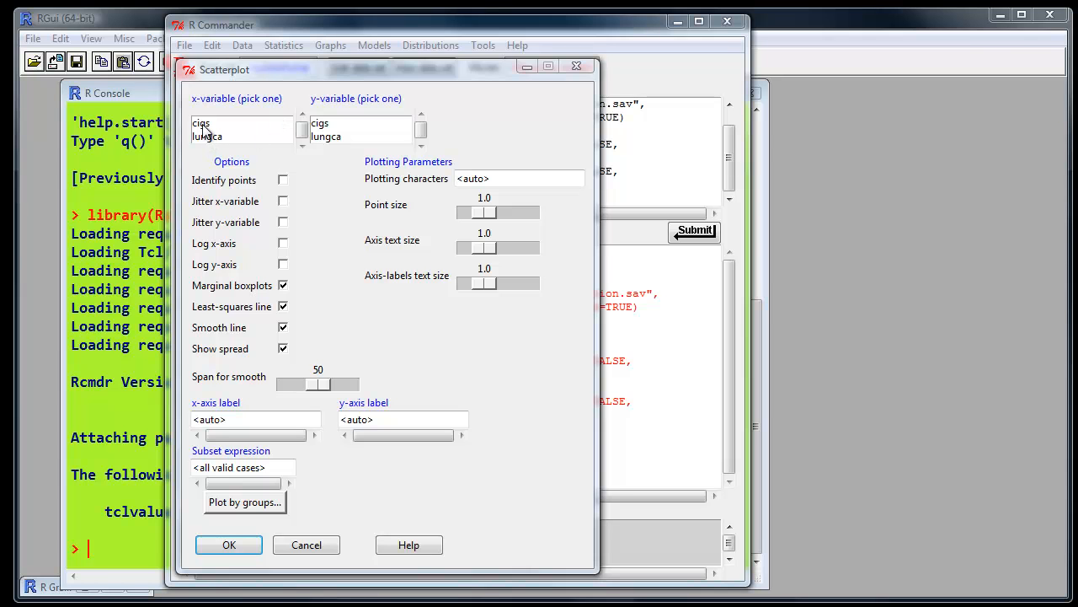
{"action": "left_click", "coordinate": [202, 123]}
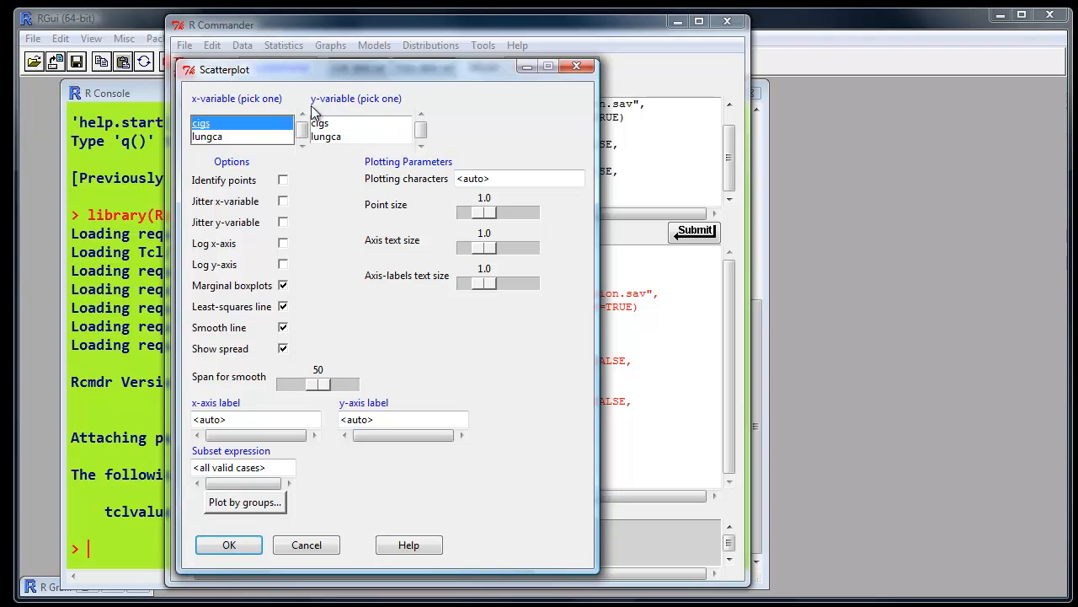
{"action": "left_click", "coordinate": [326, 136]}
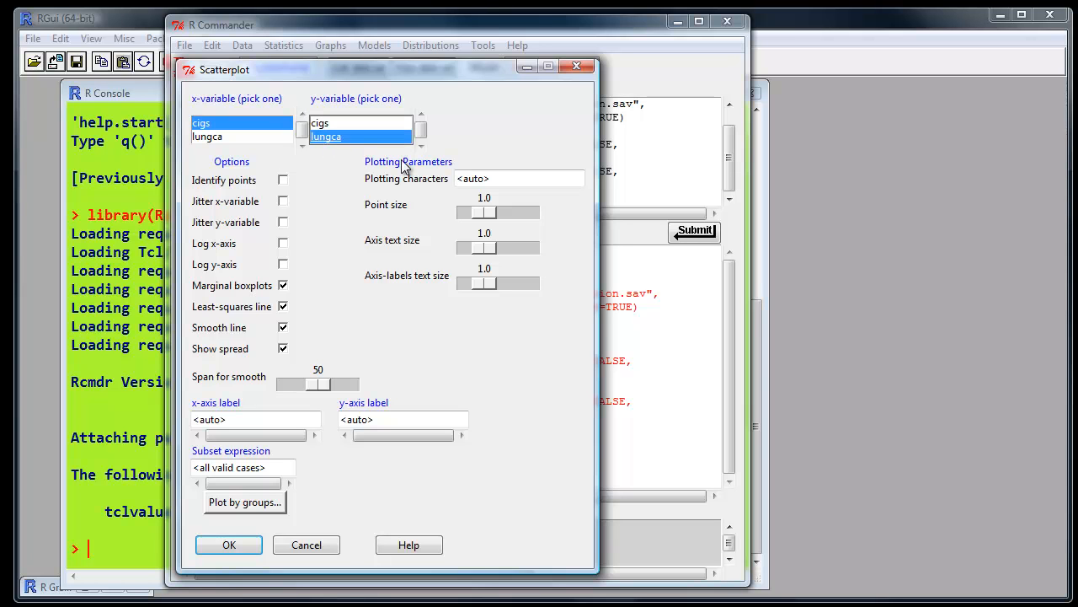
{"action": "mouse_move", "coordinate": [194, 306]}
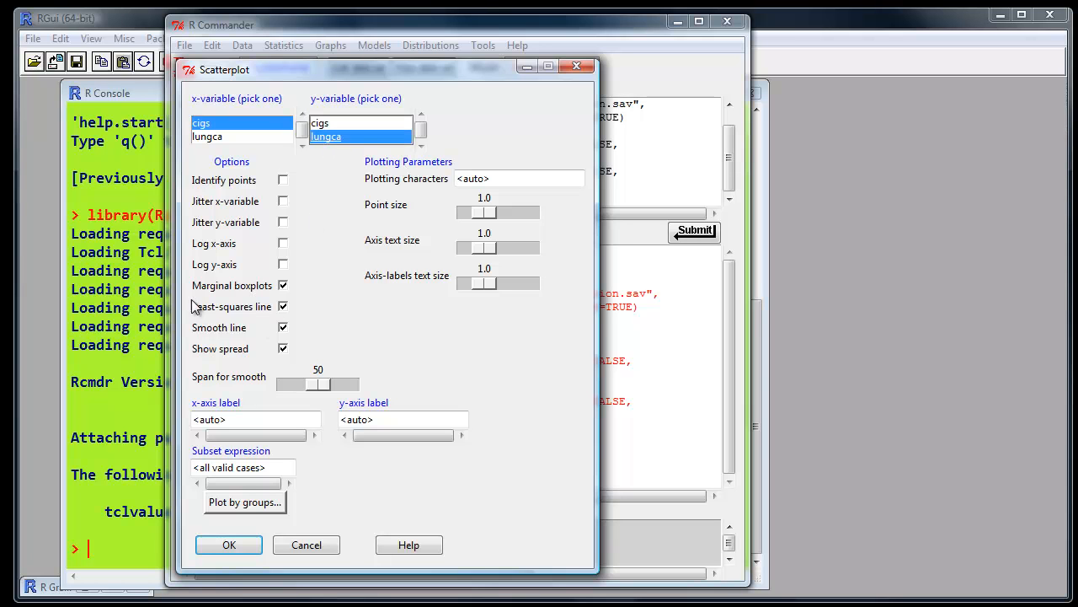
{"action": "mouse_move", "coordinate": [196, 316]}
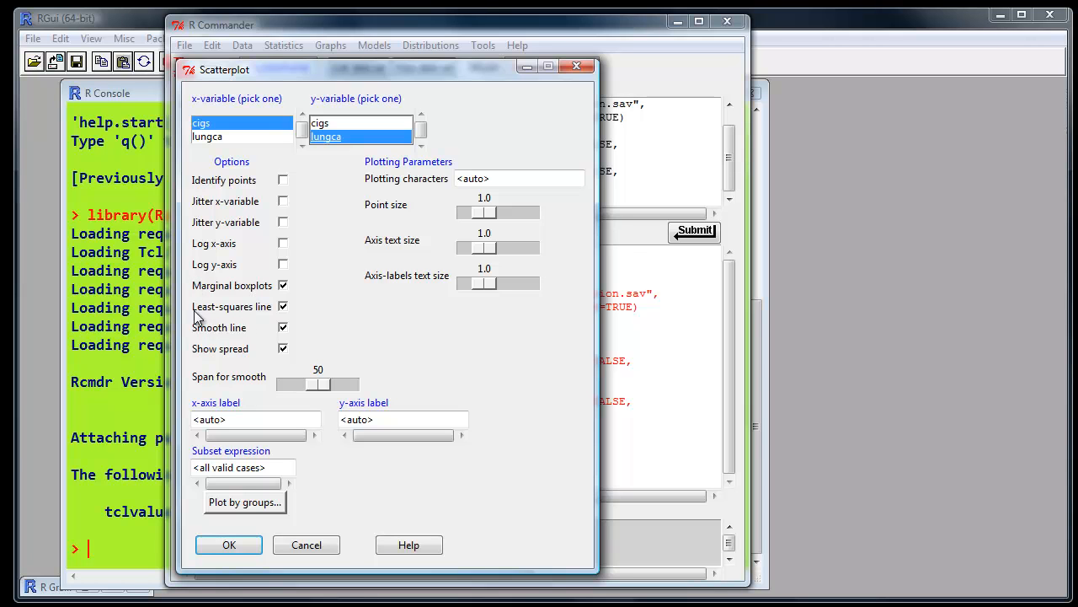
{"action": "mouse_move", "coordinate": [289, 313]}
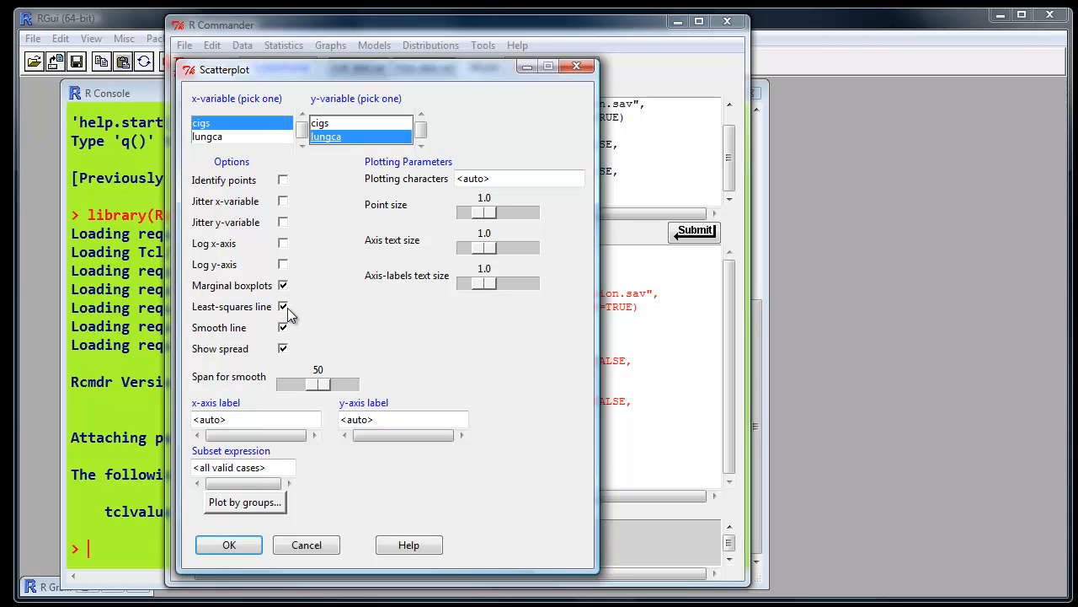
{"action": "mouse_move", "coordinate": [301, 297]}
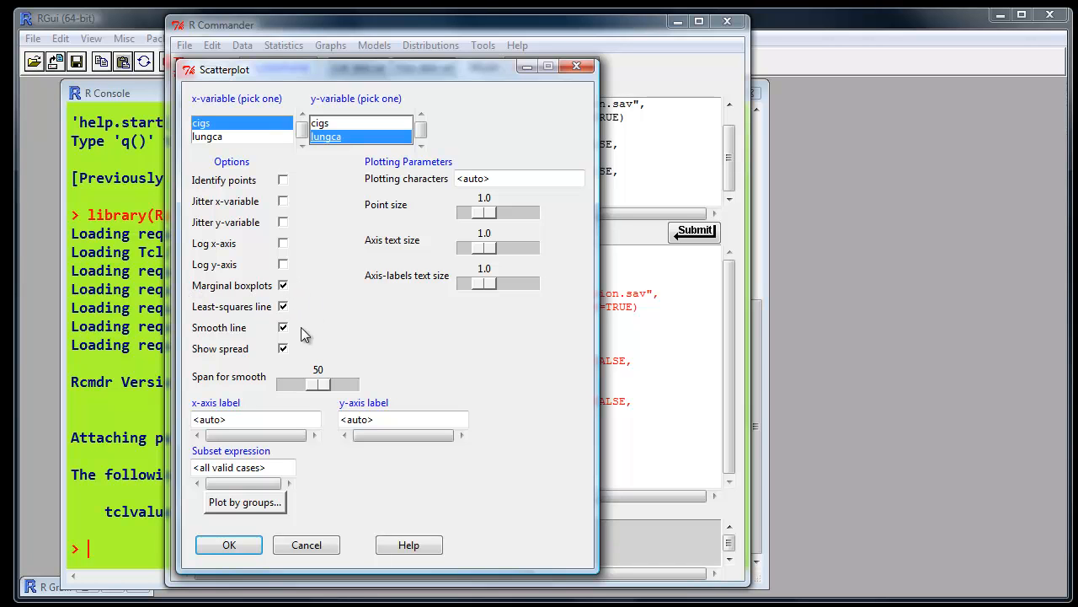
{"action": "left_click", "coordinate": [283, 327]}
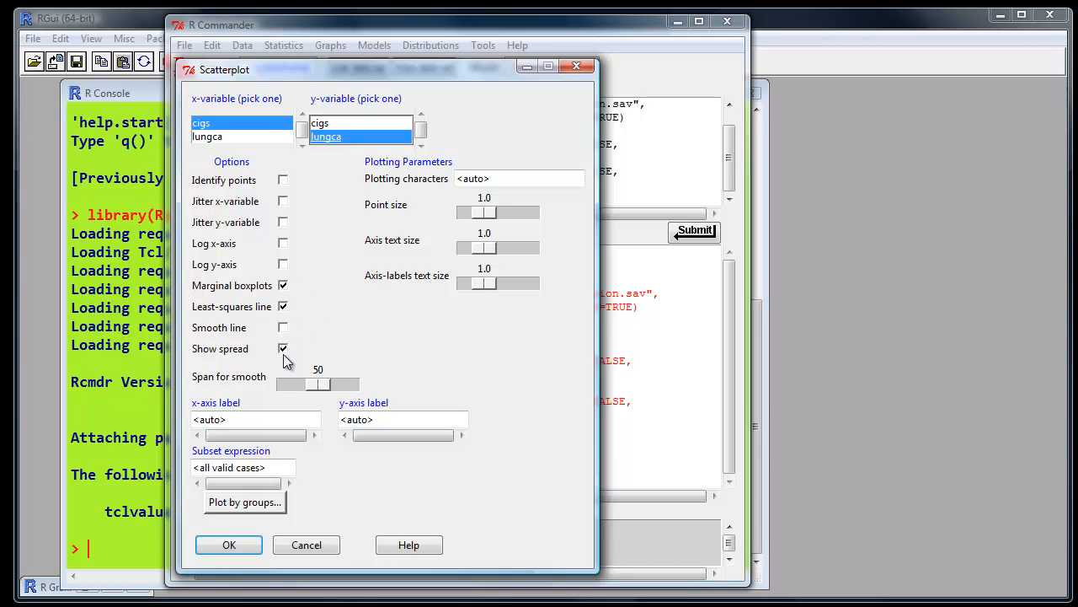
{"action": "left_click", "coordinate": [283, 348]}
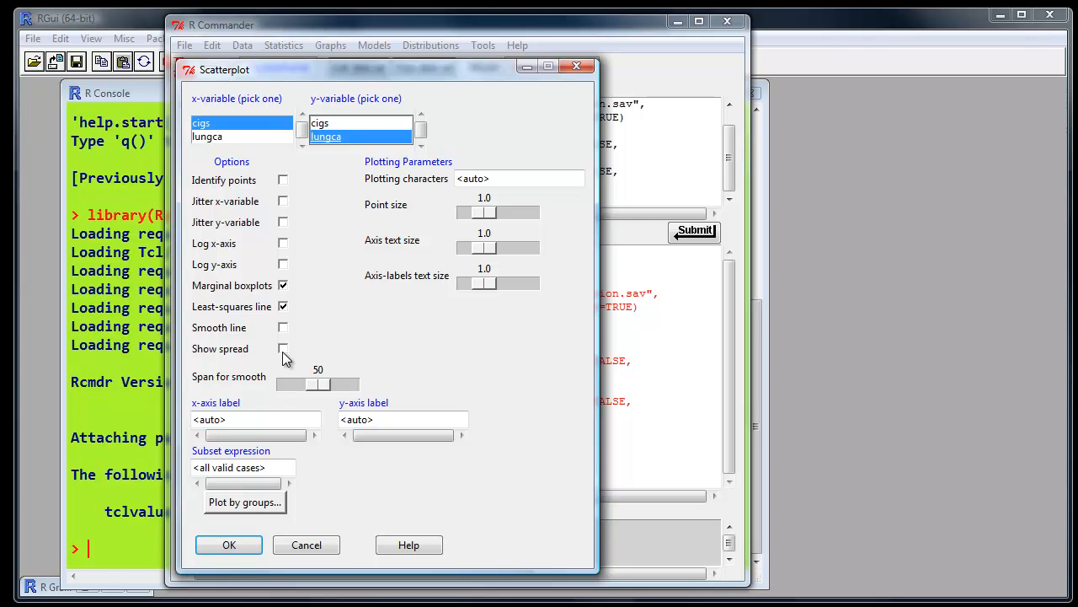
{"action": "left_click", "coordinate": [229, 544]}
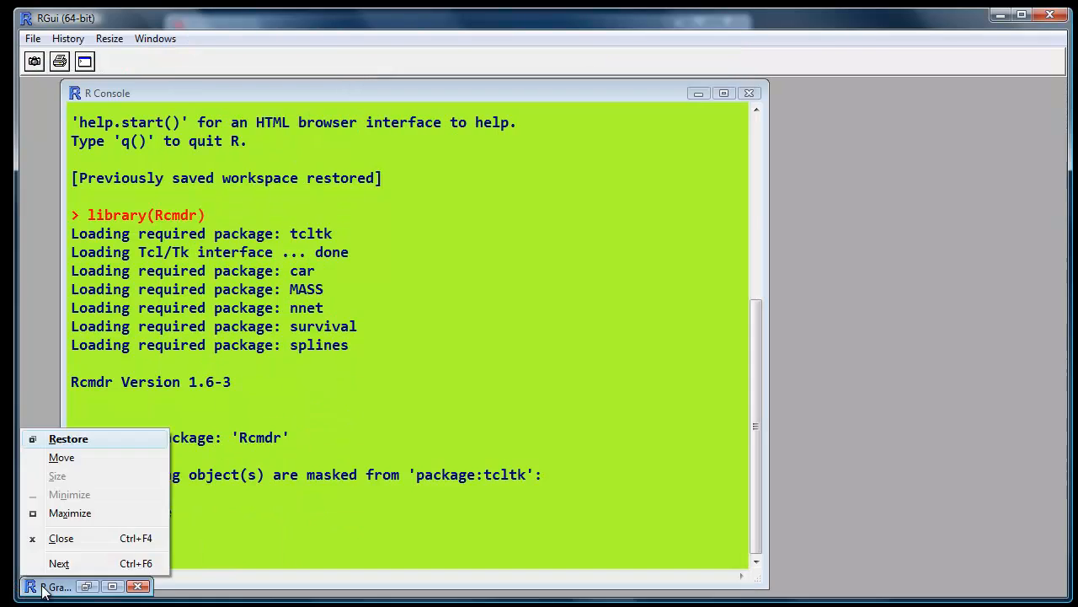
Step: Restore the maximized lungca-vs-cigs graphics window to a smaller window over the console
{"action": "left_click", "coordinate": [56, 586]}
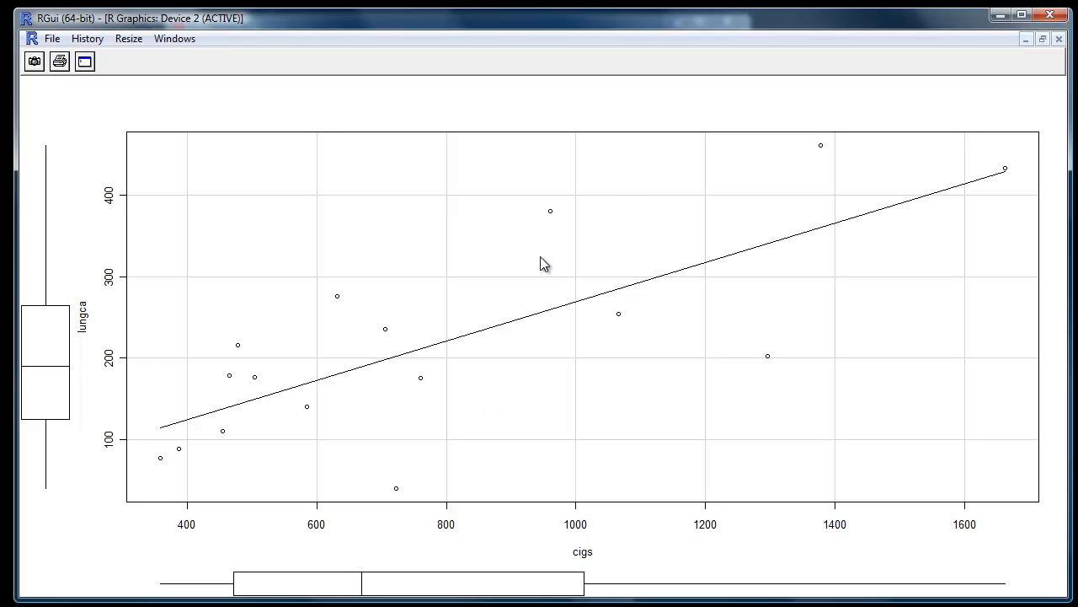
{"action": "mouse_move", "coordinate": [1043, 45]}
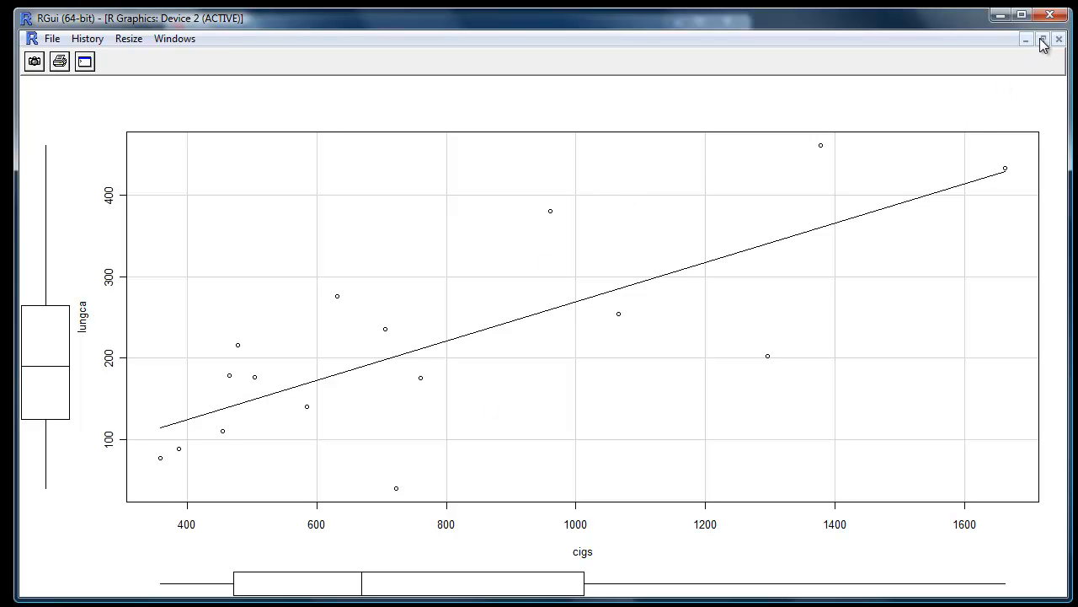
{"action": "mouse_move", "coordinate": [1043, 39]}
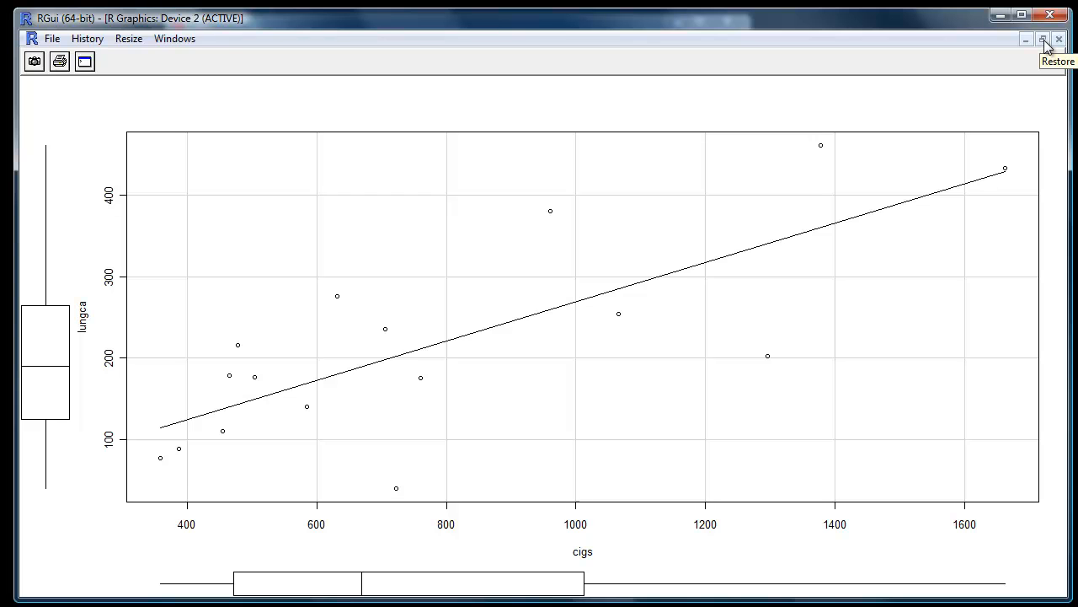
{"action": "left_click", "coordinate": [1043, 39]}
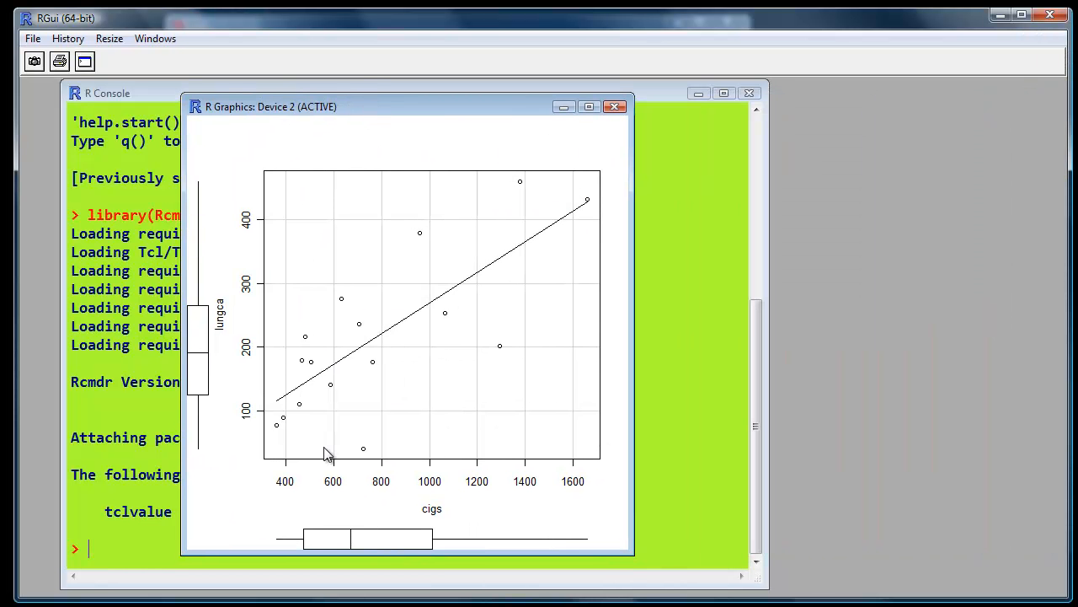
{"action": "mouse_move", "coordinate": [248, 189]}
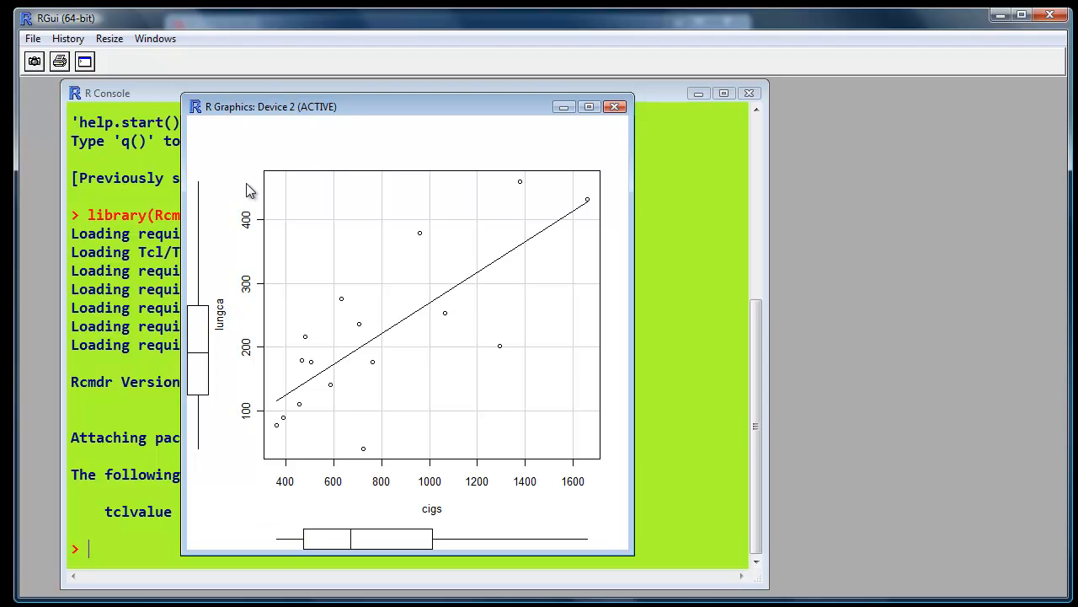
{"action": "mouse_move", "coordinate": [572, 253]}
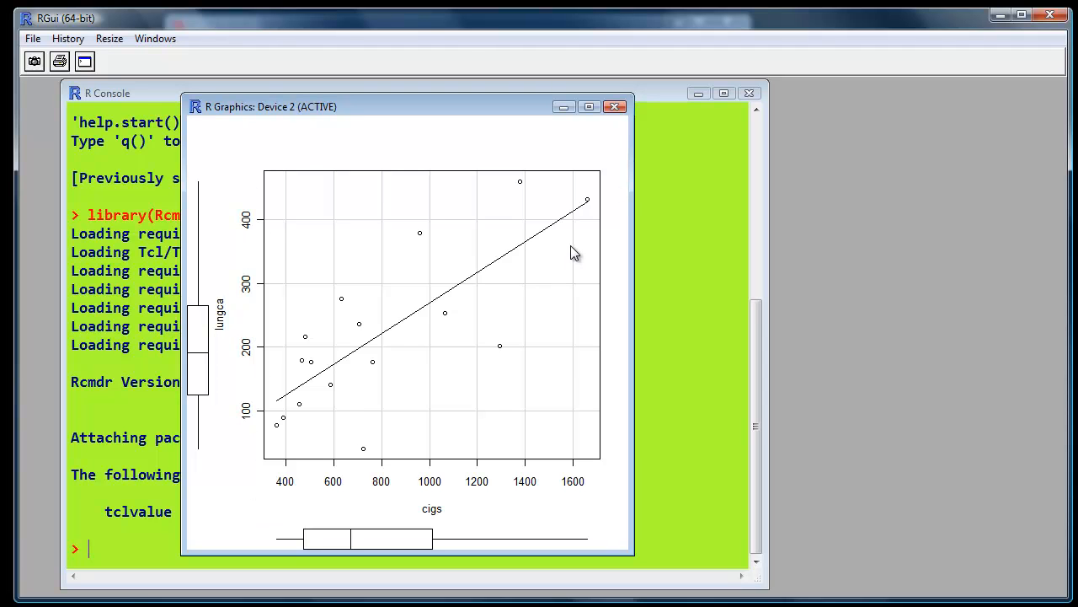
{"action": "mouse_move", "coordinate": [211, 346]}
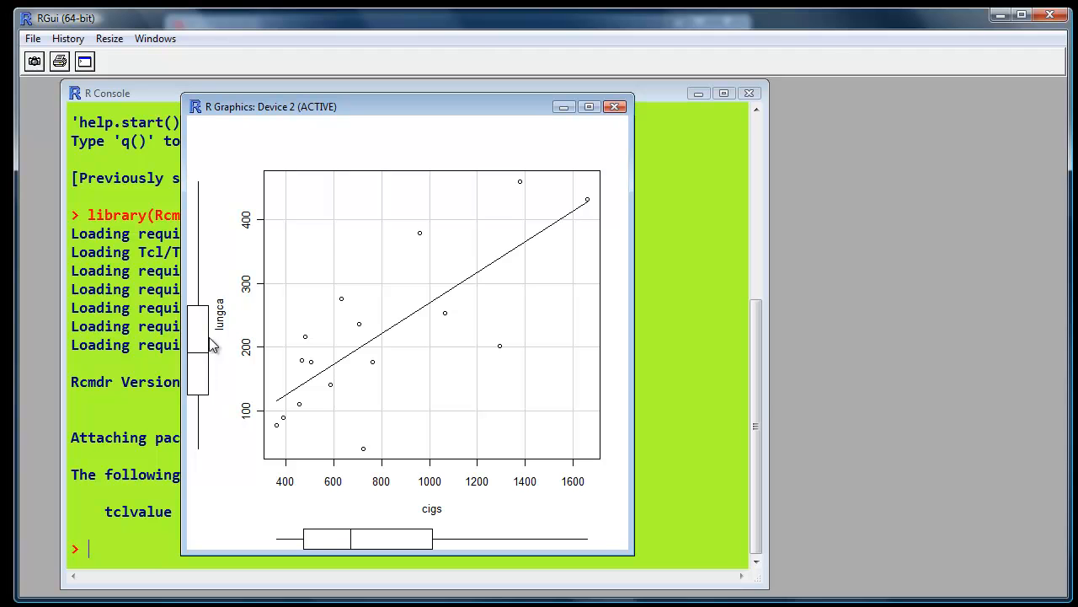
{"action": "mouse_move", "coordinate": [407, 541]}
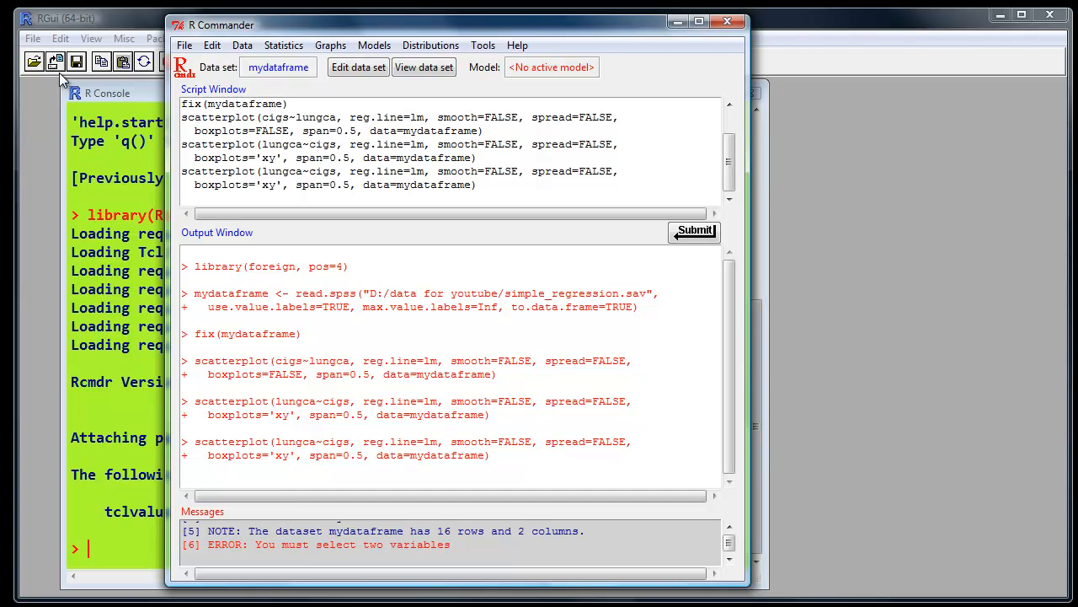
Step: Fit linear model lungcancer (lungca ~ cigs) and review its summary output
{"action": "left_click", "coordinate": [283, 45]}
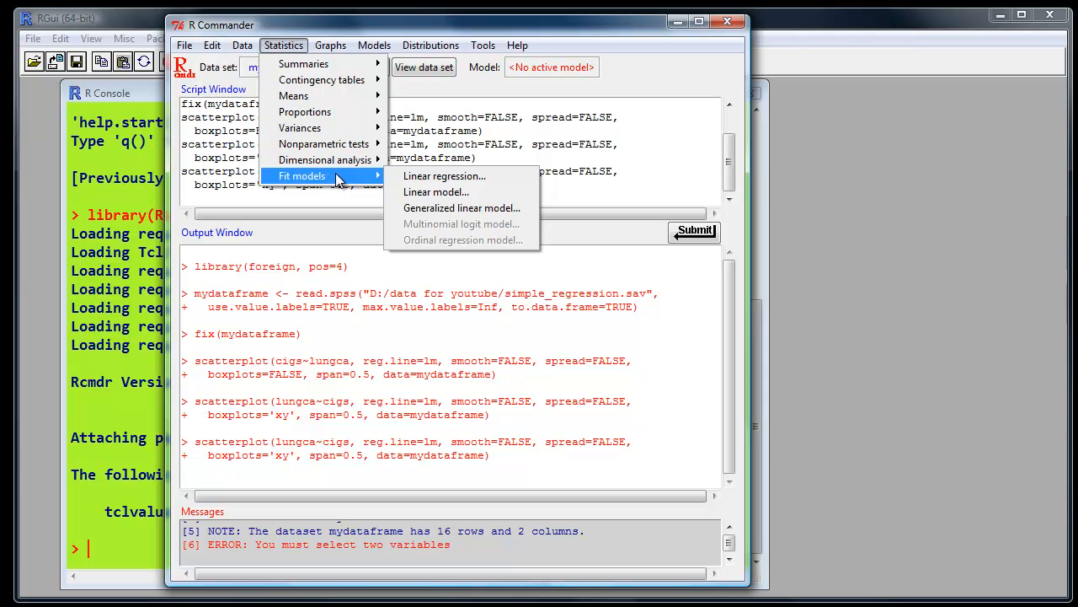
{"action": "mouse_move", "coordinate": [444, 176]}
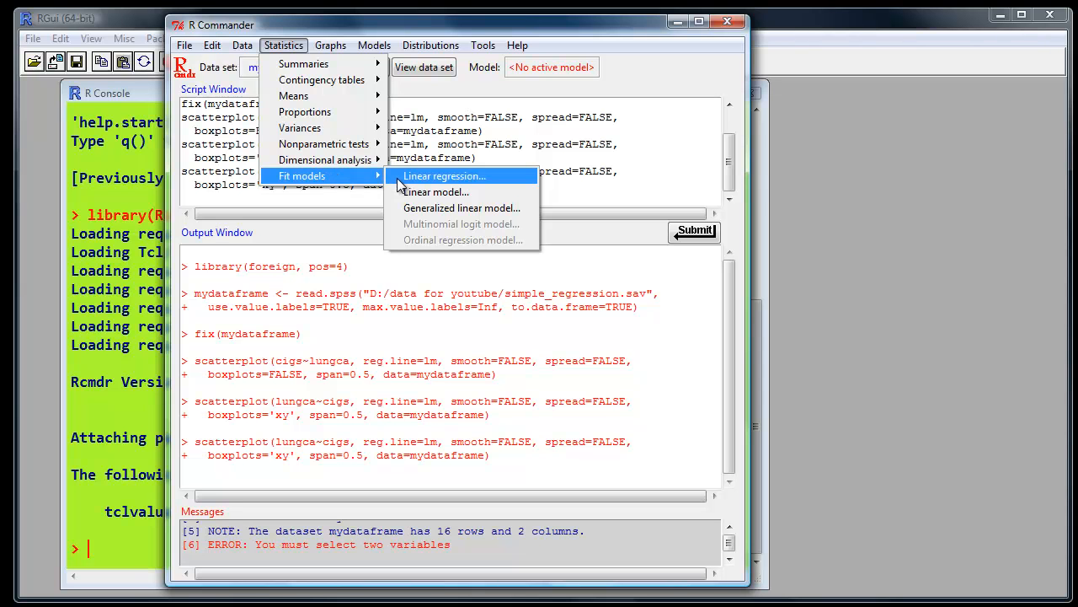
{"action": "left_click", "coordinate": [443, 175]}
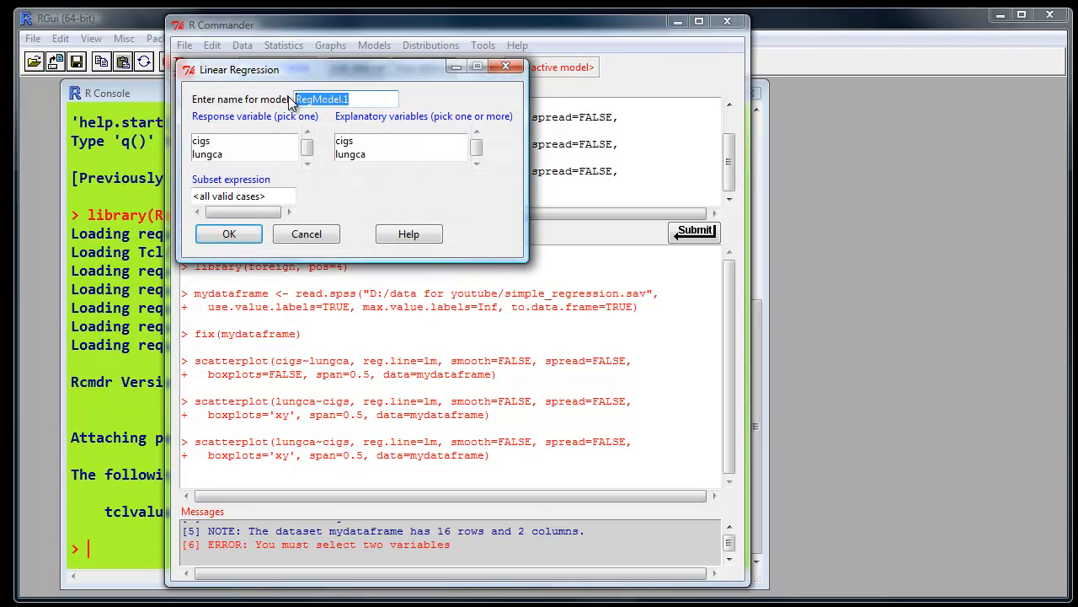
{"action": "mouse_move", "coordinate": [224, 82]}
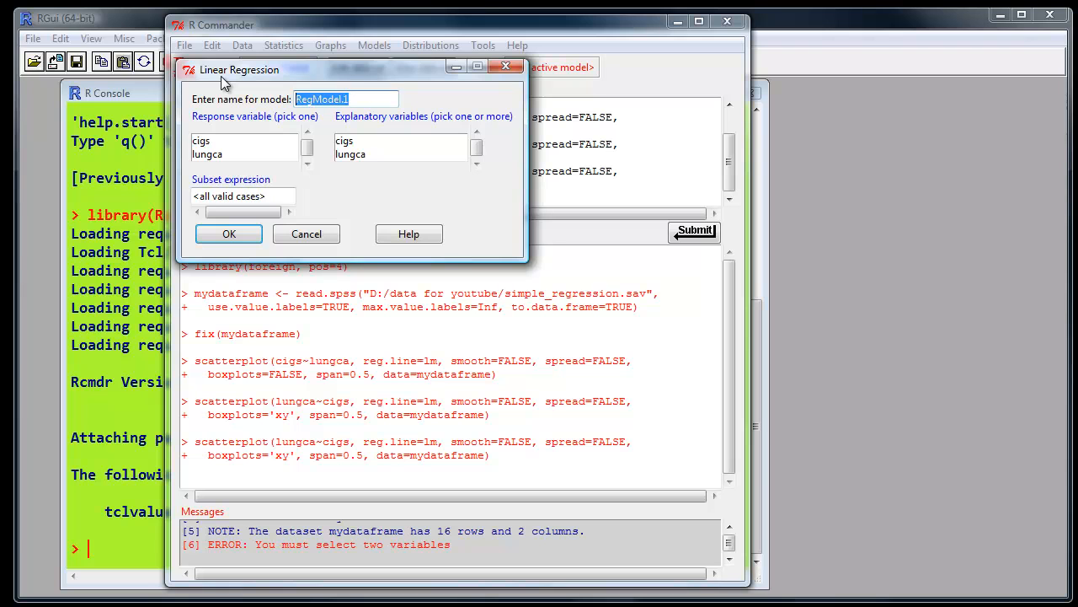
{"action": "type", "text": "lungcan"}
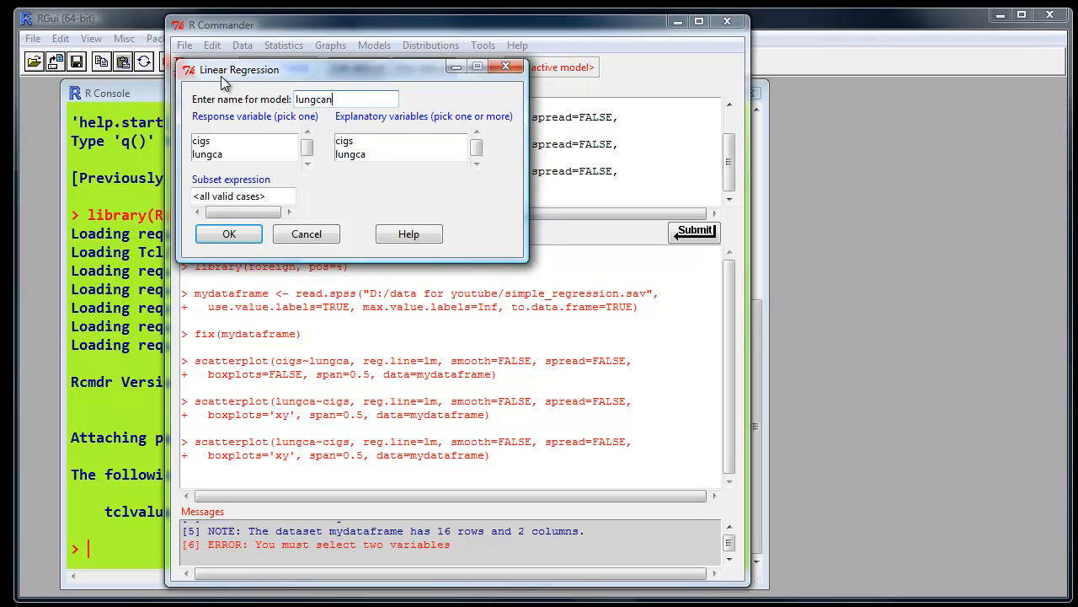
{"action": "type", "text": "cer"}
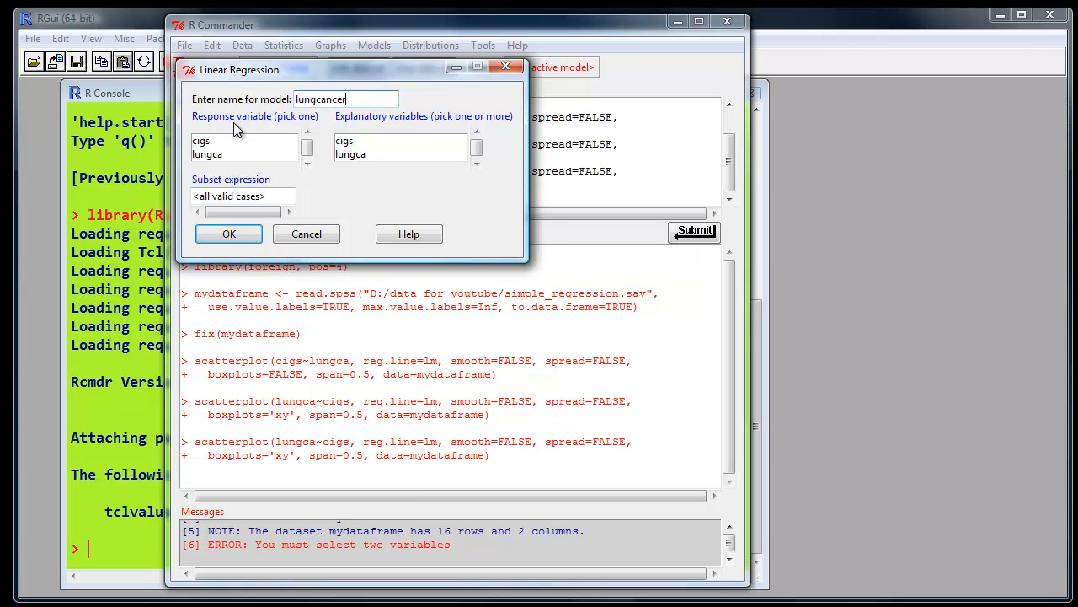
{"action": "mouse_move", "coordinate": [301, 135]}
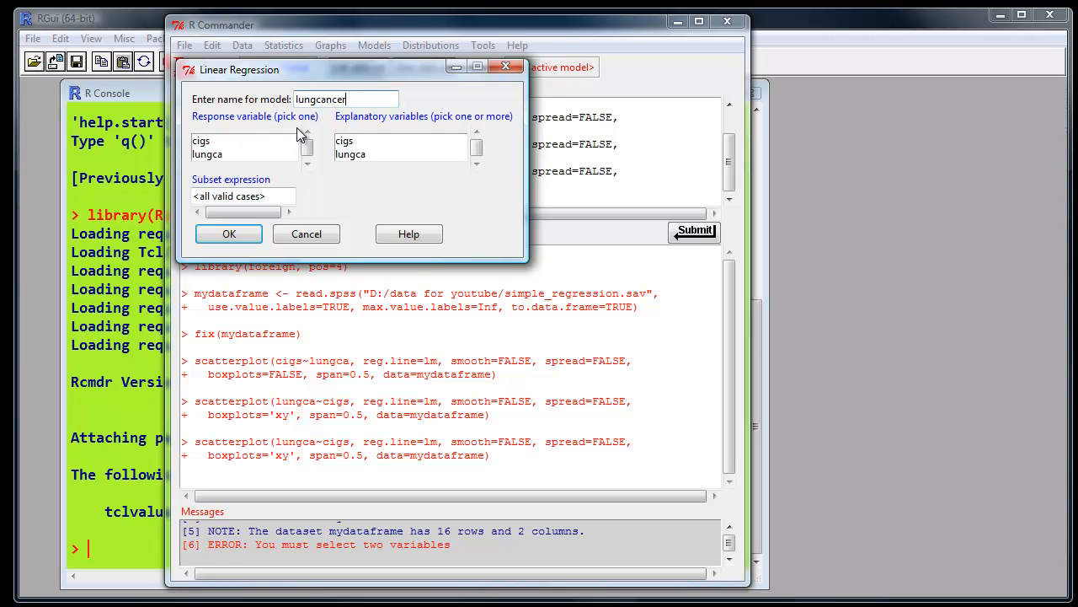
{"action": "left_click", "coordinate": [208, 154]}
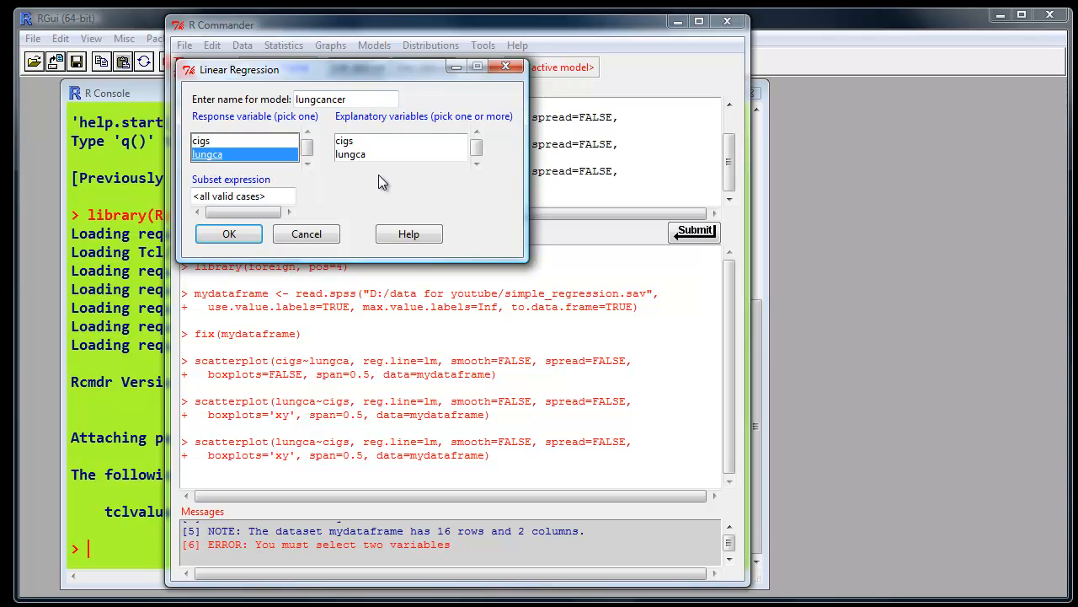
{"action": "mouse_move", "coordinate": [379, 126]}
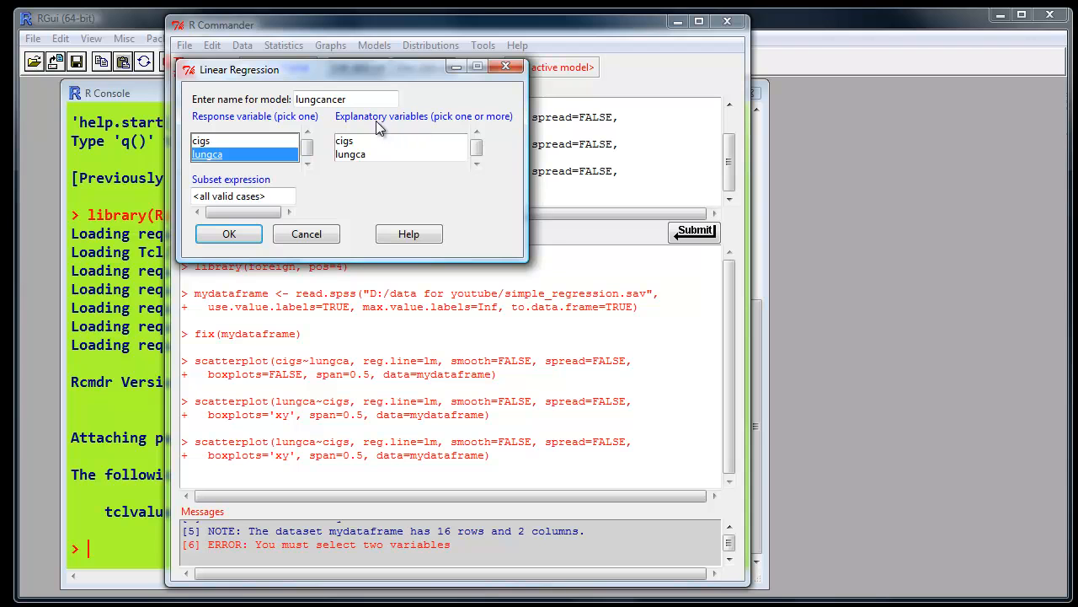
{"action": "mouse_move", "coordinate": [453, 133]}
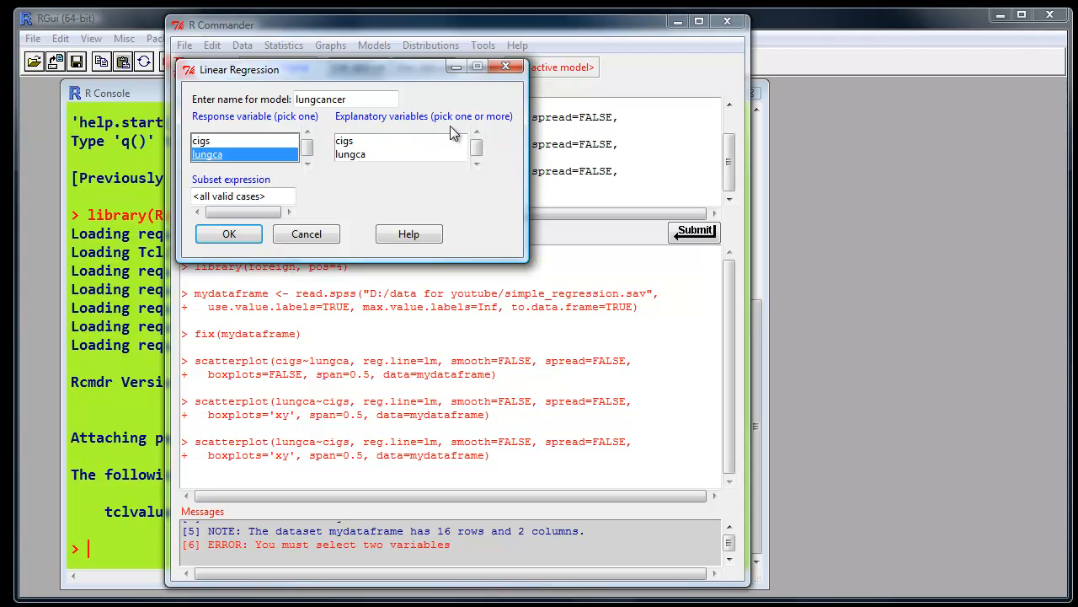
{"action": "left_click", "coordinate": [344, 141]}
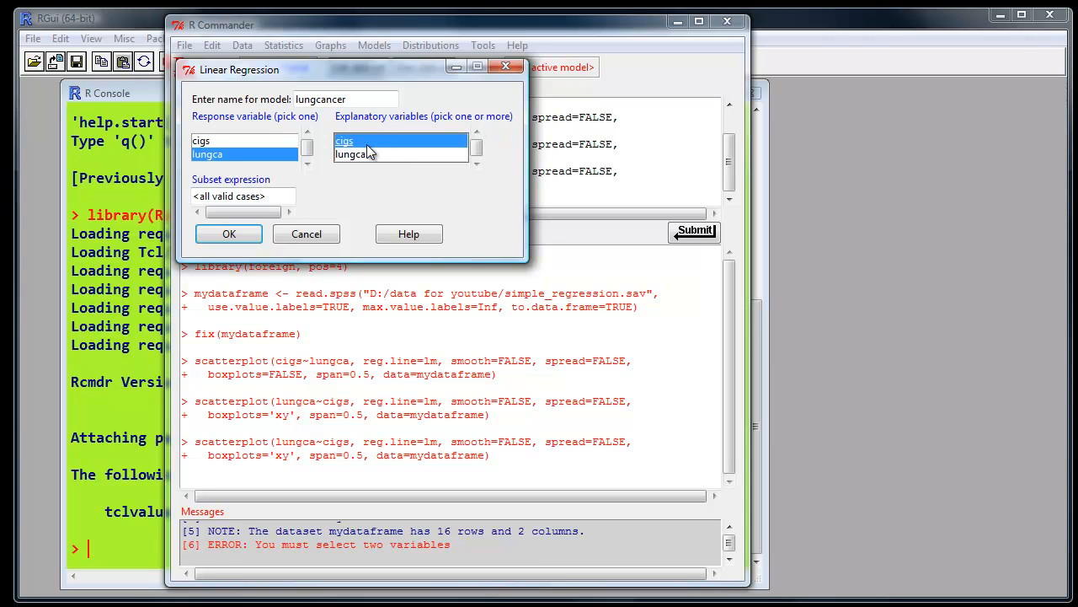
{"action": "left_click", "coordinate": [228, 233]}
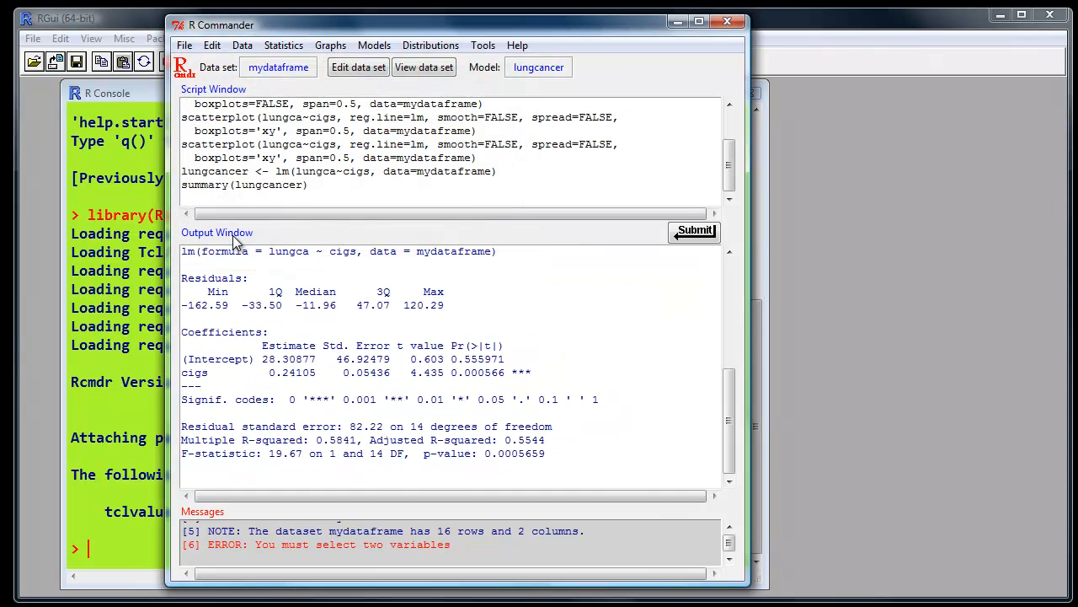
{"action": "mouse_move", "coordinate": [554, 159]}
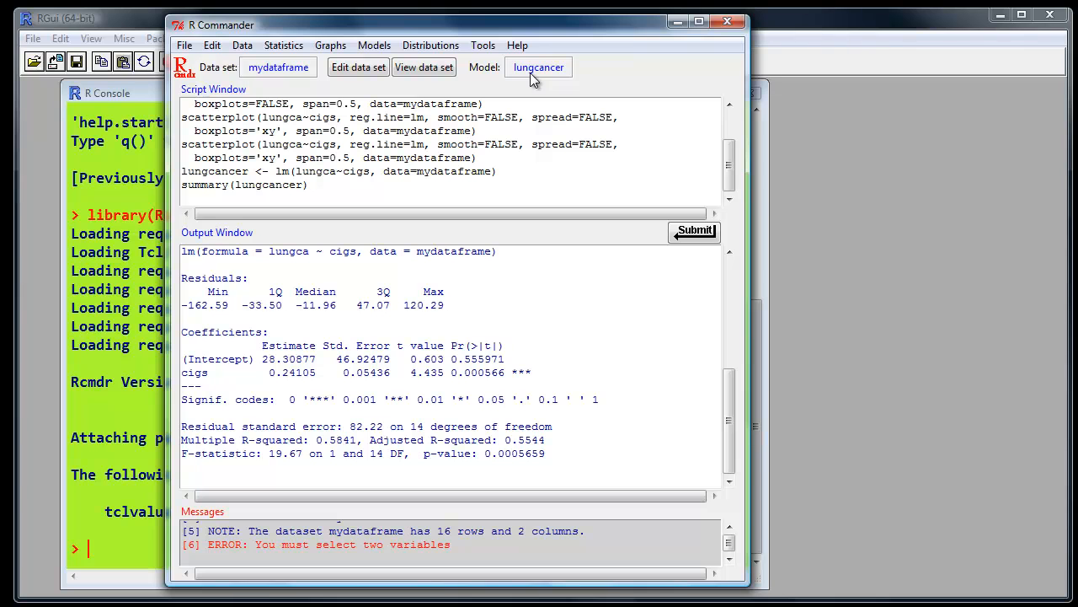
{"action": "mouse_move", "coordinate": [568, 80]}
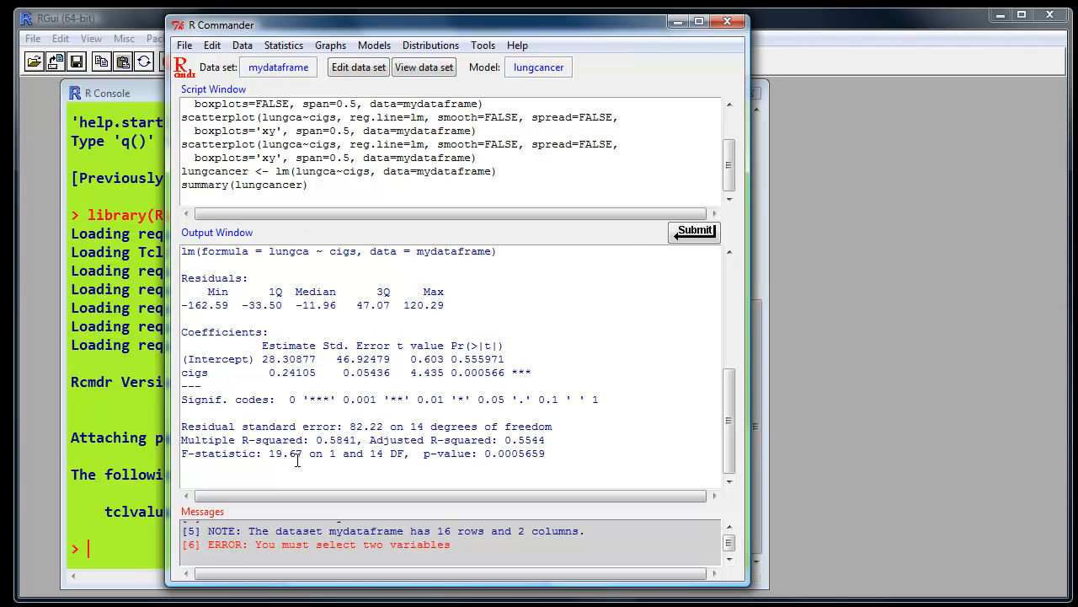
{"action": "scroll", "scroll_direction": "up", "scroll_amount": 3}
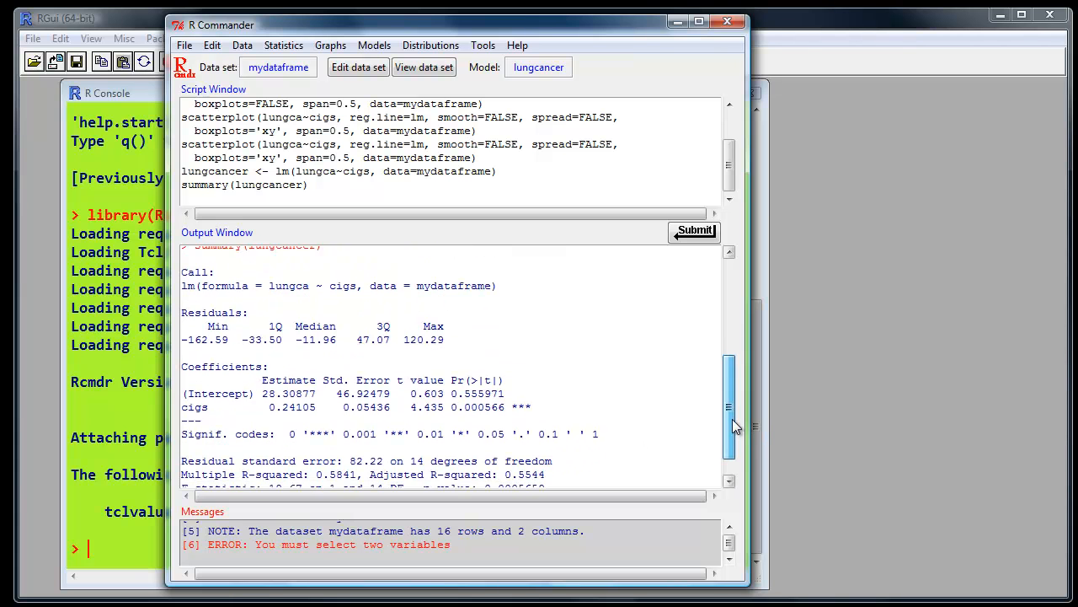
{"action": "scroll", "scroll_direction": "down", "scroll_amount": 3}
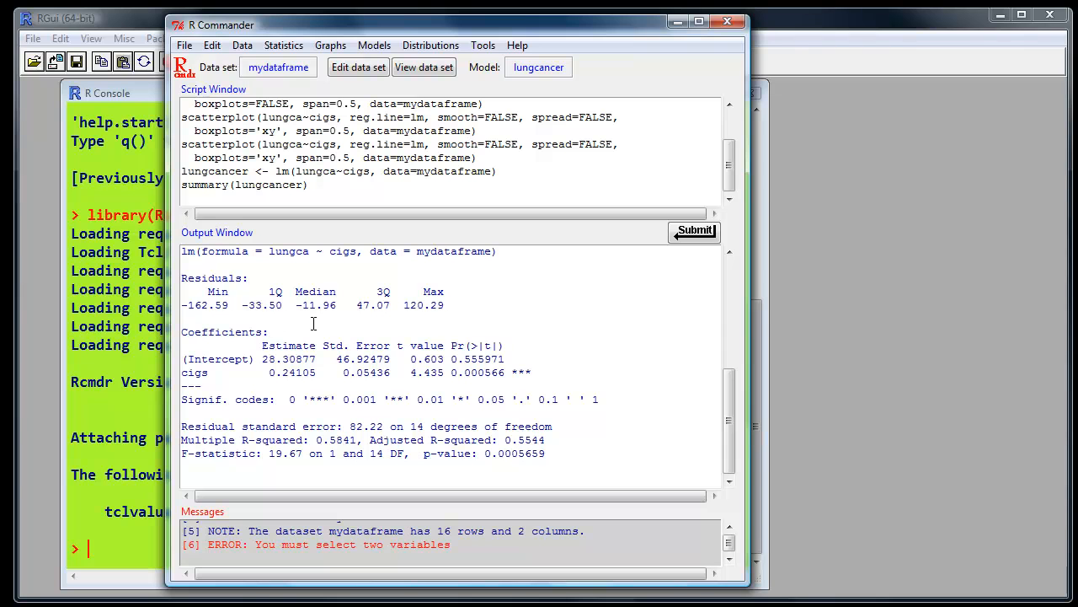
{"action": "mouse_move", "coordinate": [271, 375]}
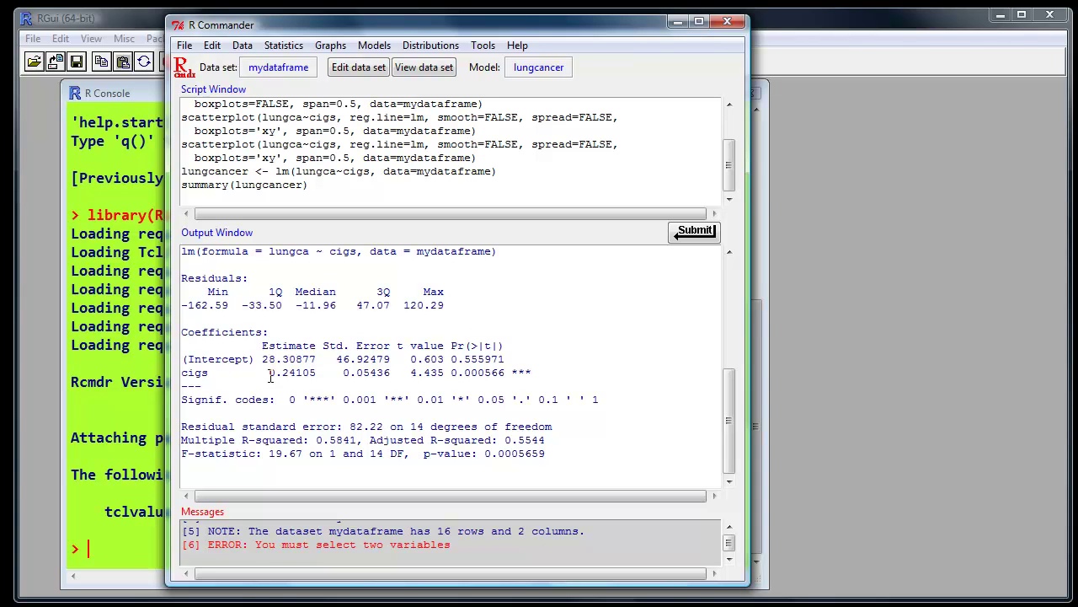
{"action": "mouse_move", "coordinate": [531, 374]}
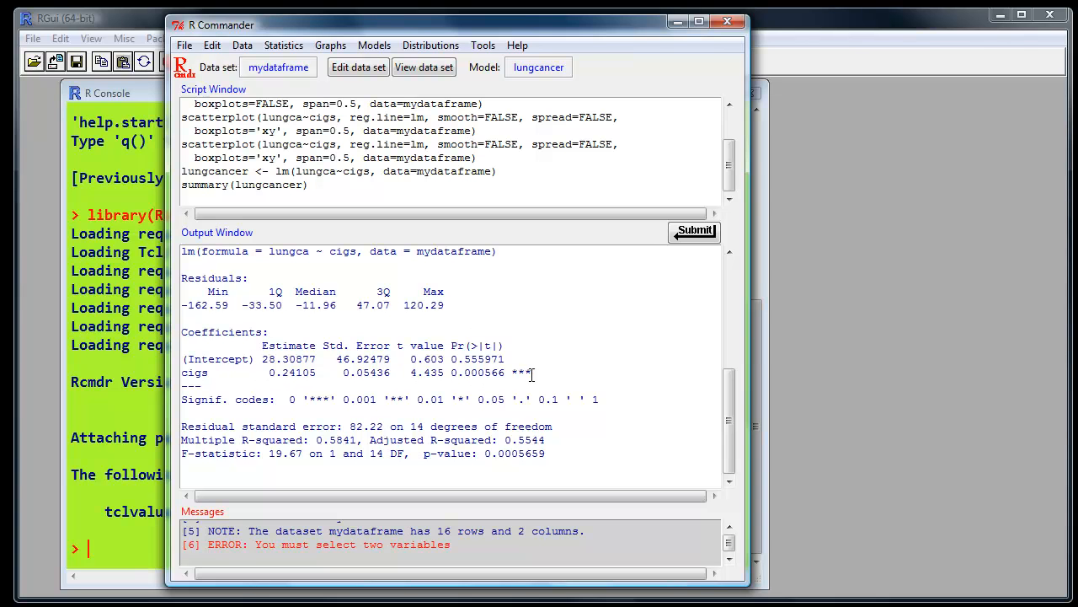
{"action": "mouse_move", "coordinate": [627, 368]}
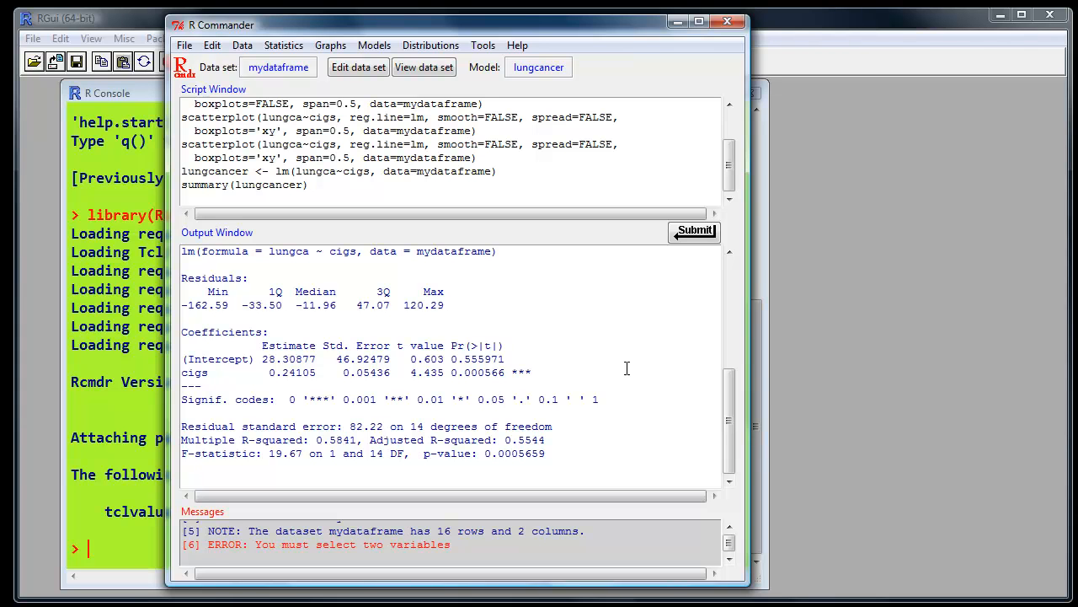
{"action": "mouse_move", "coordinate": [283, 478]}
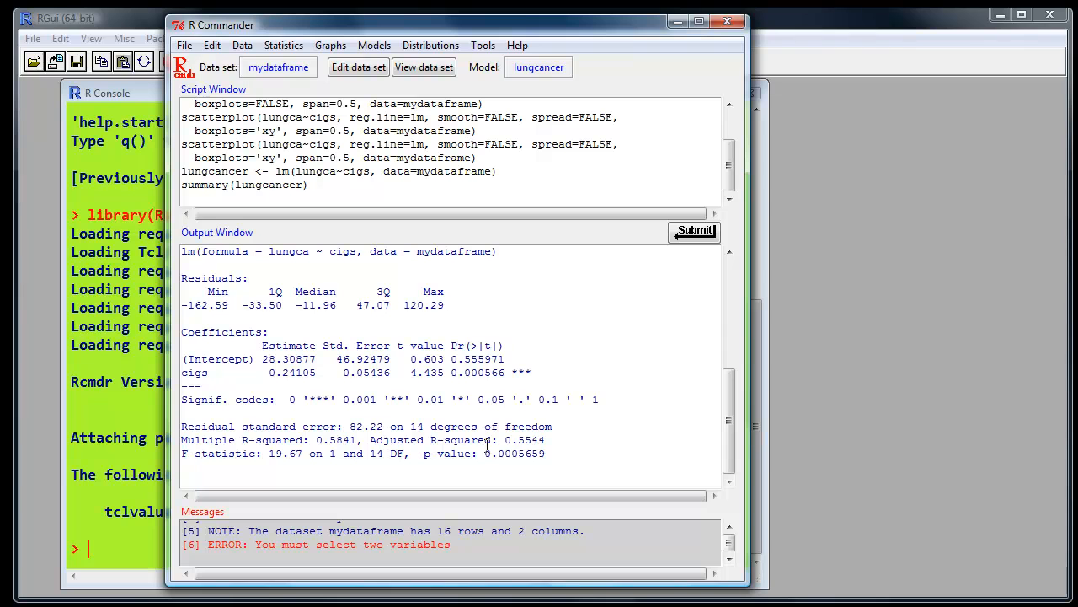
{"action": "mouse_move", "coordinate": [280, 465]}
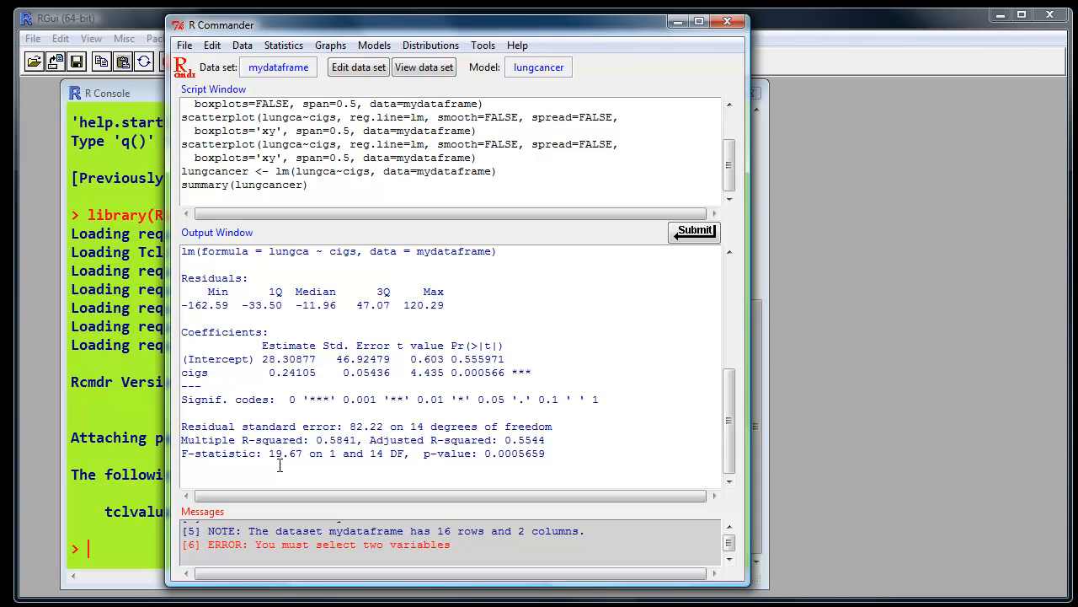
{"action": "mouse_move", "coordinate": [561, 454]}
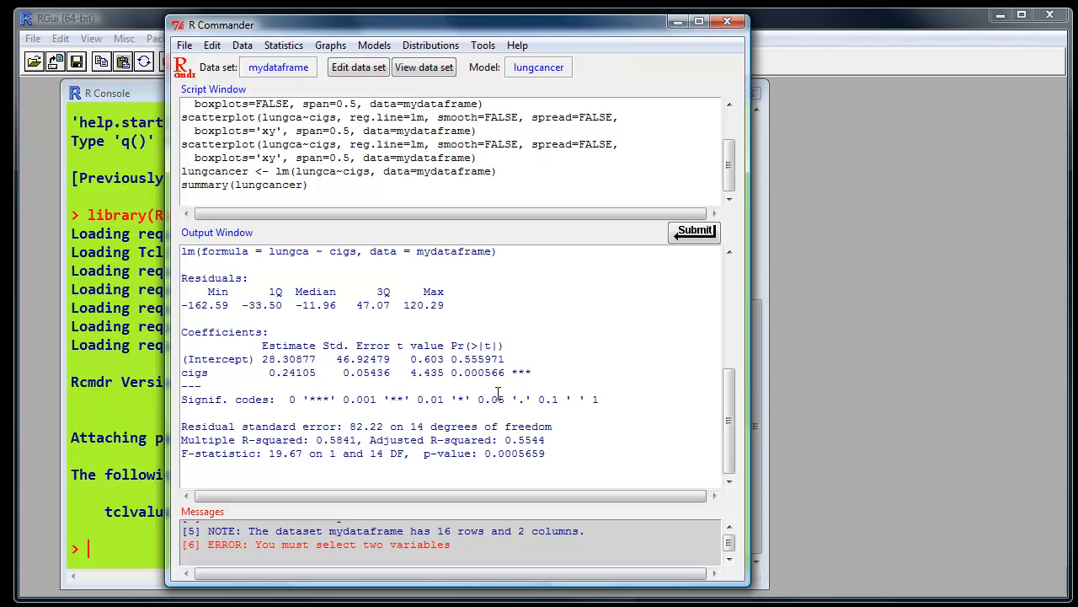
{"action": "mouse_move", "coordinate": [608, 401]}
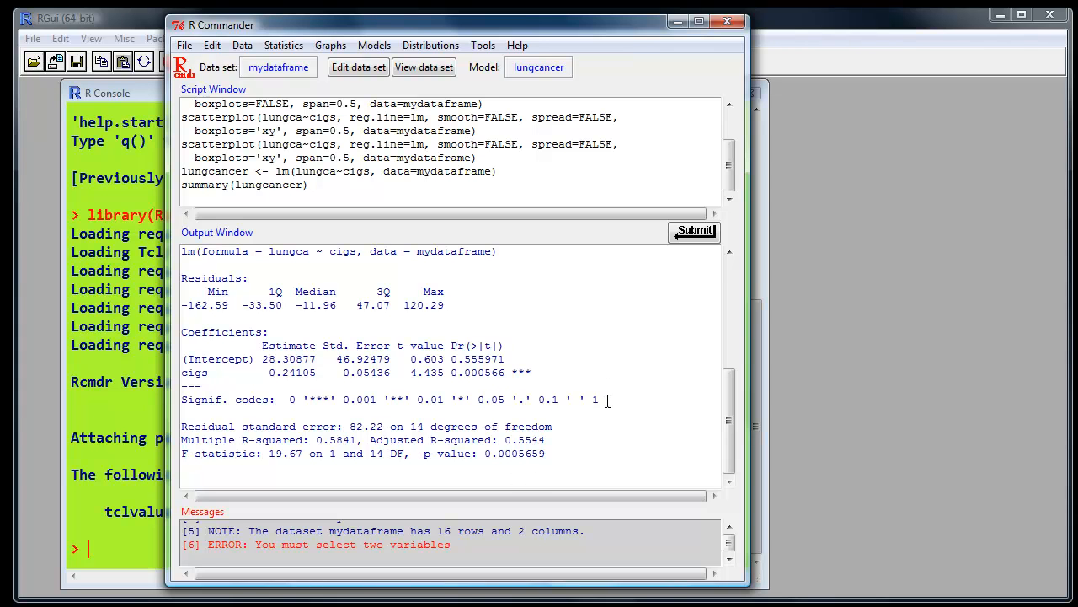
{"action": "mouse_move", "coordinate": [619, 421]}
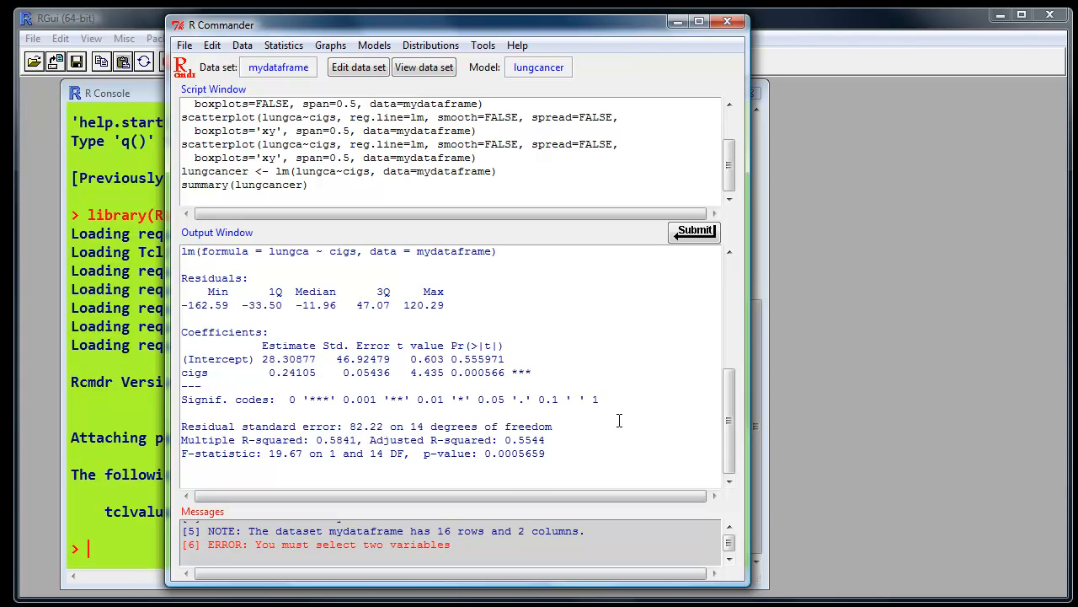
{"action": "mouse_move", "coordinate": [531, 282]}
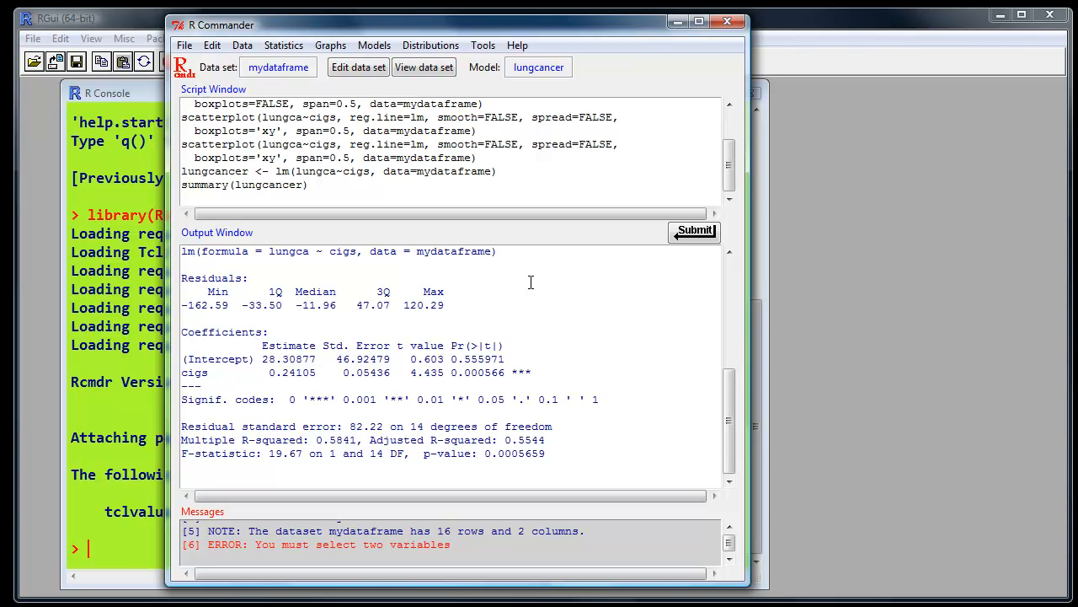
{"action": "mouse_move", "coordinate": [374, 46]}
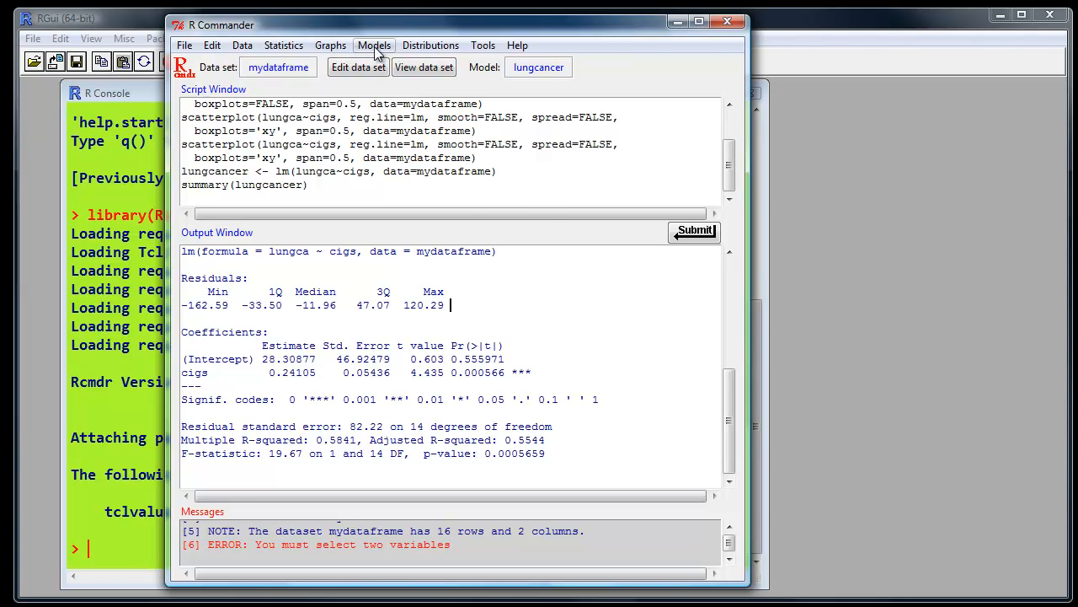
Step: Compute confidence intervals for the lungcancer coefficients at the default .95 level
{"action": "left_click", "coordinate": [374, 45]}
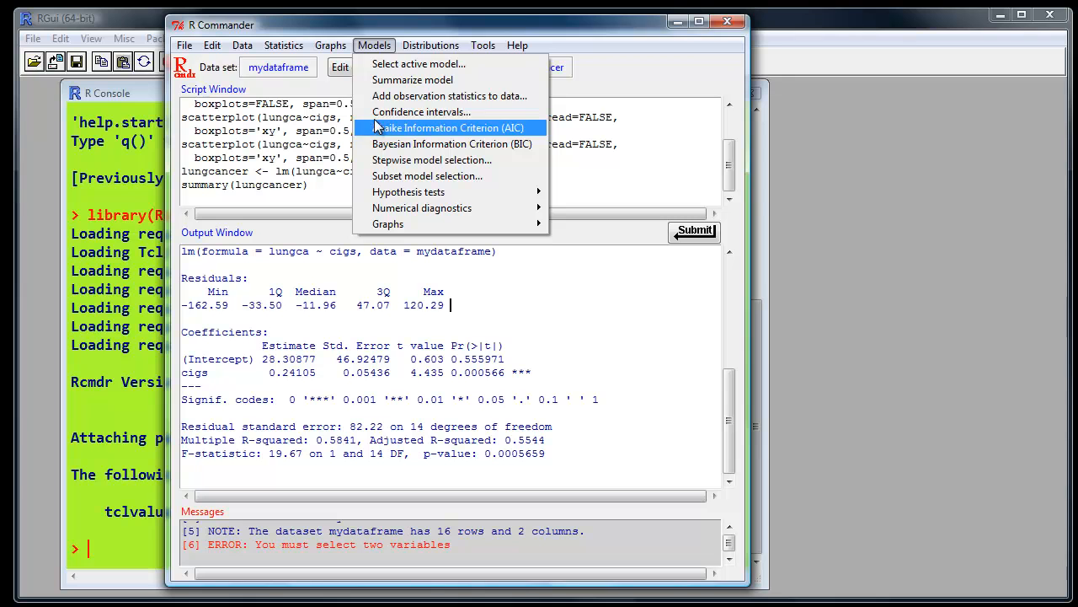
{"action": "left_click", "coordinate": [421, 112]}
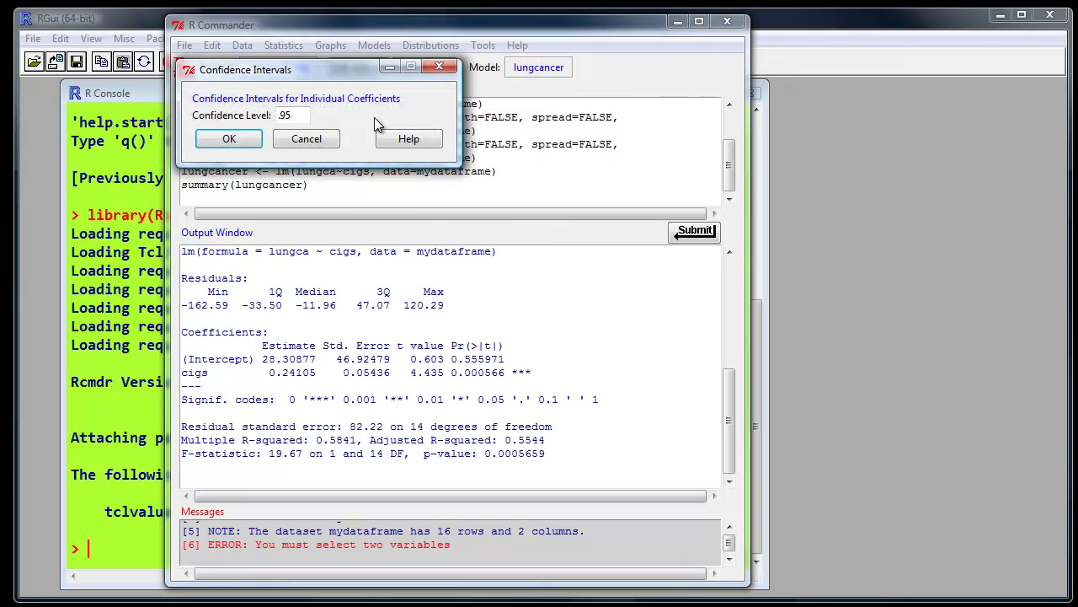
{"action": "mouse_move", "coordinate": [267, 125]}
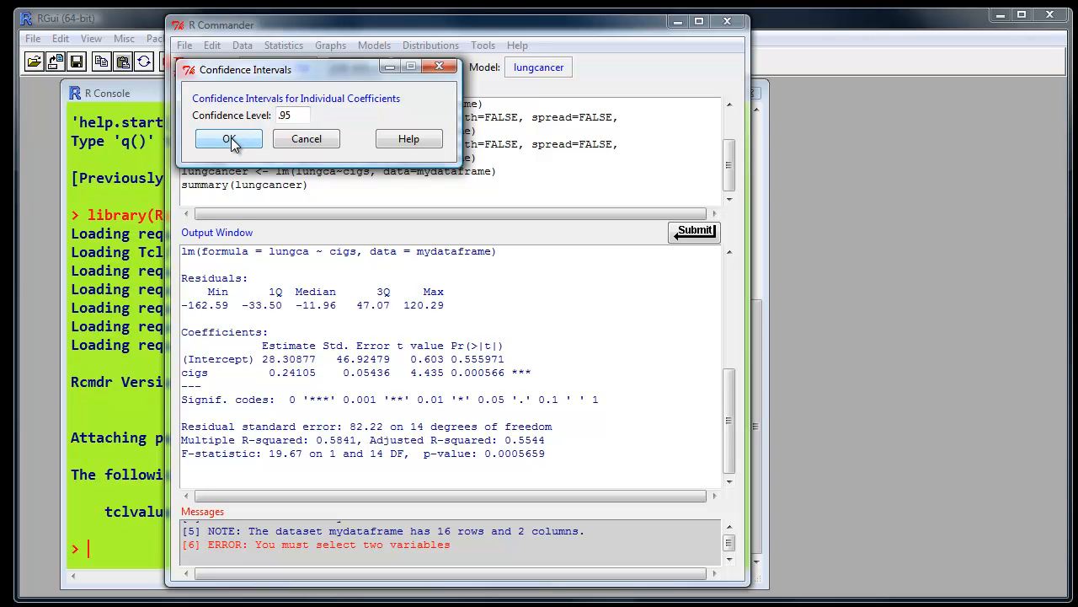
{"action": "left_click", "coordinate": [228, 138]}
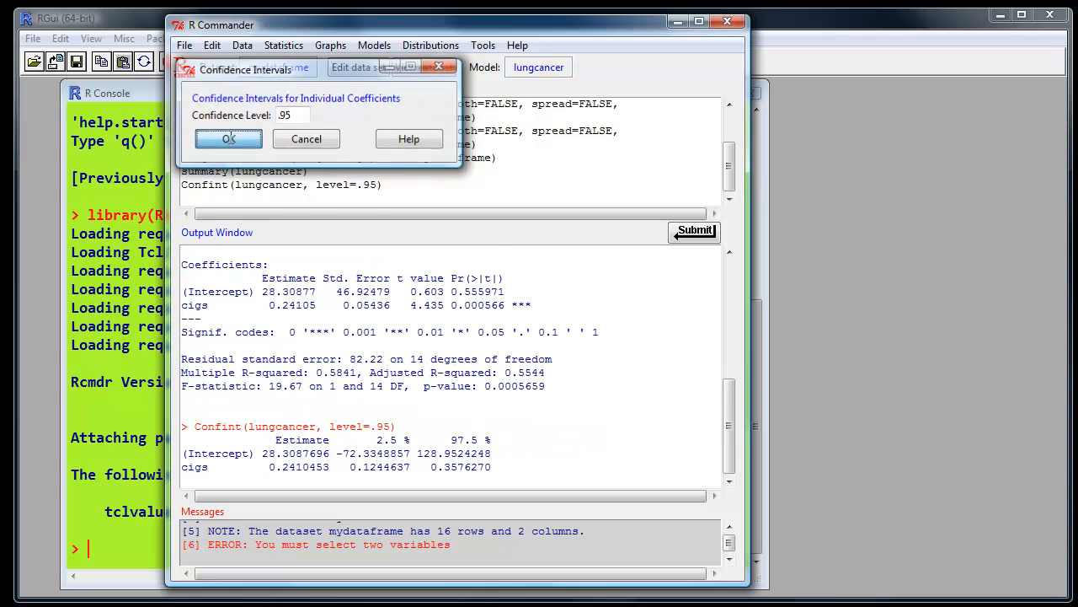
{"action": "left_click", "coordinate": [228, 138]}
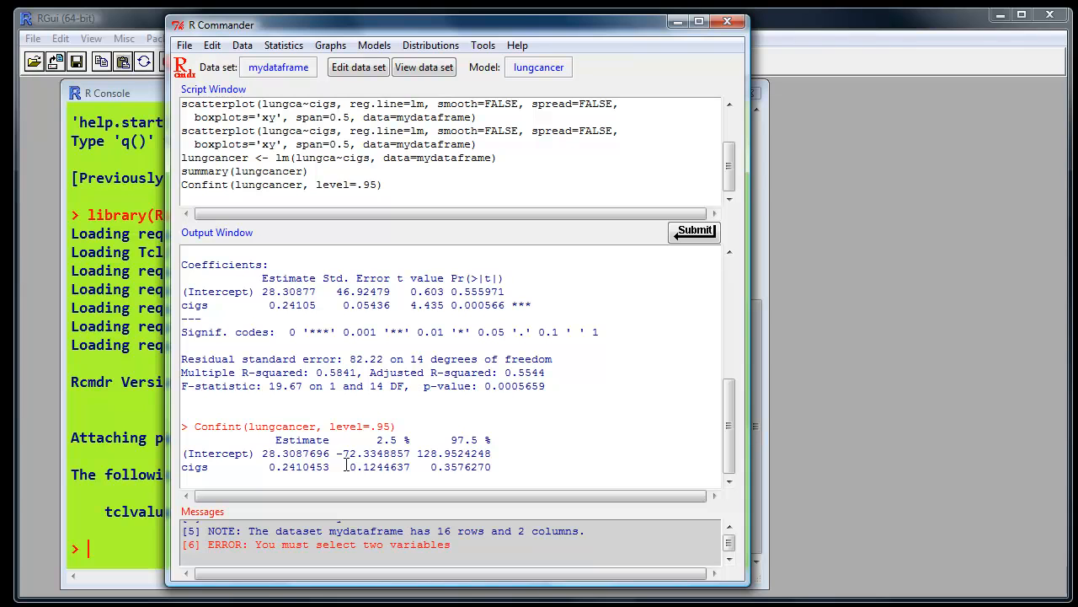
{"action": "mouse_move", "coordinate": [713, 455]}
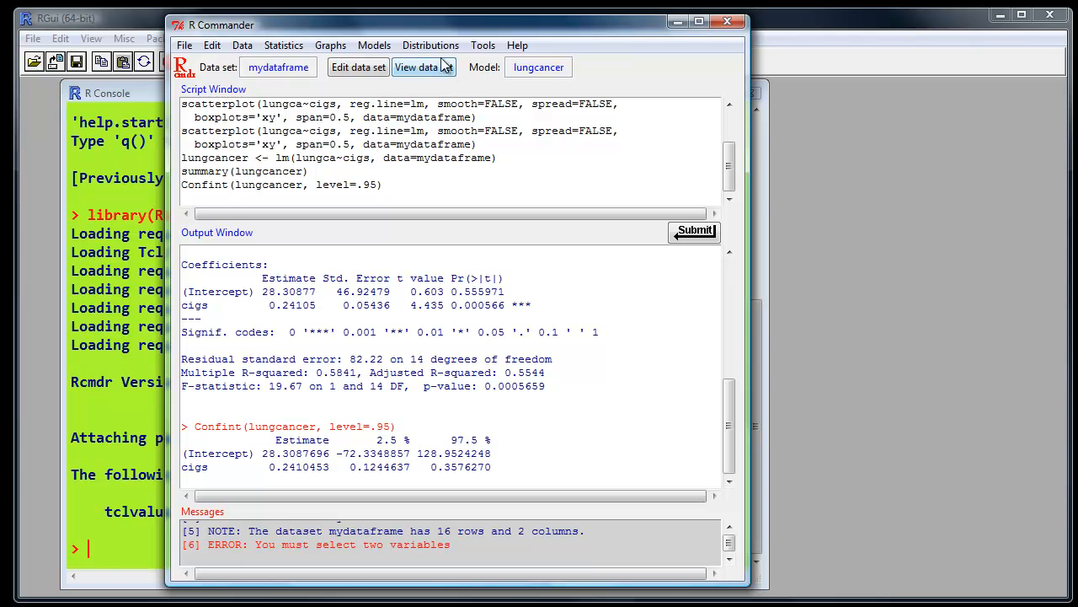
{"action": "mouse_move", "coordinate": [374, 44]}
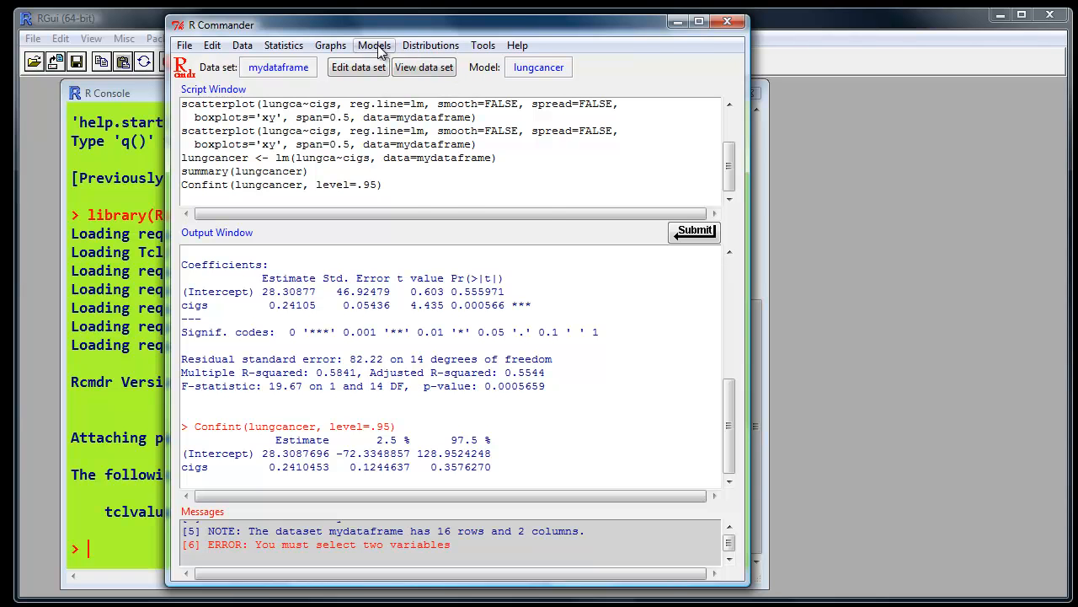
Step: Draw the four basic diagnostic plots for lm(lungca ~ cigs) via the Models menu
{"action": "left_click", "coordinate": [374, 44]}
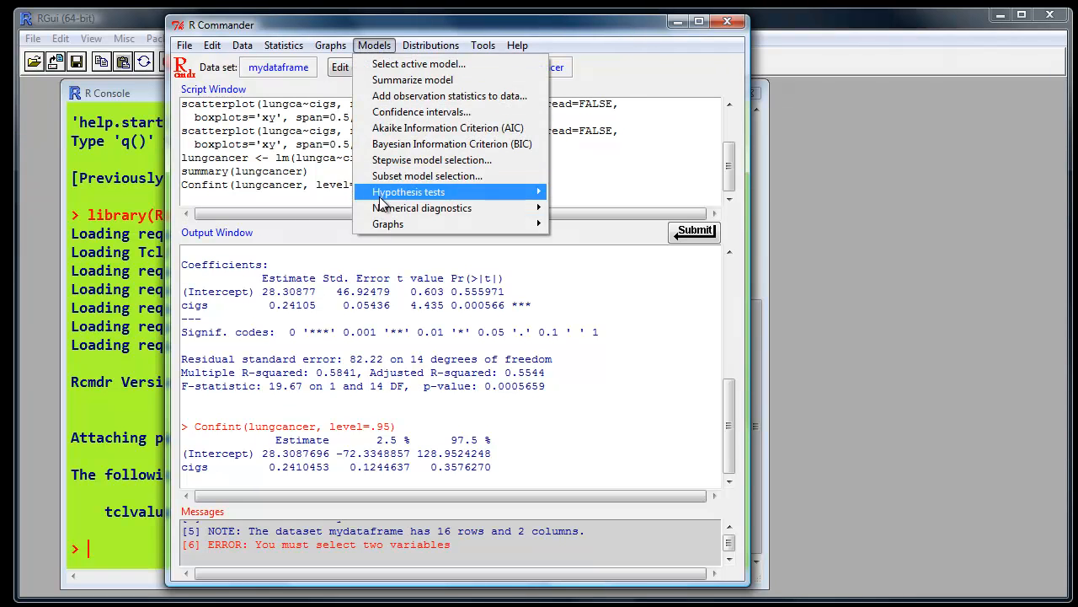
{"action": "mouse_move", "coordinate": [387, 223]}
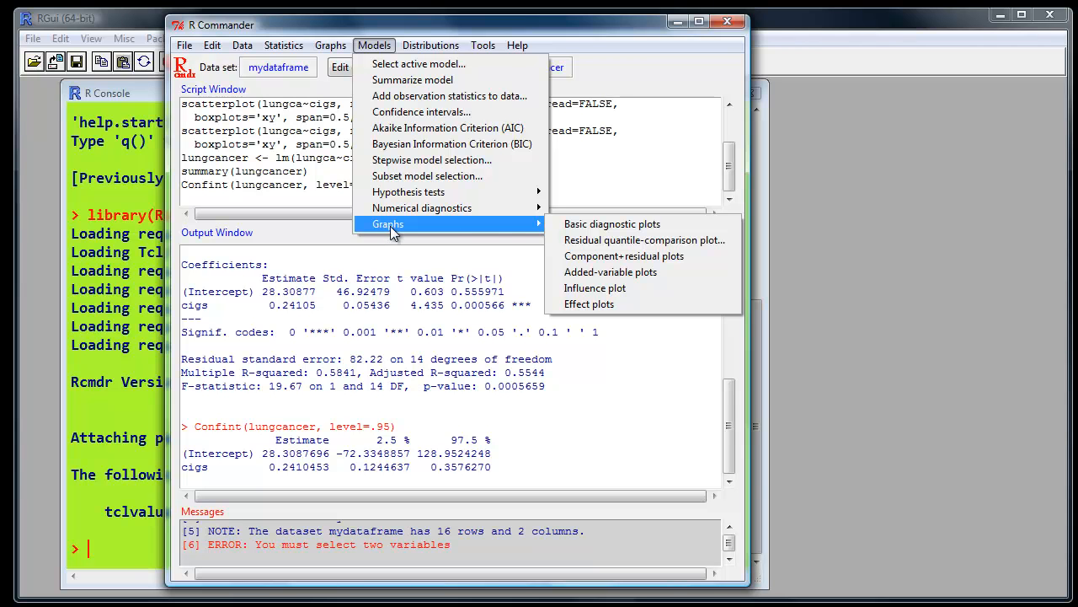
{"action": "mouse_move", "coordinate": [612, 223]}
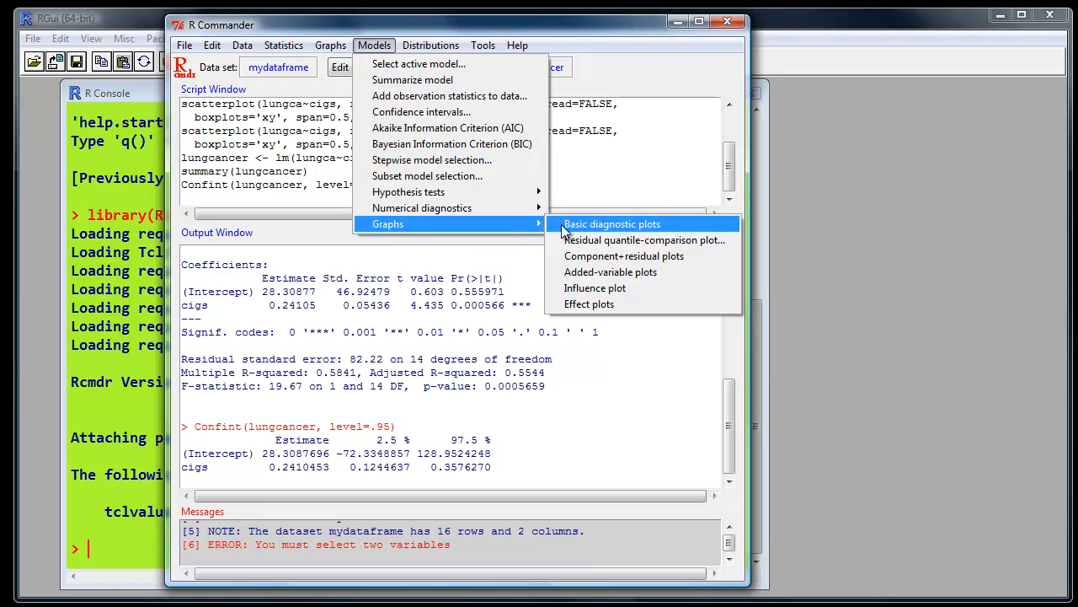
{"action": "left_click", "coordinate": [612, 223]}
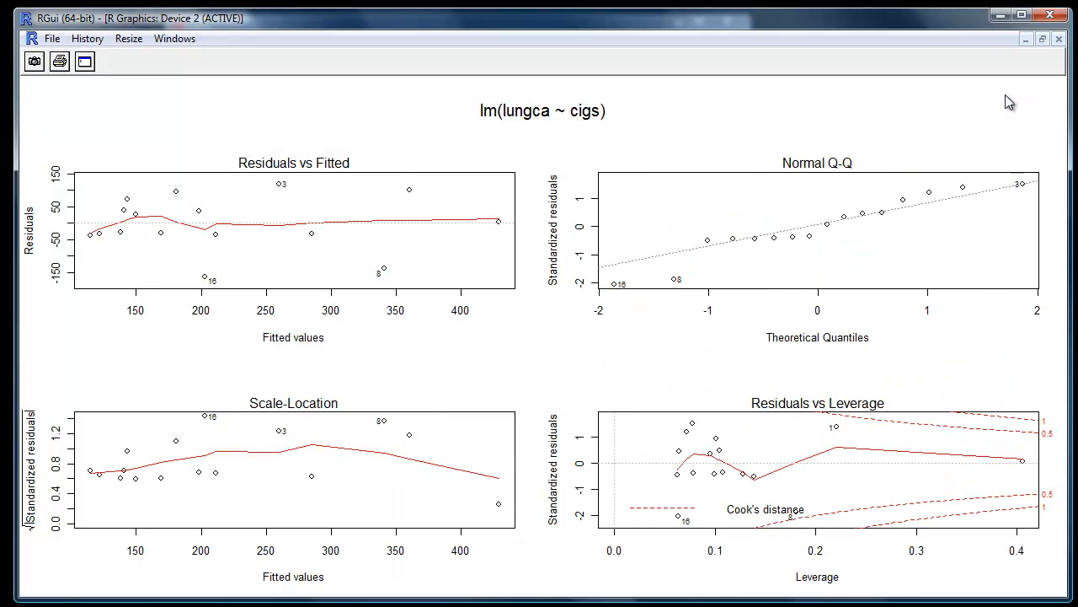
{"action": "mouse_move", "coordinate": [70, 199]}
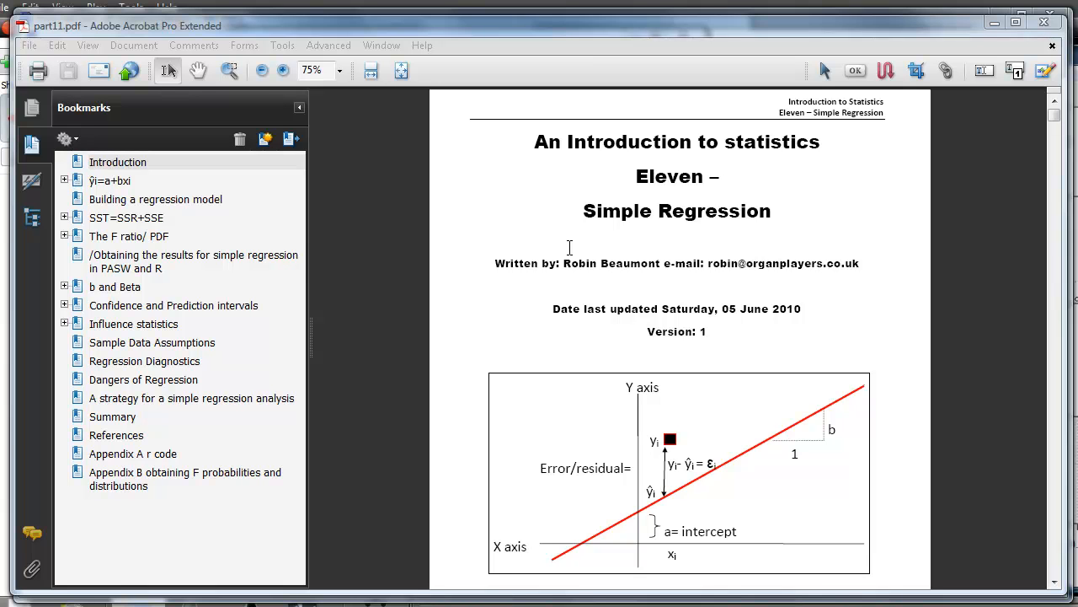
{"action": "mouse_move", "coordinate": [493, 243]}
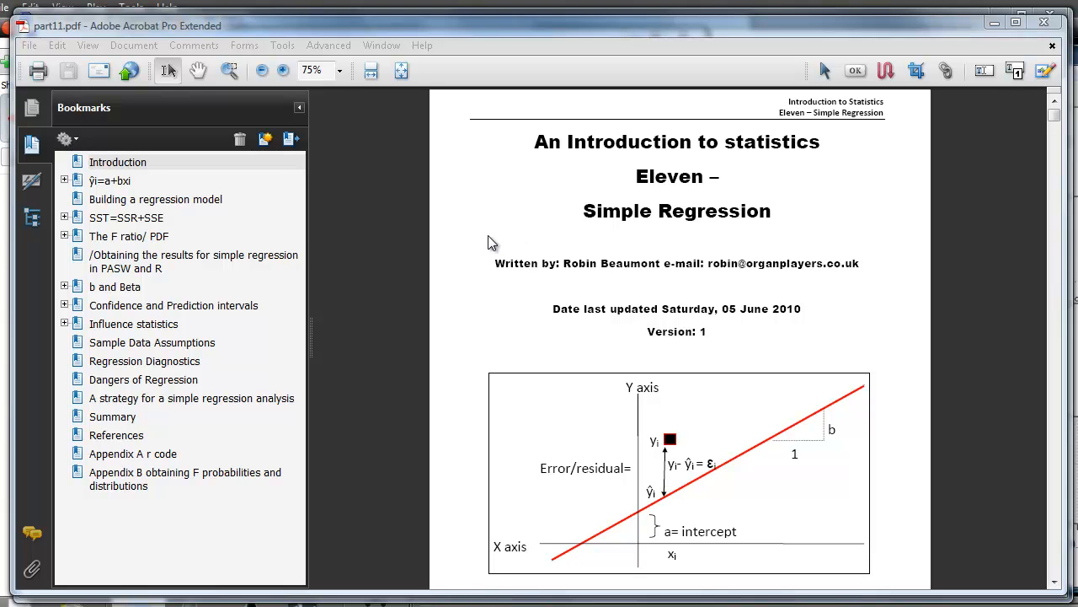
{"action": "mouse_move", "coordinate": [497, 234]}
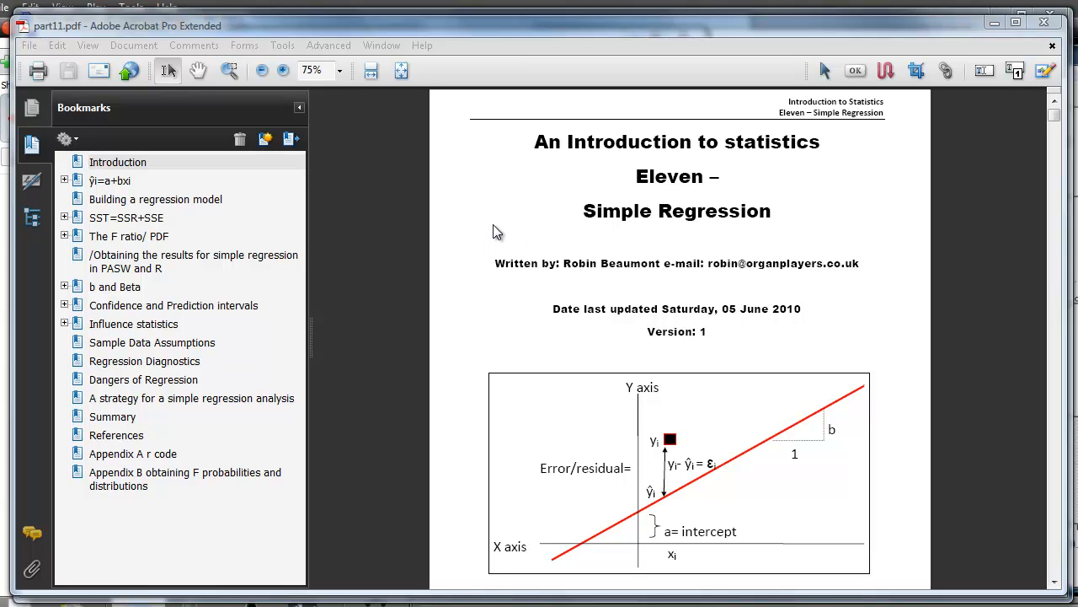
{"action": "mouse_move", "coordinate": [466, 230]}
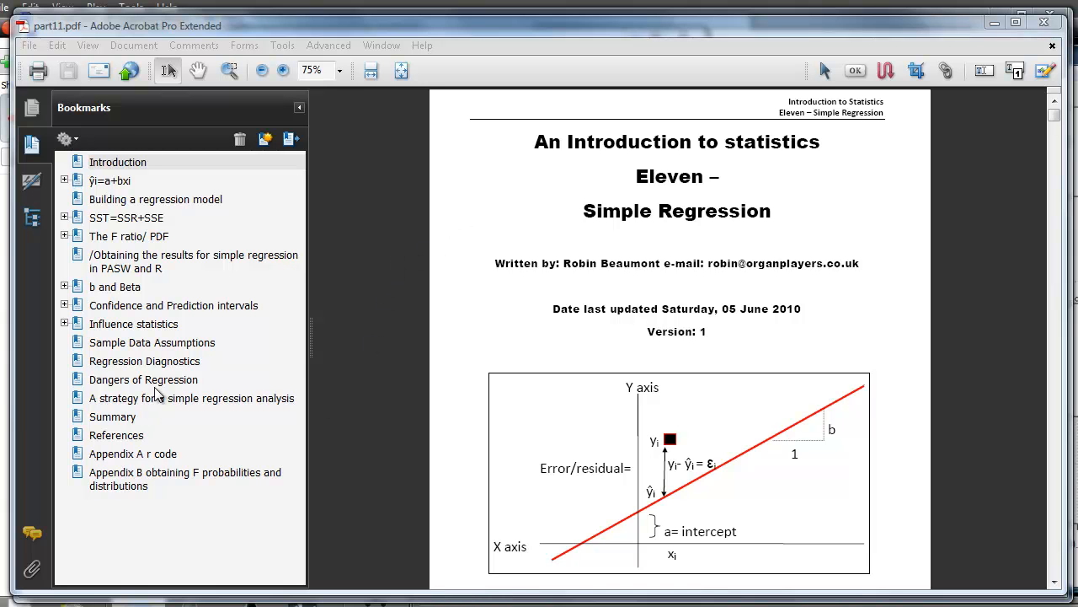
Step: Jump to the Regression Diagnostics bookmark in part11.pdf
{"action": "left_click", "coordinate": [144, 360]}
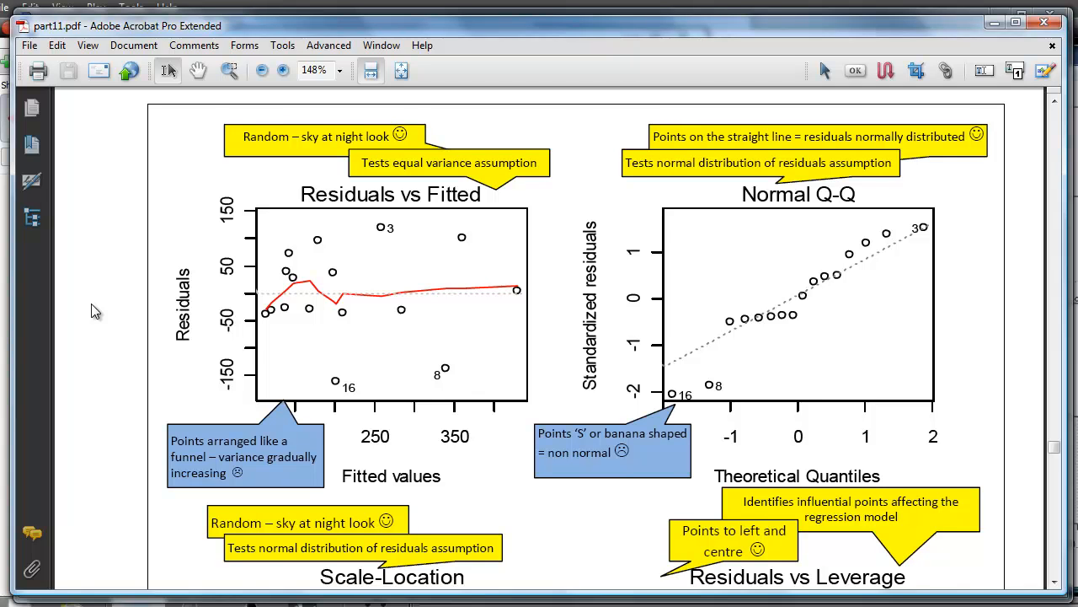
{"action": "mouse_move", "coordinate": [61, 320]}
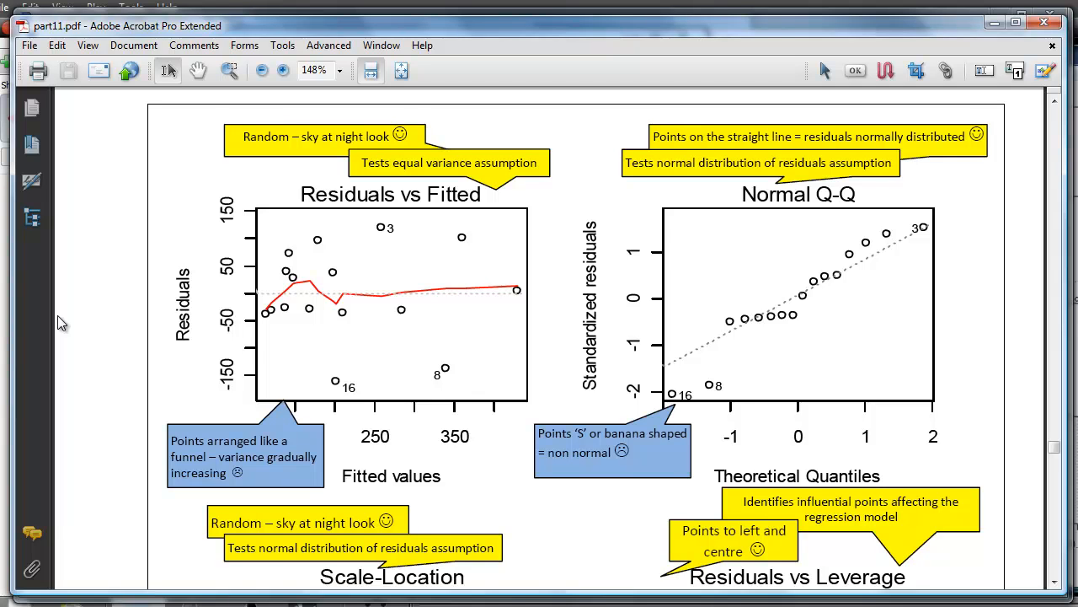
{"action": "mouse_move", "coordinate": [101, 396]}
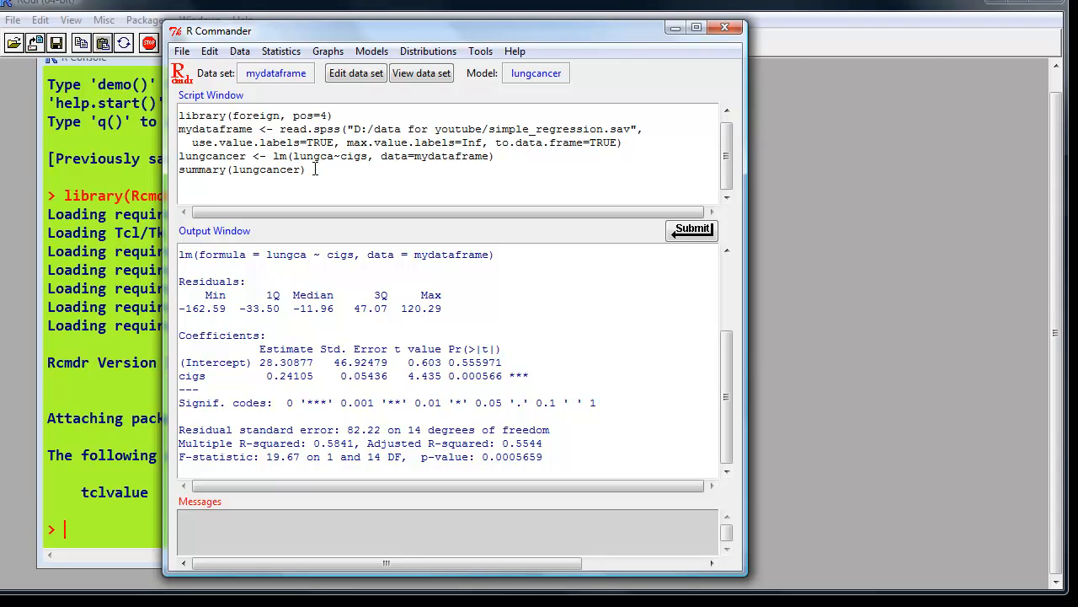
Step: Add influence.measures(lungcancer) on a new script line below summary(lungcancer)
{"action": "left_click", "coordinate": [696, 27]}
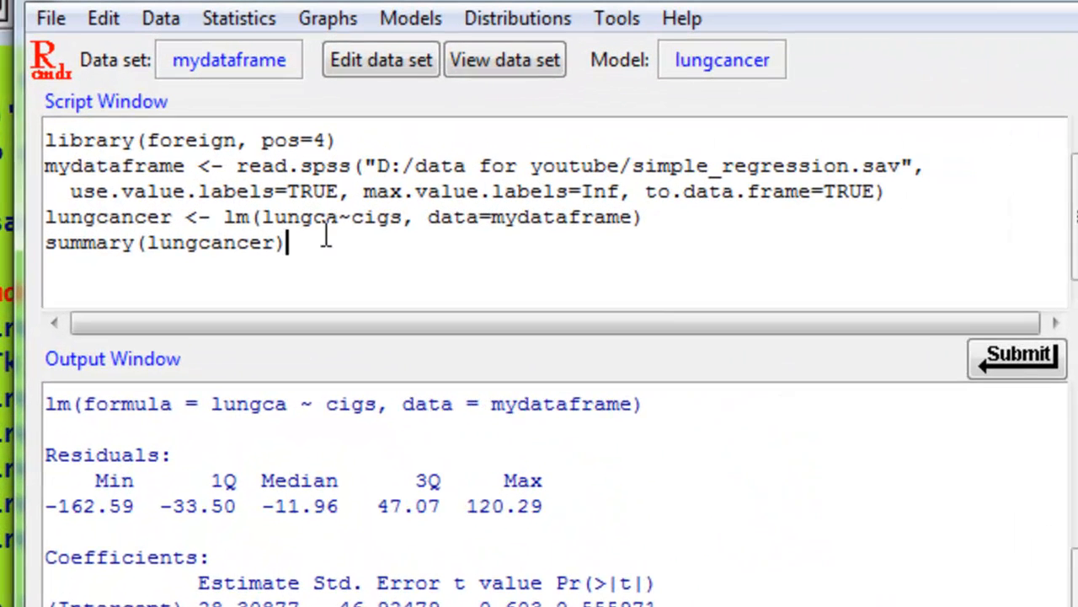
{"action": "type", "text": "influence.measures(lungcancer)"}
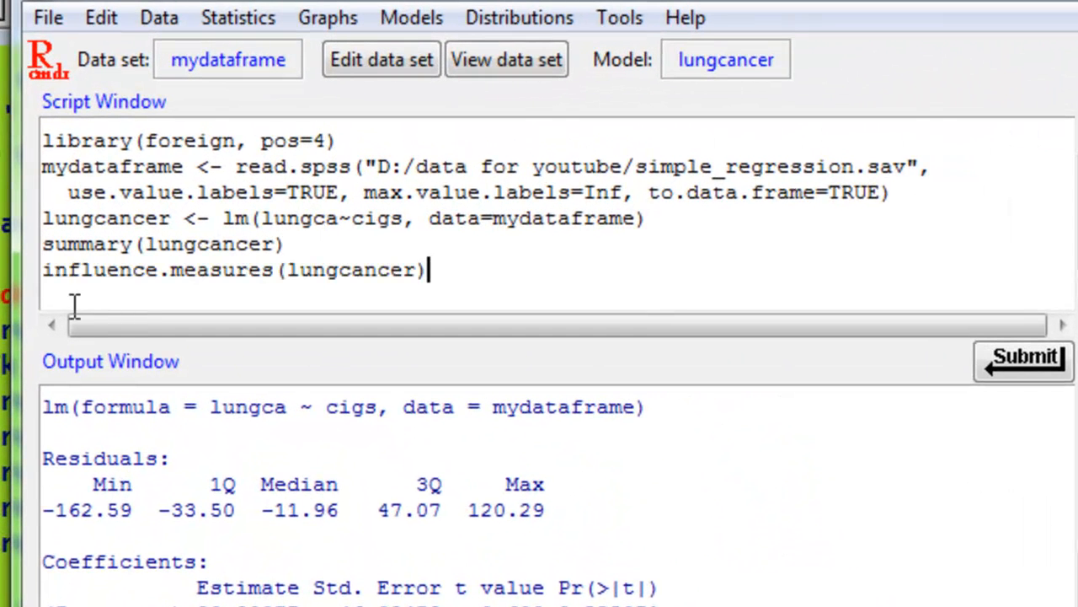
{"action": "mouse_move", "coordinate": [249, 290]}
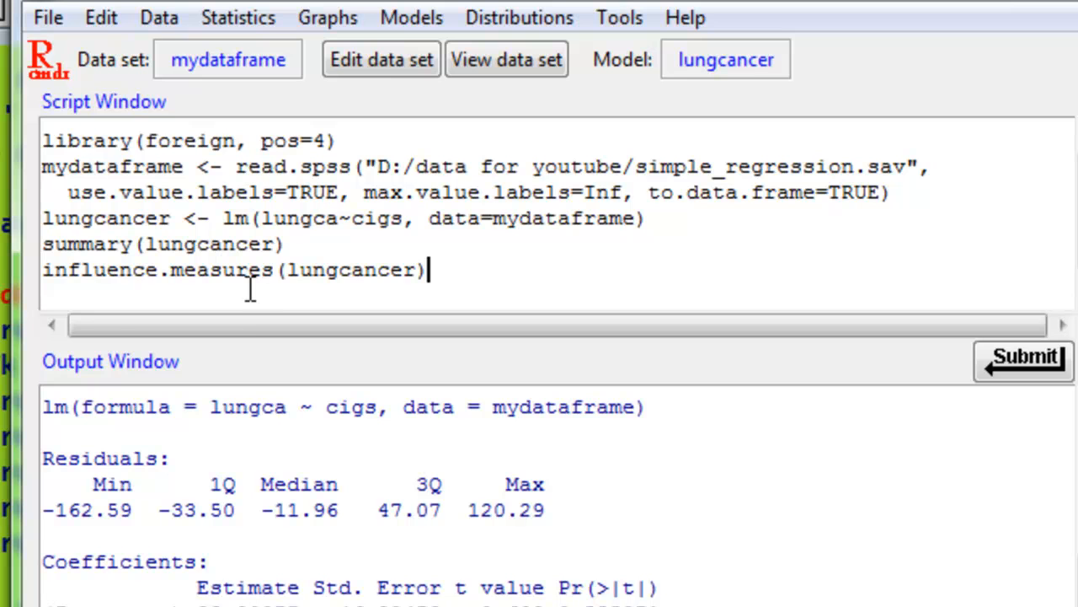
{"action": "mouse_move", "coordinate": [313, 284]}
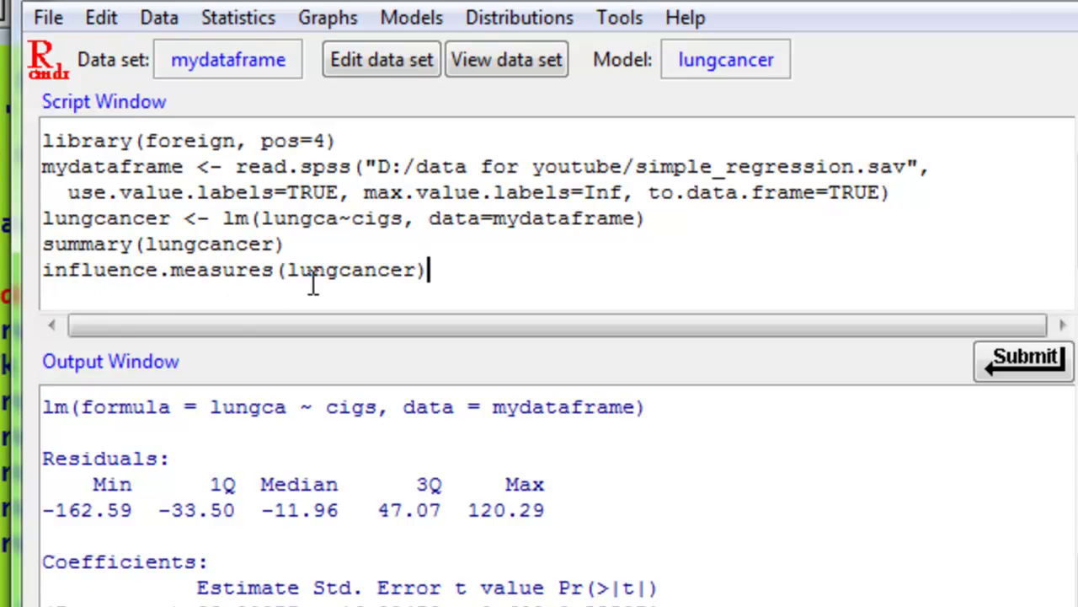
{"action": "left_click", "coordinate": [318, 269]}
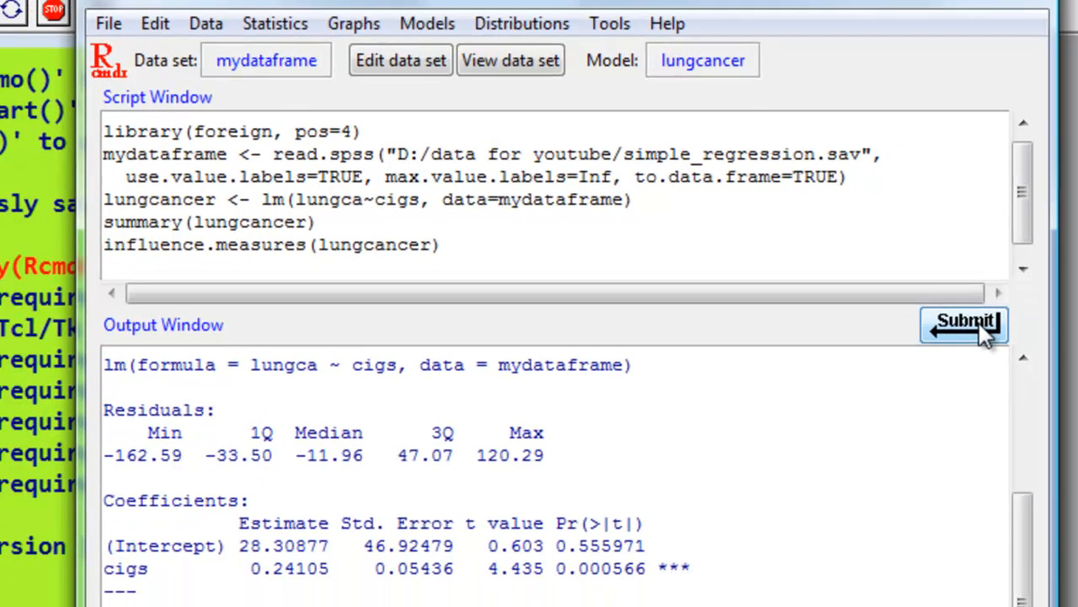
Step: Scroll the Output Window up to the influence.measures(lungcancer) column headings
{"action": "left_click", "coordinate": [964, 323]}
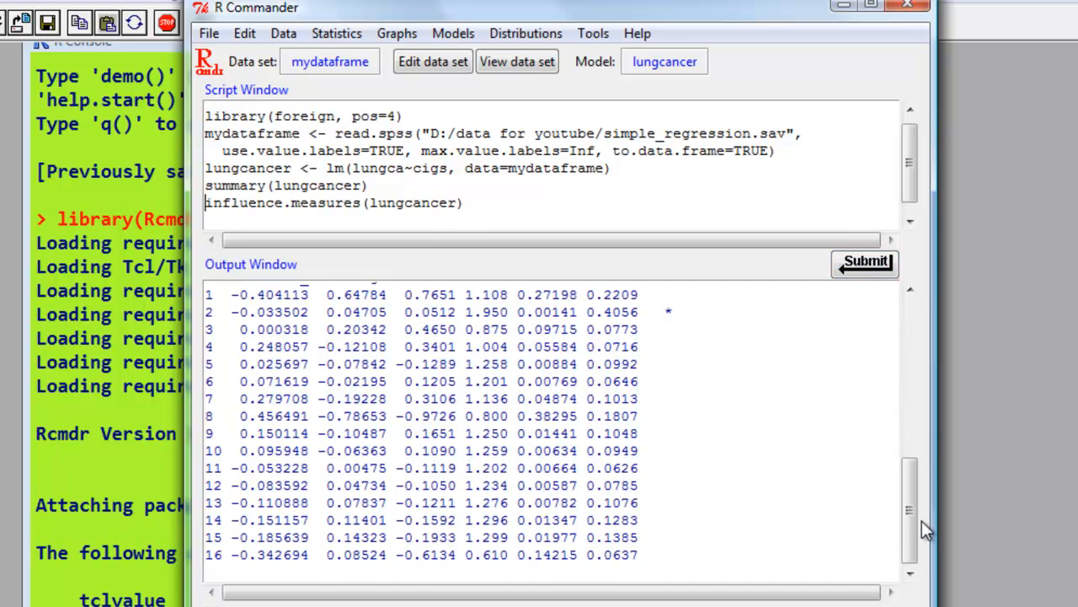
{"action": "scroll", "scroll_direction": "up", "scroll_amount": 3}
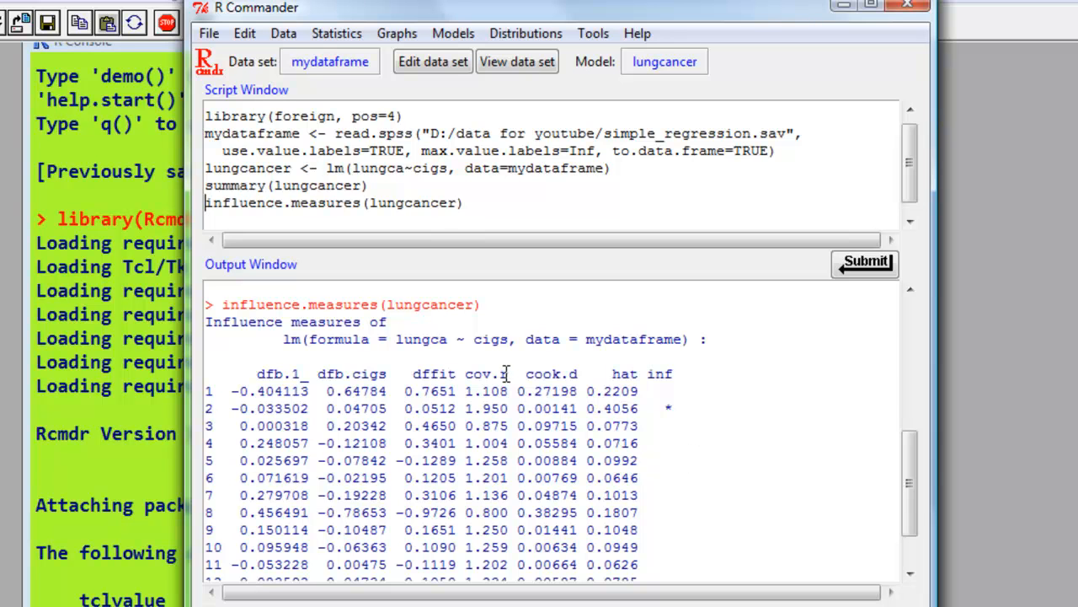
{"action": "mouse_move", "coordinate": [719, 393]}
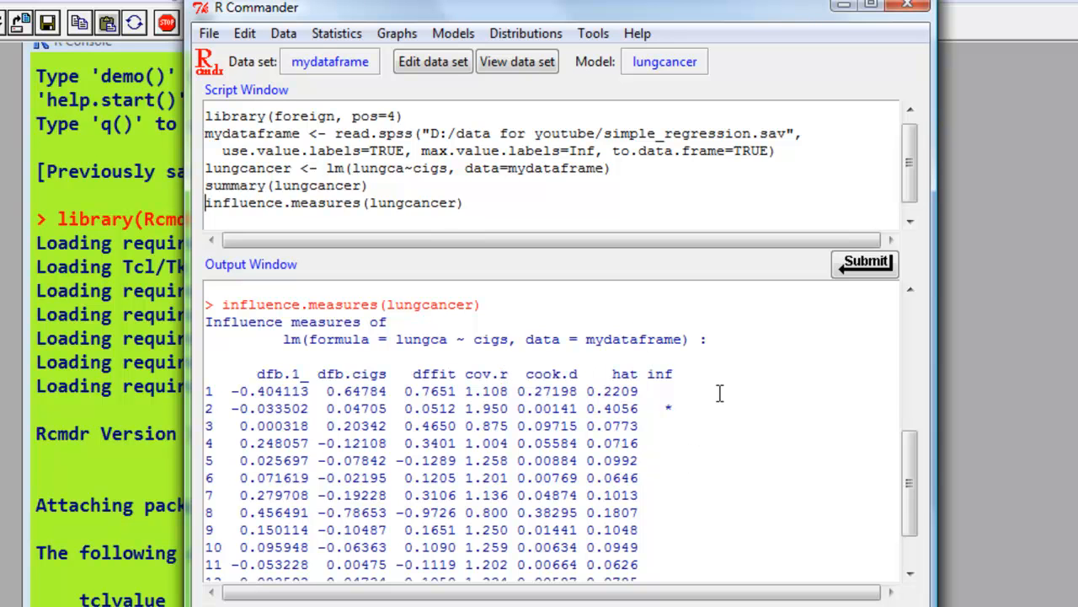
{"action": "mouse_move", "coordinate": [923, 505]}
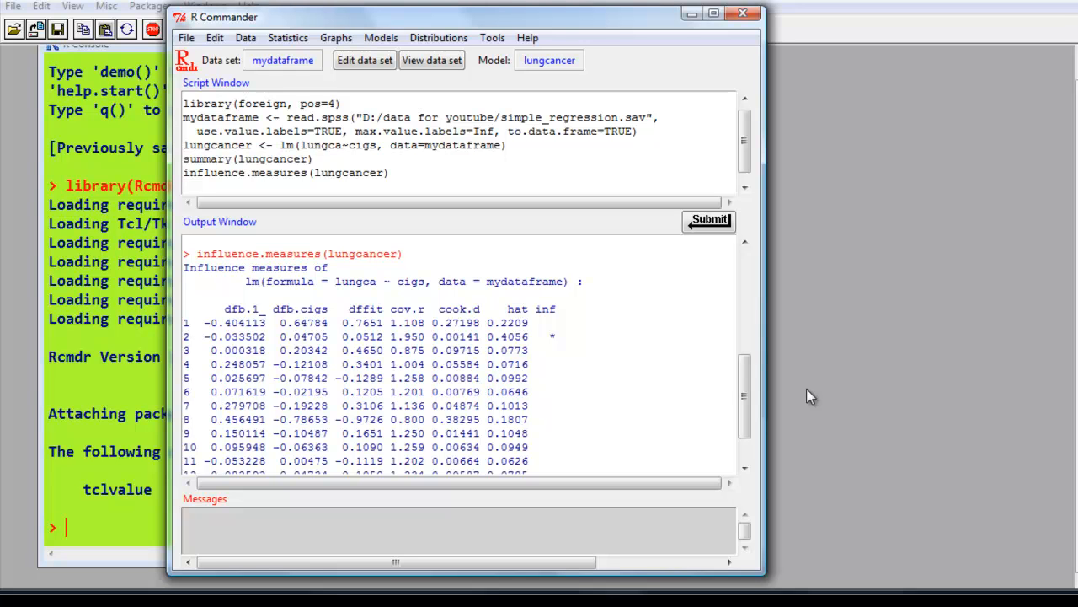
Step: Quit R Commander, confirming the exit and declining to save the output file
{"action": "left_click", "coordinate": [183, 172]}
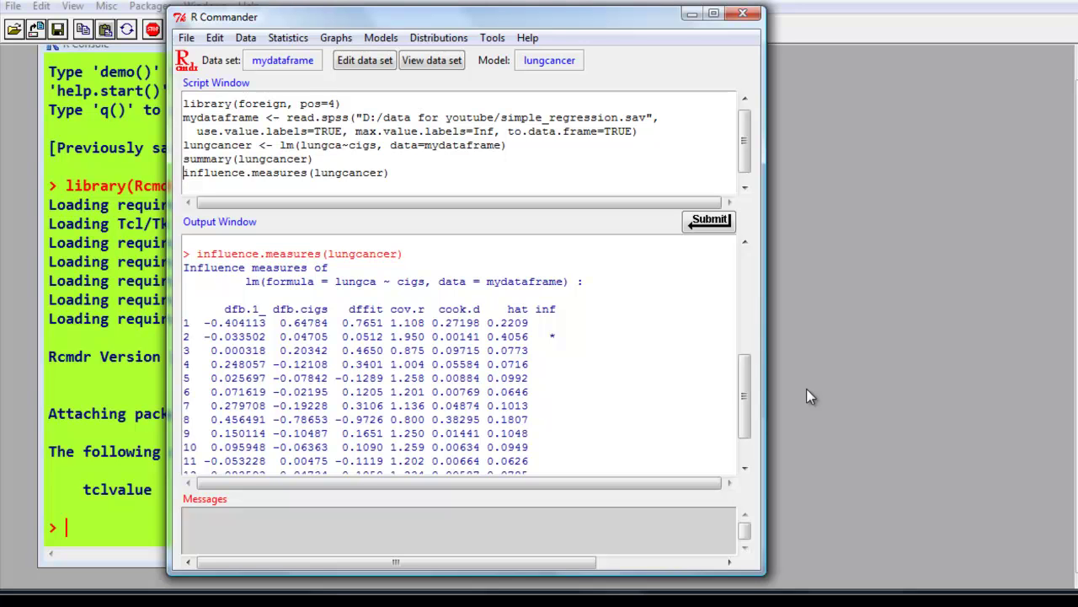
{"action": "mouse_move", "coordinate": [772, 25]}
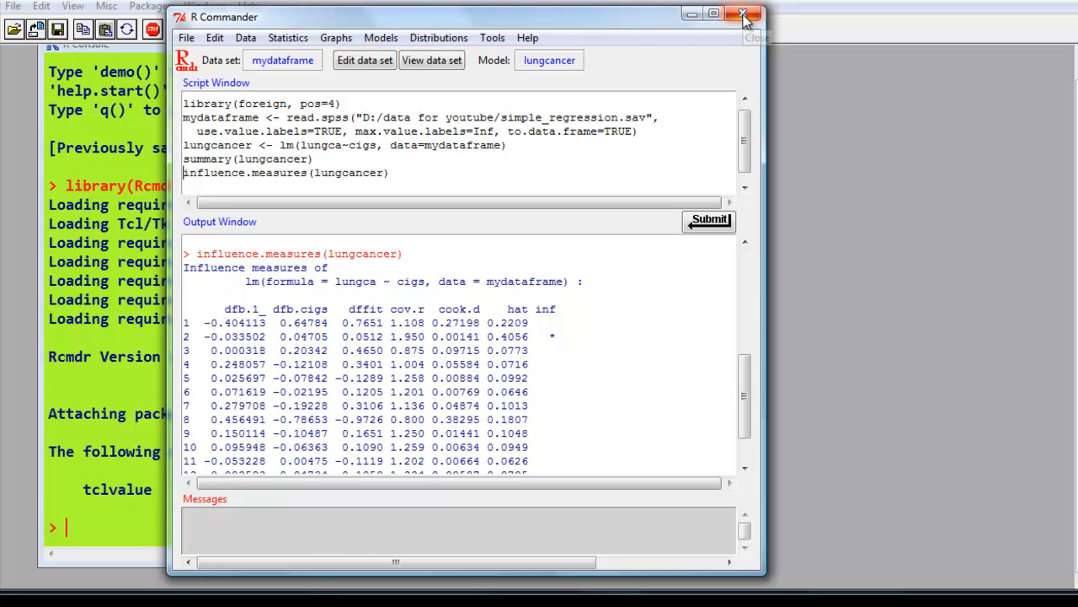
{"action": "left_click", "coordinate": [743, 15]}
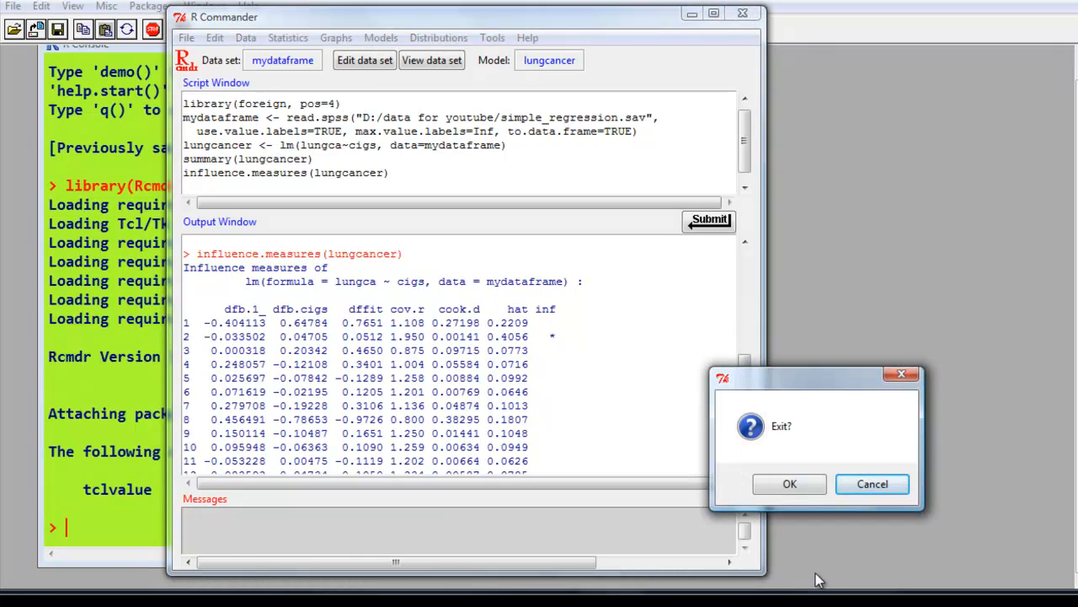
{"action": "left_click", "coordinate": [789, 482]}
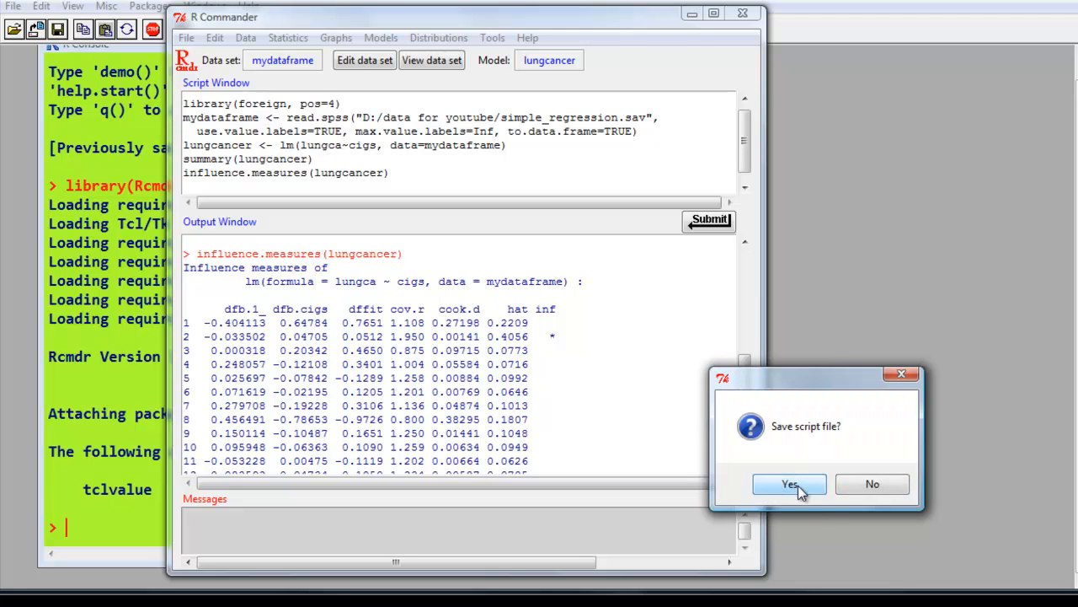
{"action": "left_click", "coordinate": [790, 484]}
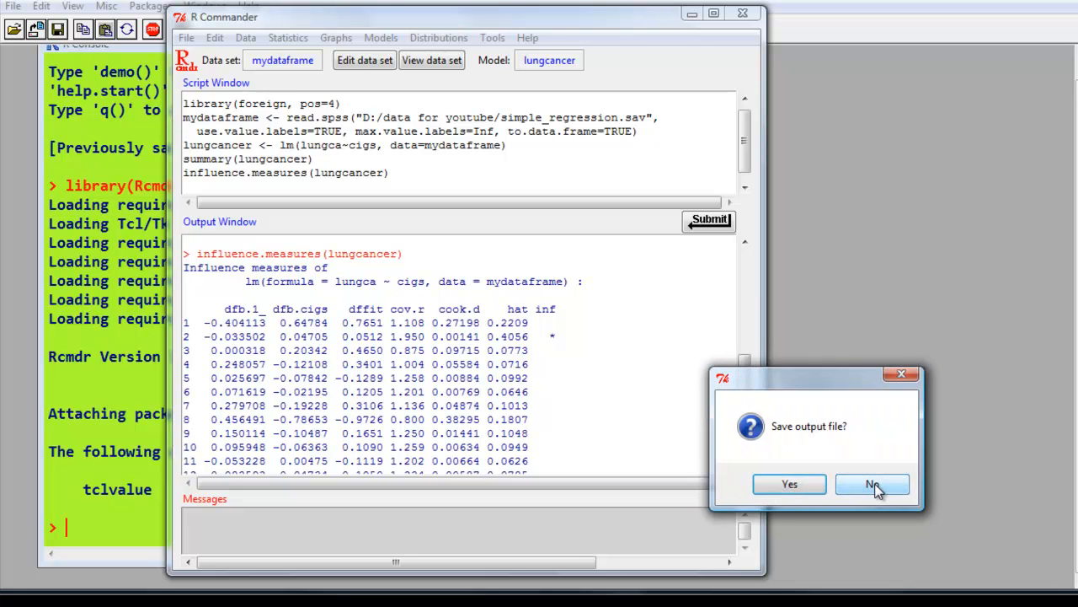
{"action": "left_click", "coordinate": [872, 483]}
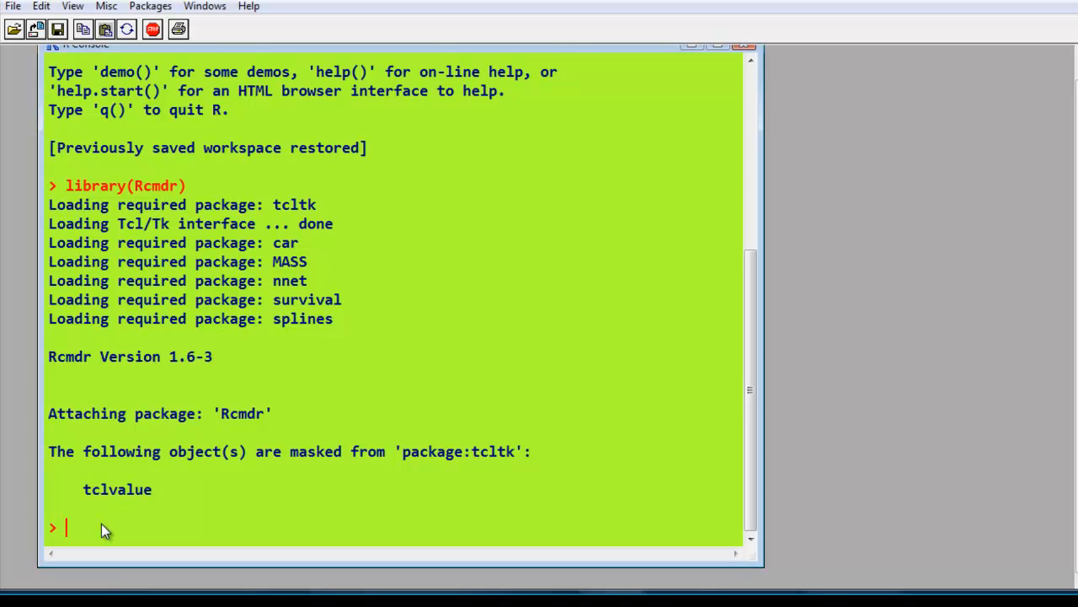
Step: Print mydataframe and the lungcancer model (intercept 28.3088, cigs 0.2410) in the console
{"action": "type", "text": "my"}
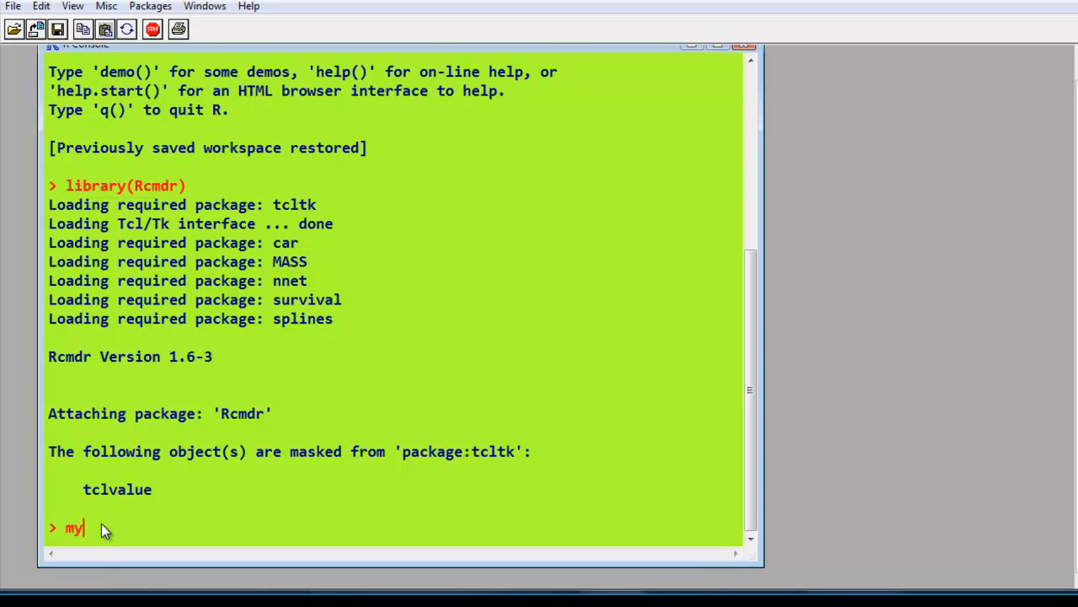
{"action": "type", "text": "data"}
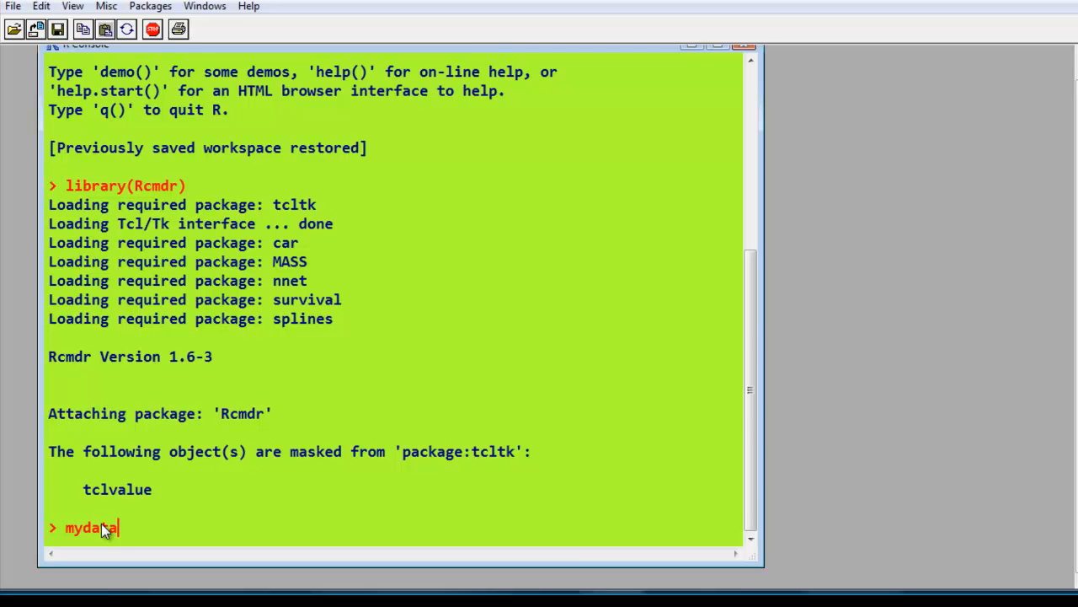
{"action": "key", "text": "Return"}
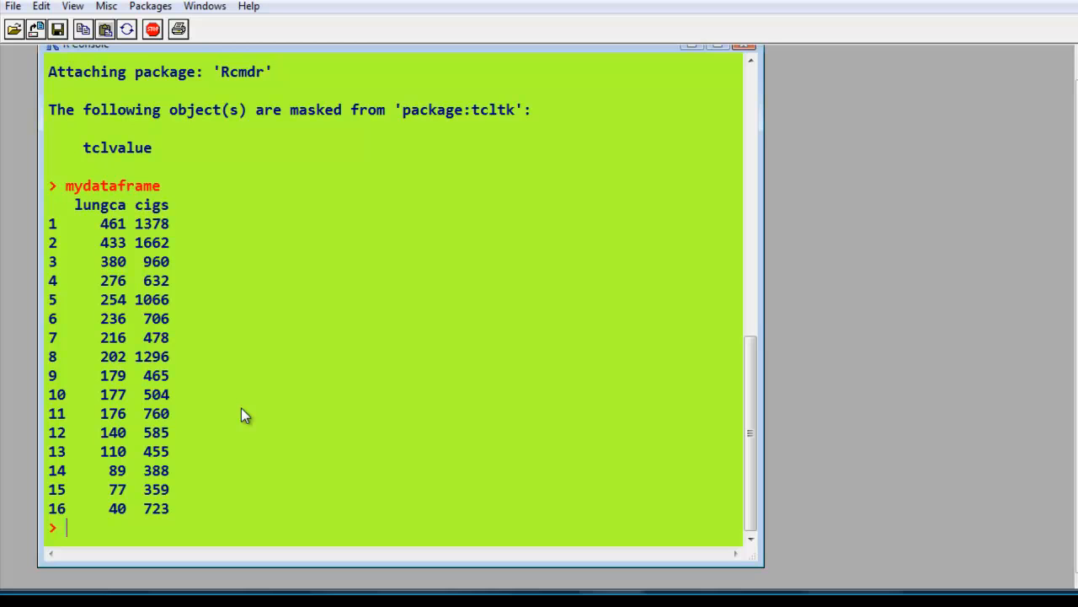
{"action": "type", "text": "lung"}
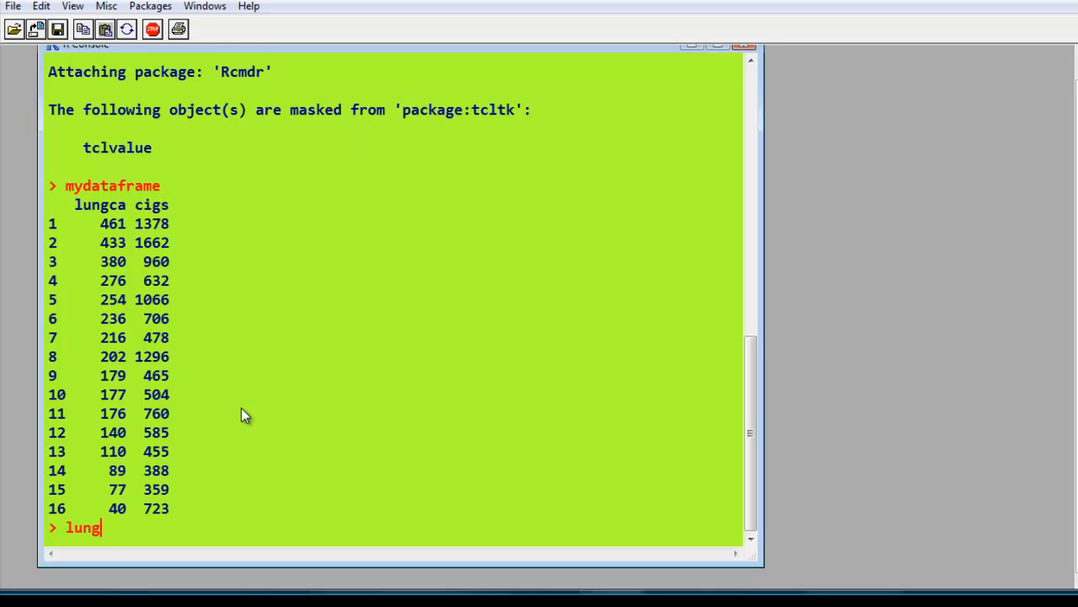
{"action": "type", "text": "cancer"}
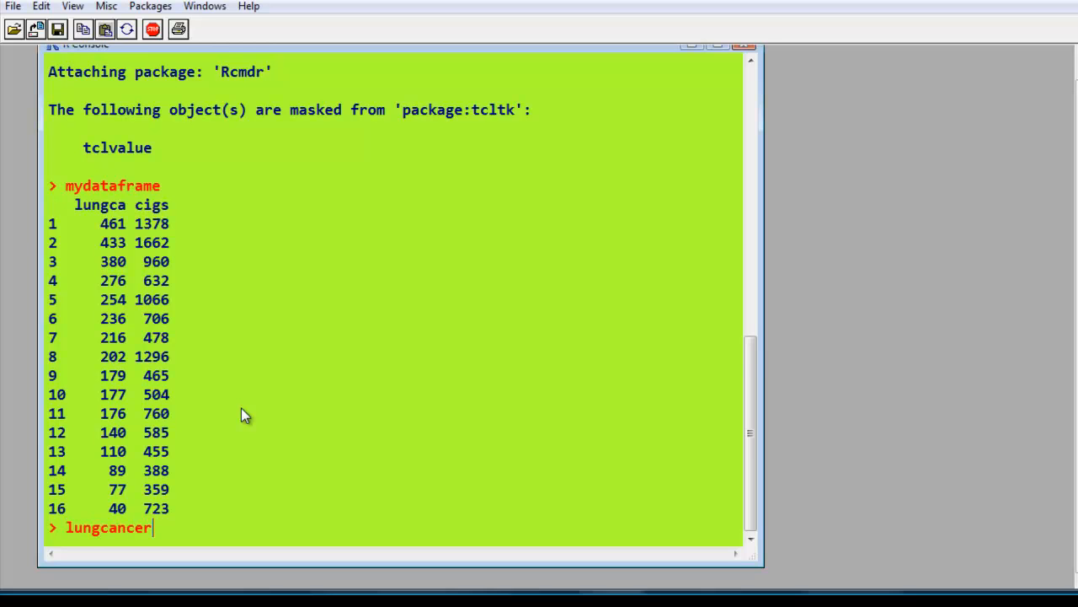
{"action": "key", "text": "Return"}
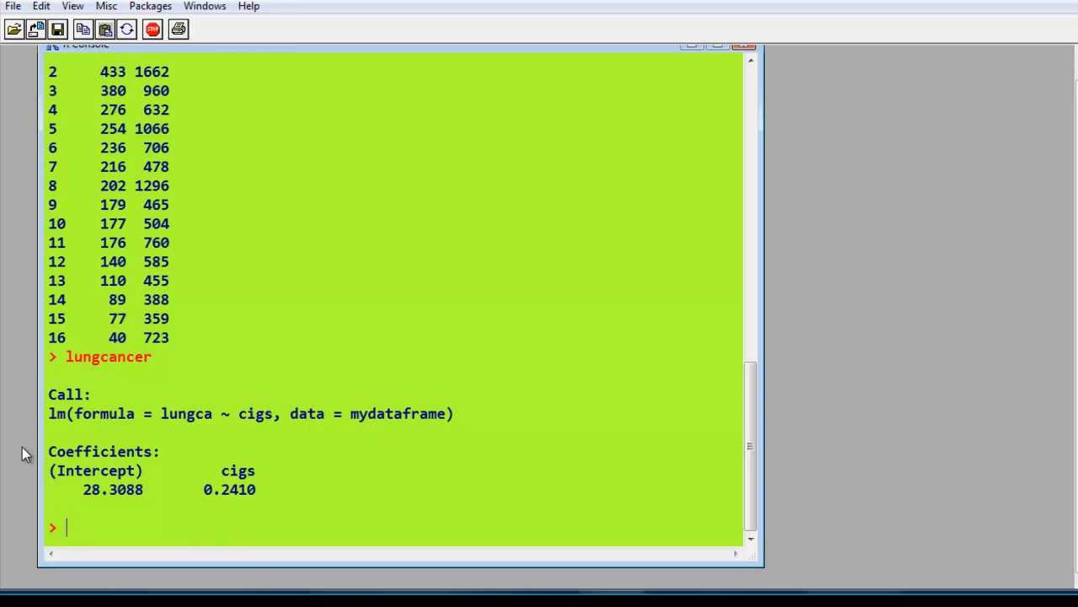
{"action": "mouse_move", "coordinate": [339, 489]}
{"action": "type", "text": "install.packages (\"UsingR\")"}
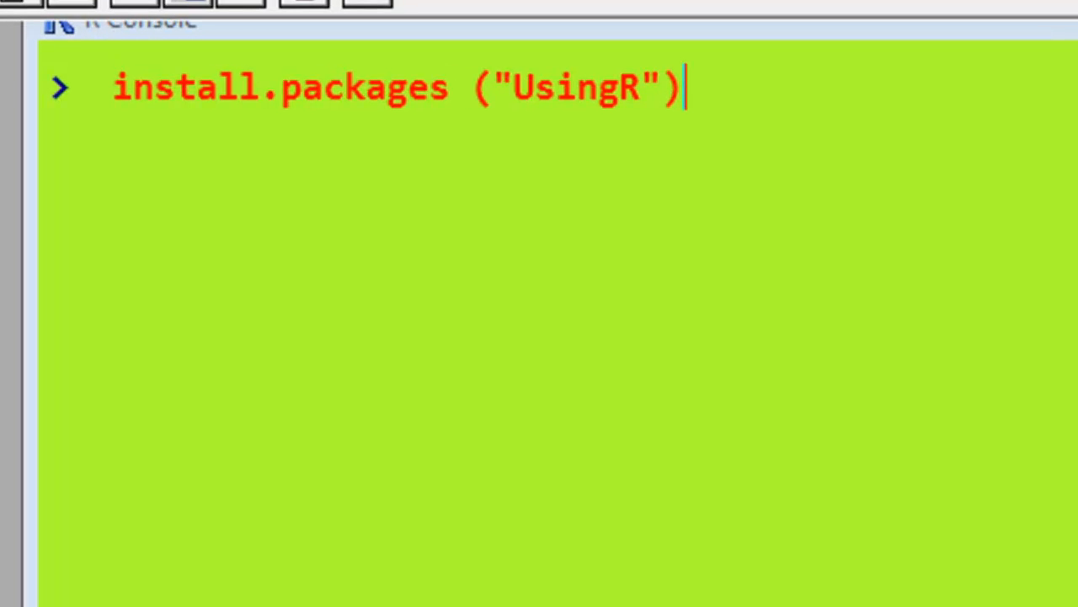
{"action": "mouse_move", "coordinate": [193, 160]}
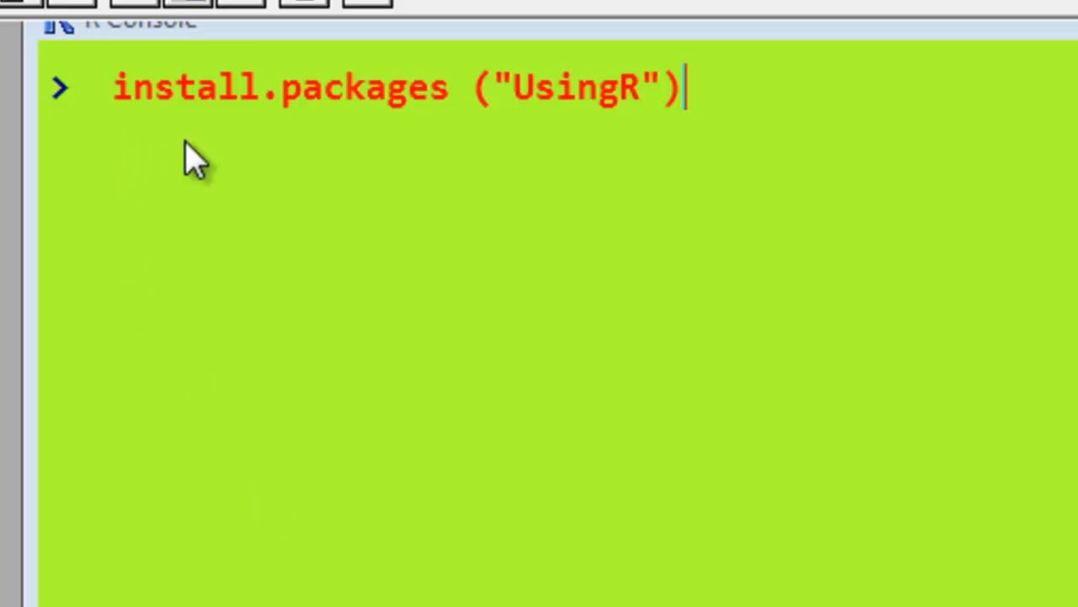
{"action": "mouse_move", "coordinate": [484, 134]}
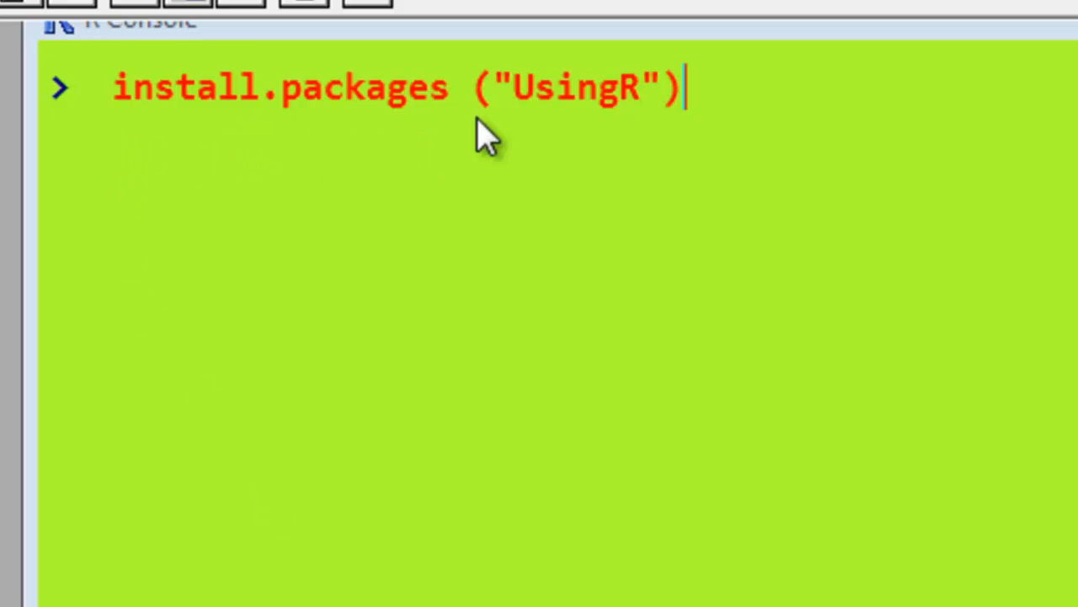
{"action": "mouse_move", "coordinate": [514, 126]}
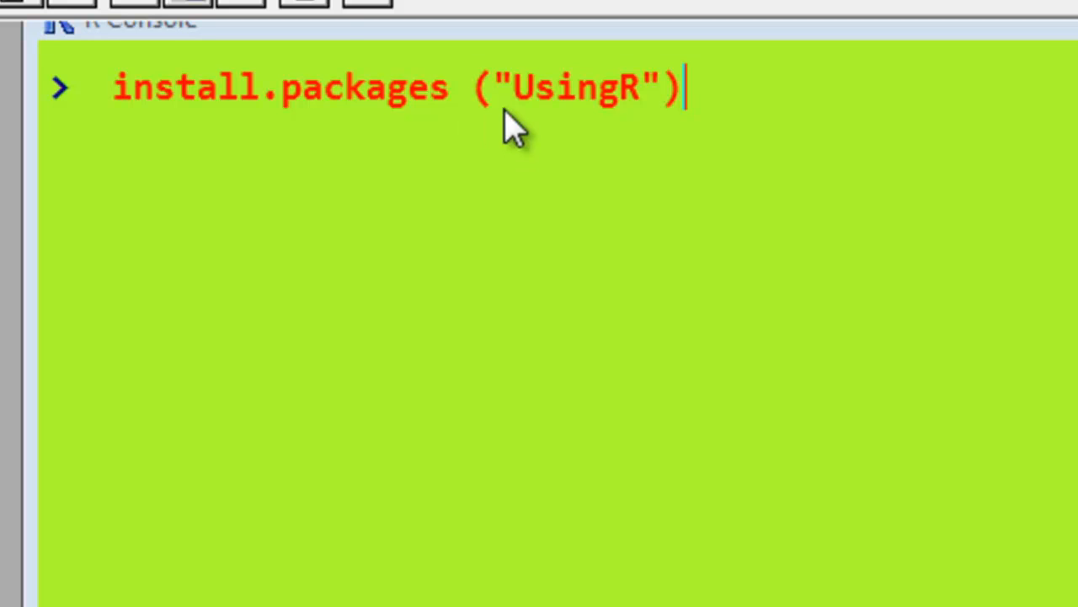
{"action": "mouse_move", "coordinate": [505, 118]}
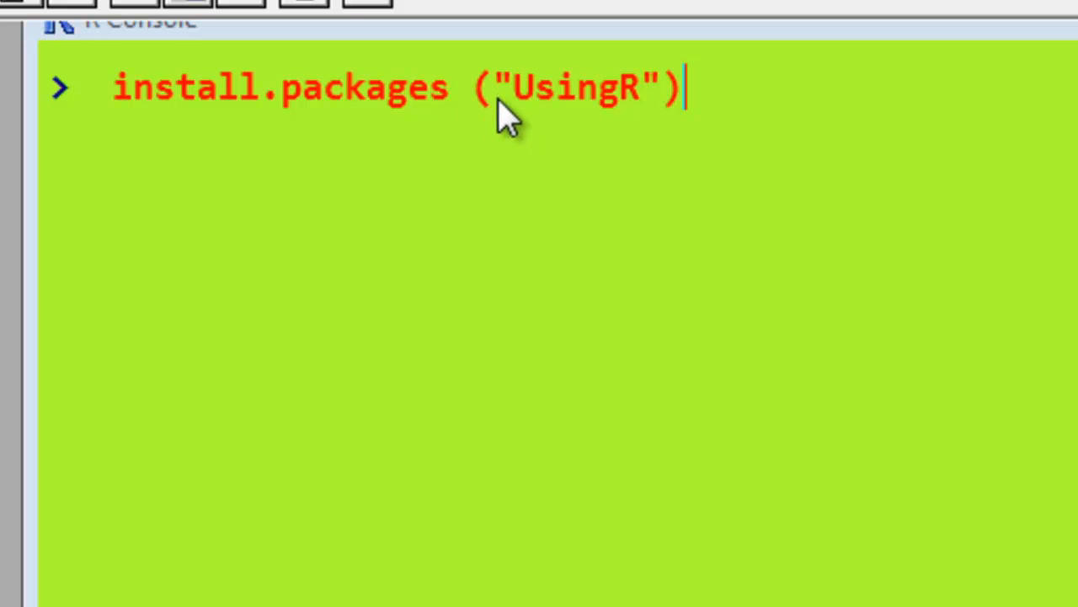
{"action": "mouse_move", "coordinate": [628, 139]}
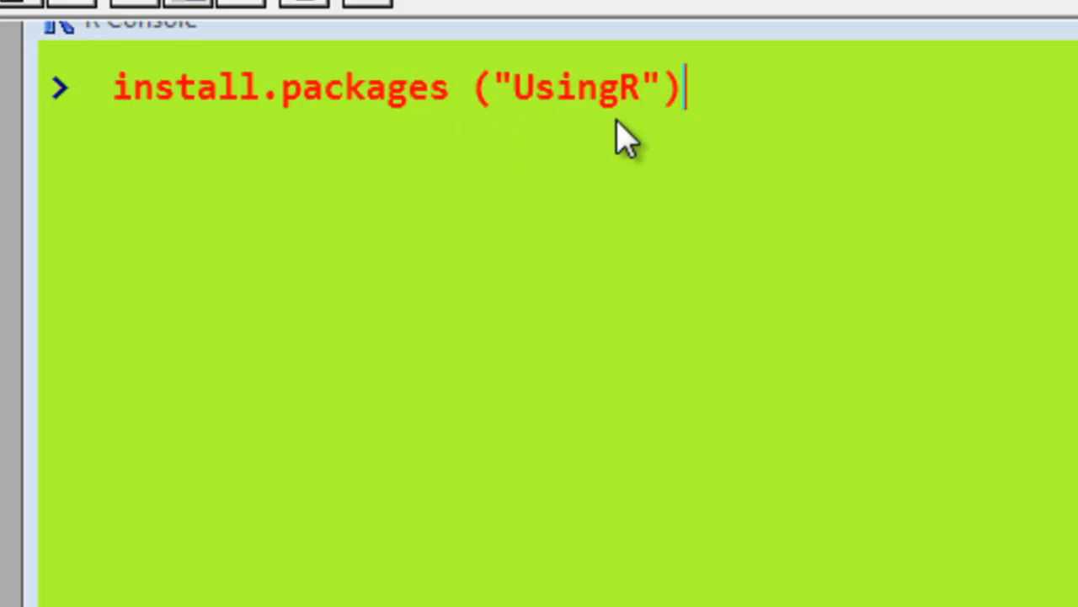
{"action": "mouse_move", "coordinate": [531, 131]}
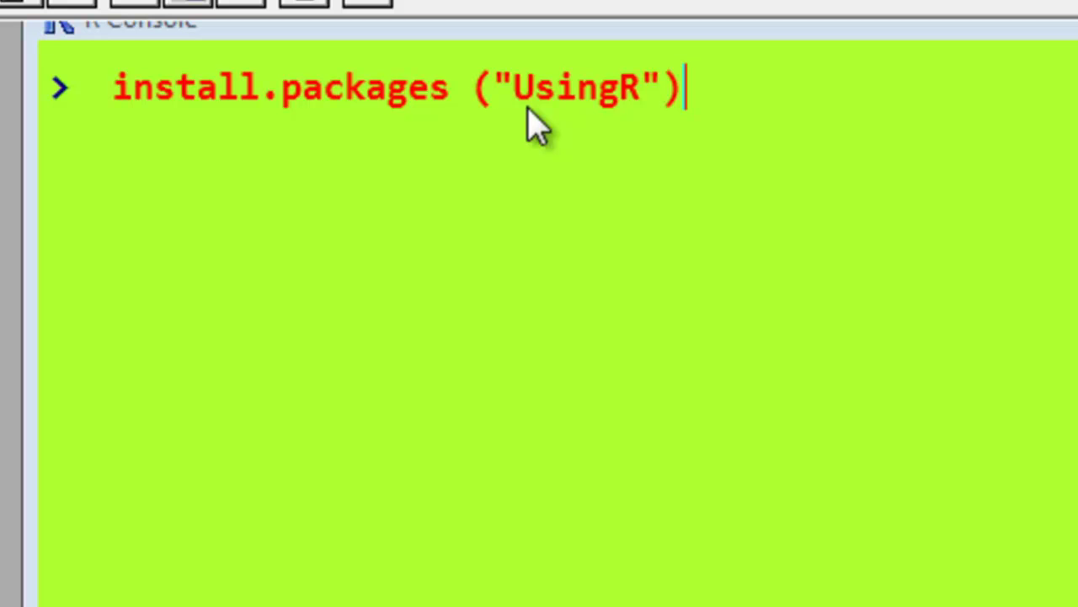
{"action": "mouse_move", "coordinate": [548, 139]}
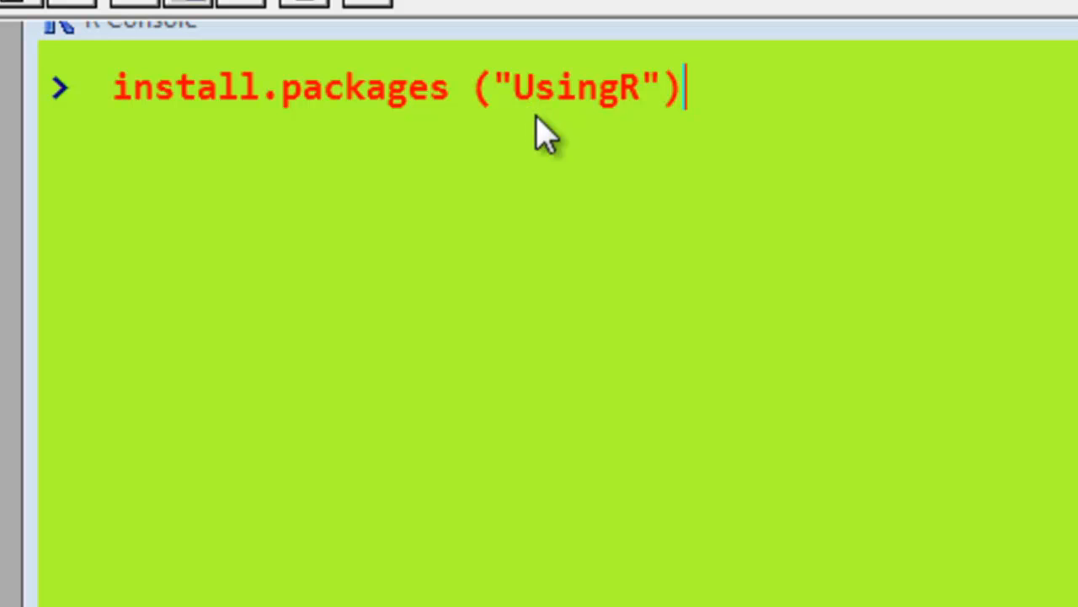
{"action": "mouse_move", "coordinate": [941, 362]}
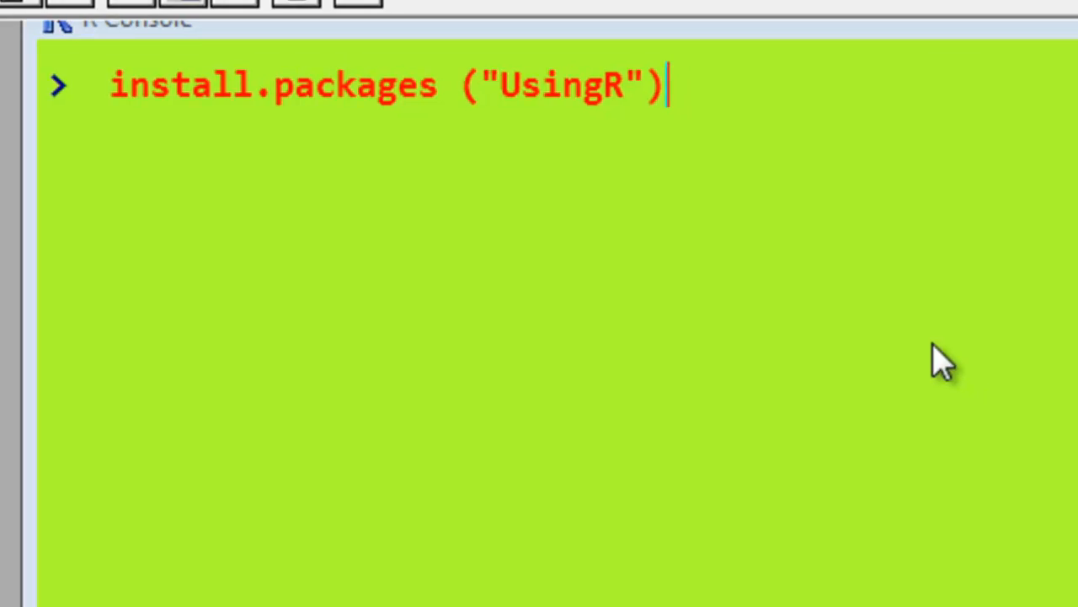
Step: Run install.packages("UsingR") to download and unpack UsingR from a CRAN mirror
{"action": "key", "text": "Return"}
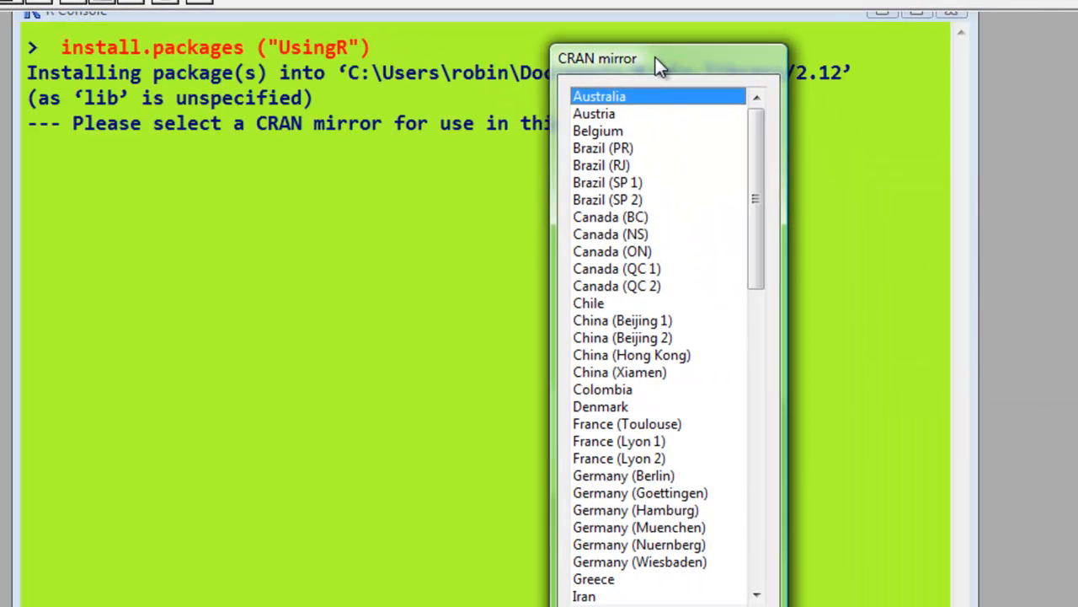
{"action": "scroll", "scroll_direction": "down", "scroll_amount": 3}
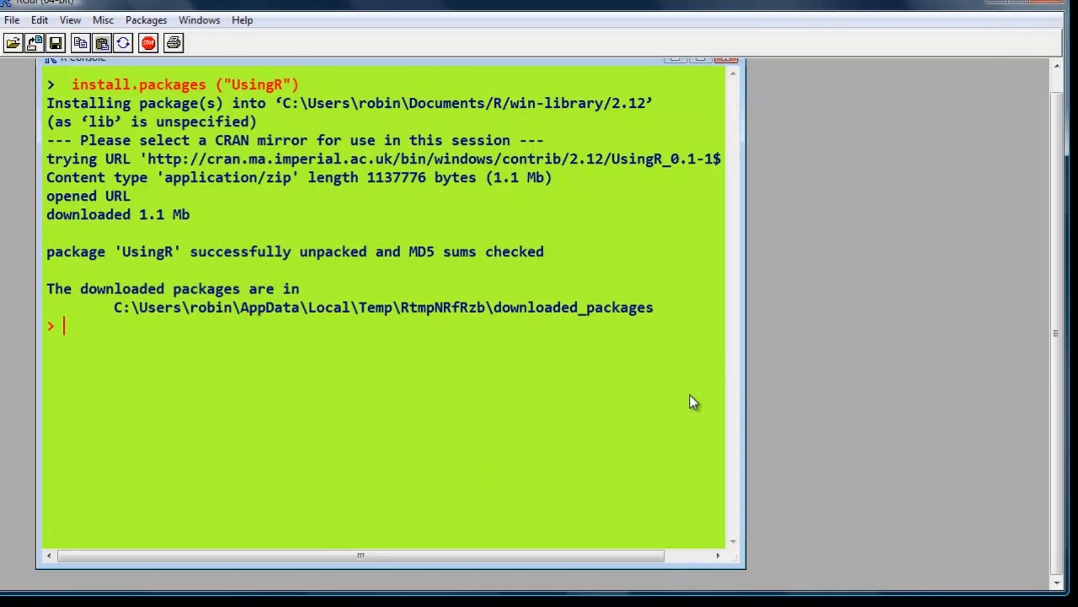
{"action": "mouse_move", "coordinate": [632, 379]}
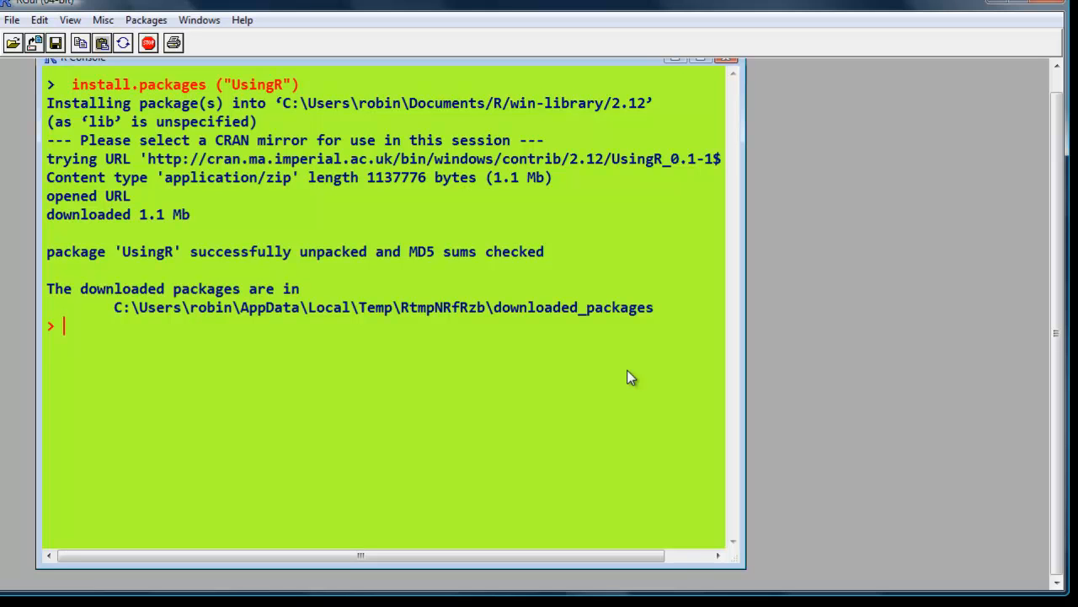
{"action": "mouse_move", "coordinate": [508, 339]}
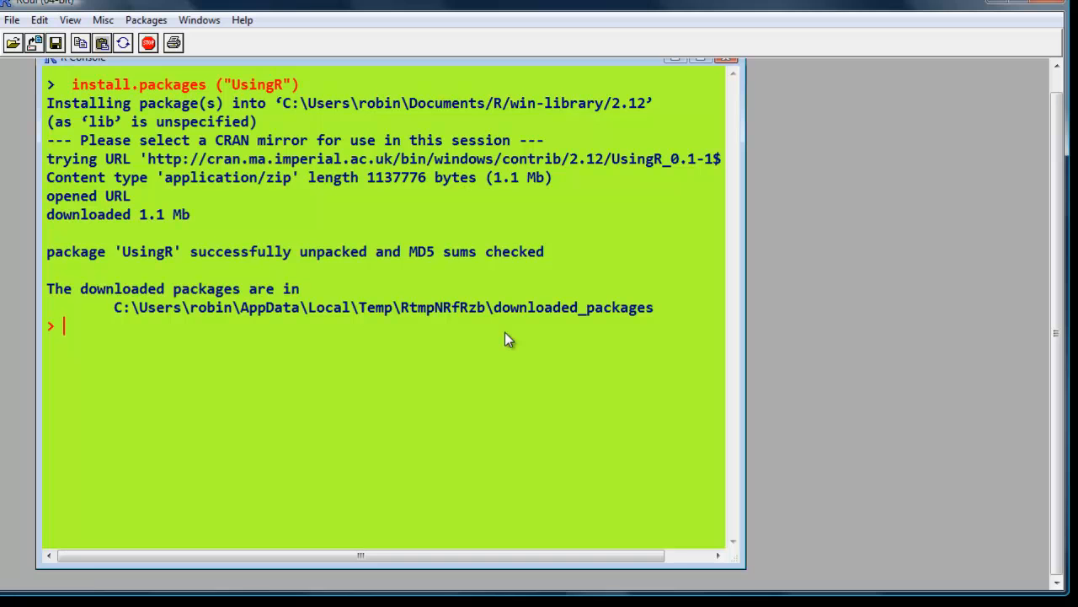
Step: Attach the UsingR package with library(UsingR)
{"action": "type", "text": "library("}
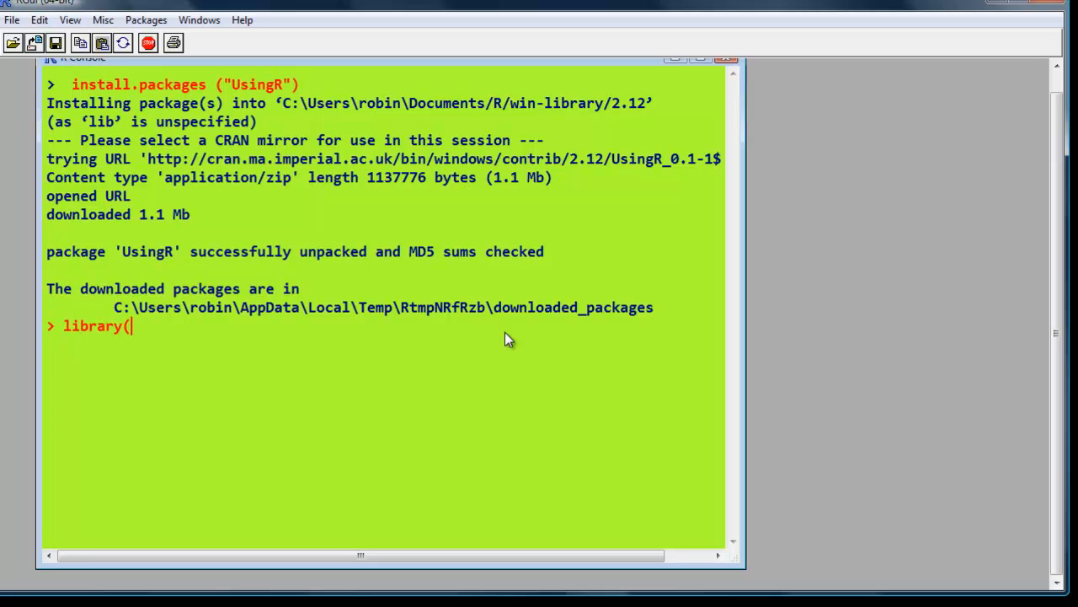
{"action": "type", "text": "UsingR)"}
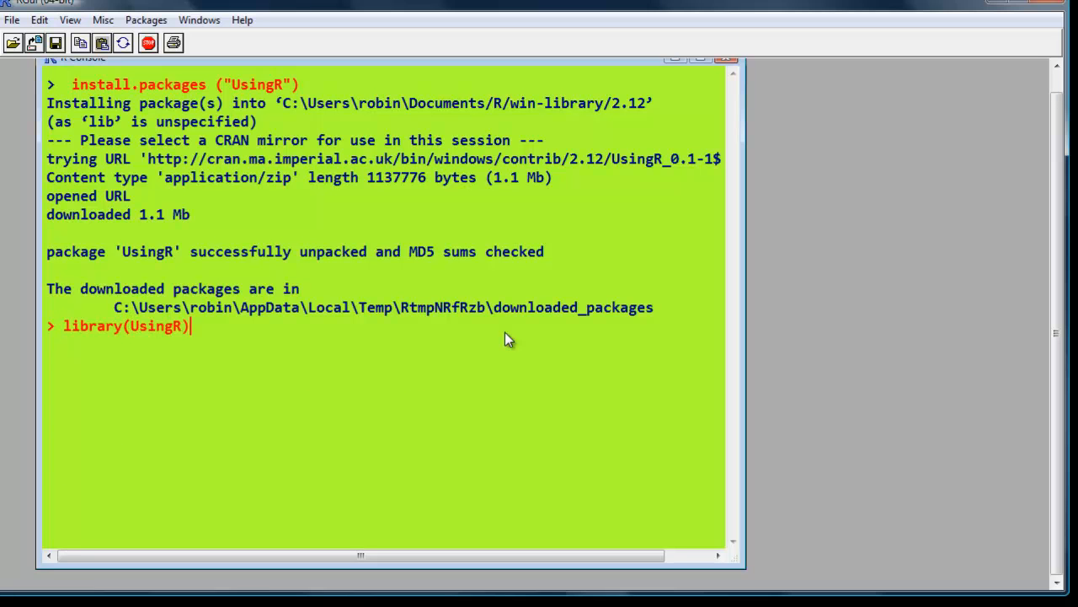
{"action": "key", "text": "Return"}
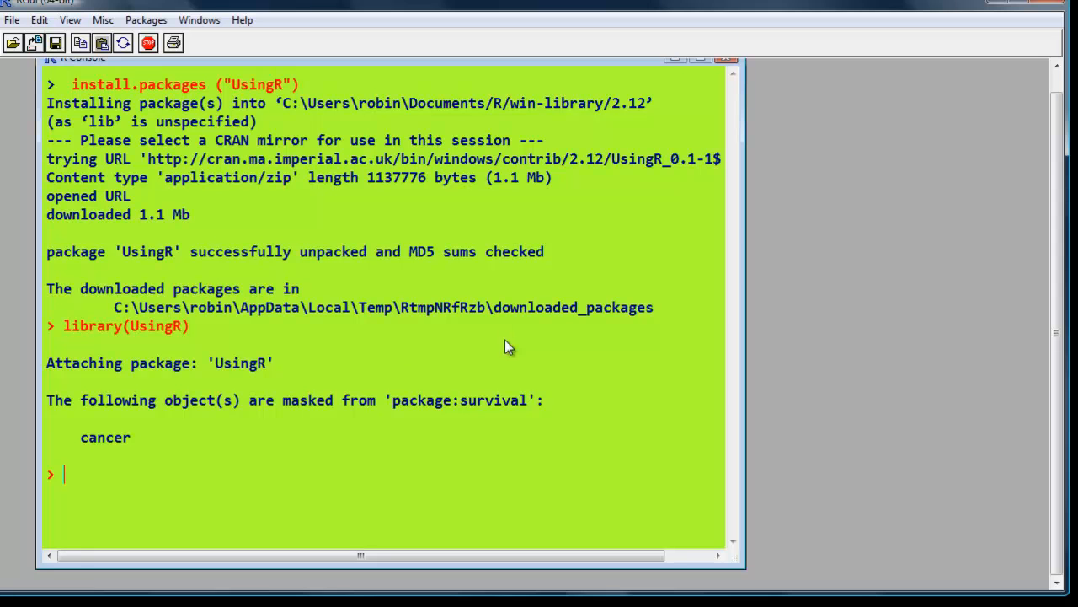
{"action": "mouse_move", "coordinate": [162, 448]}
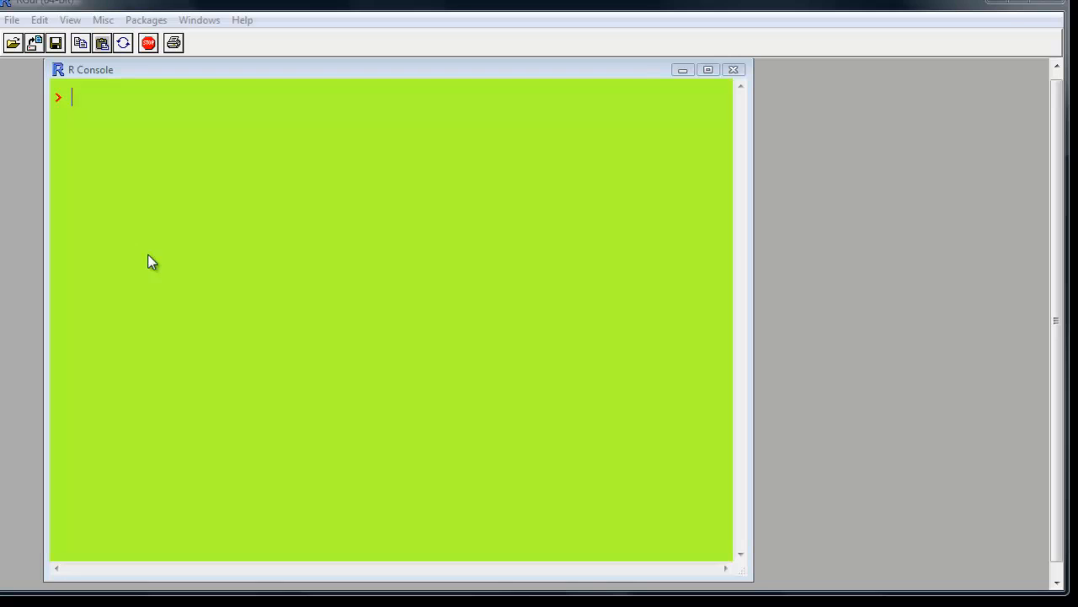
Step: Print the lungca and cigs values of mydataframe
{"action": "type", "text": "m"}
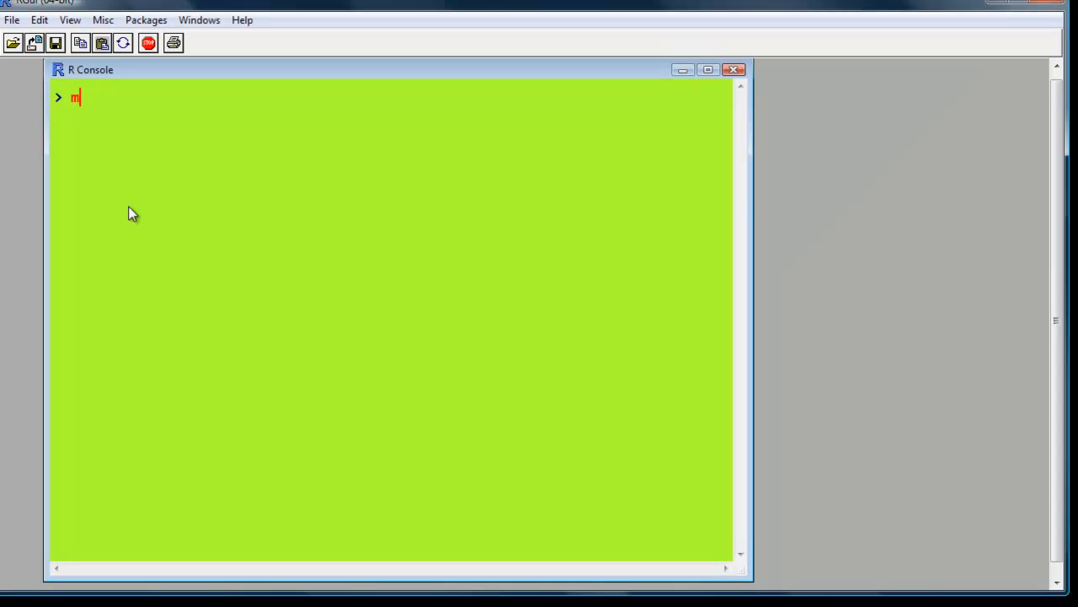
{"action": "type", "text": "ydatafram"}
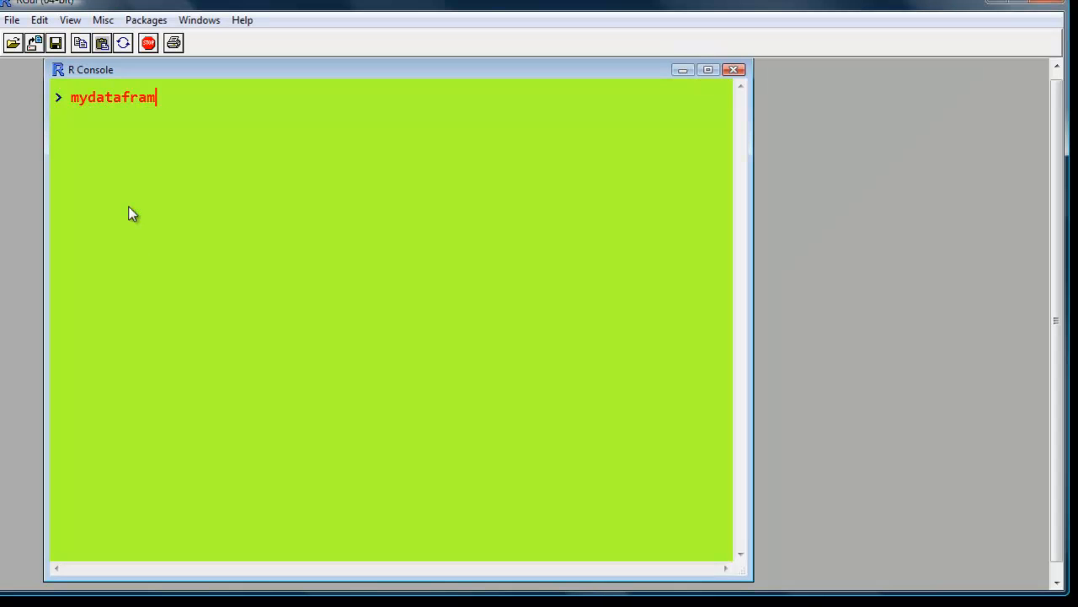
{"action": "key", "text": "Return"}
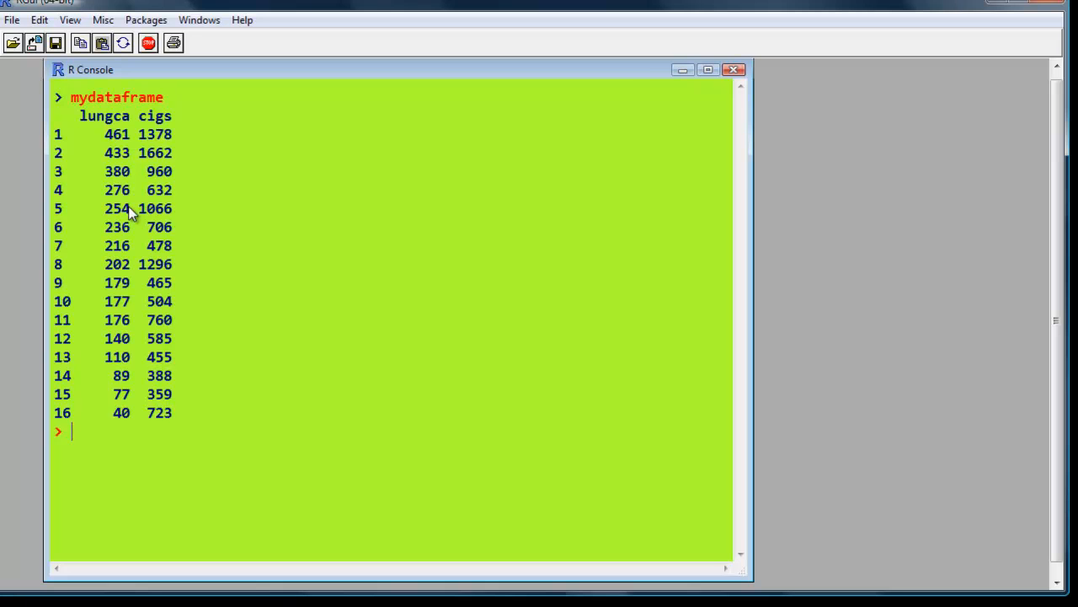
{"action": "mouse_move", "coordinate": [108, 133]}
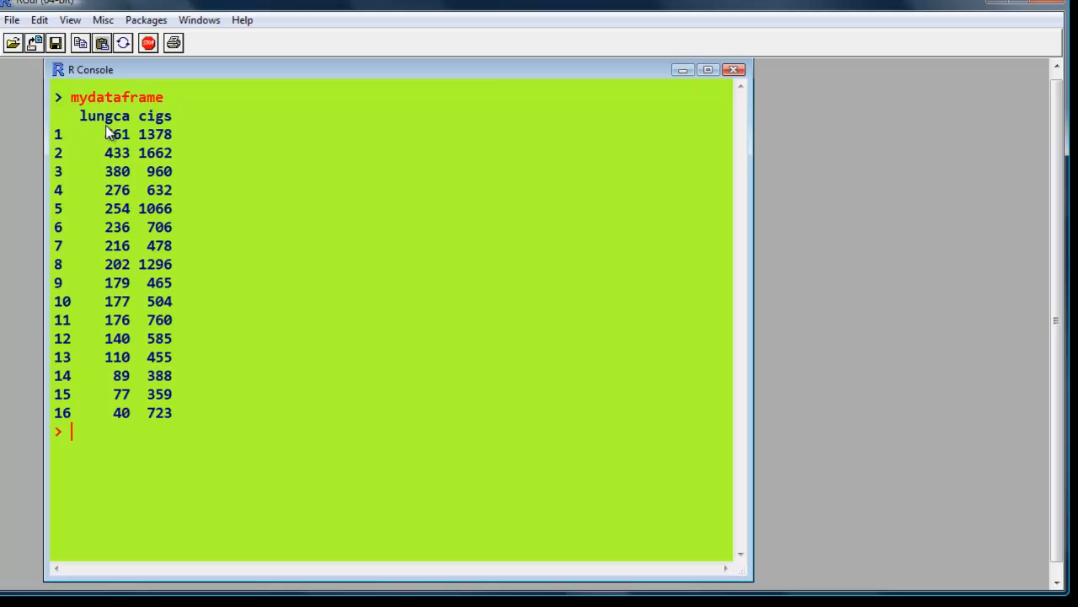
{"action": "mouse_move", "coordinate": [240, 173]}
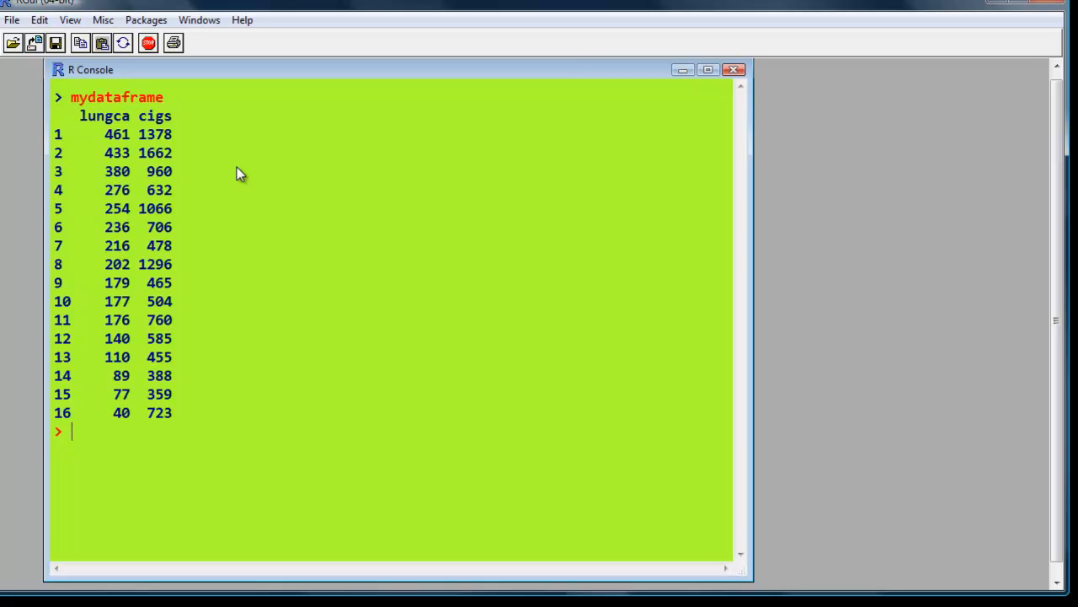
Step: Attach mydataframe, print cigs, and enter simple.lm(cigs, lungca) with 95% confidence intervals
{"action": "type", "text": "attach"}
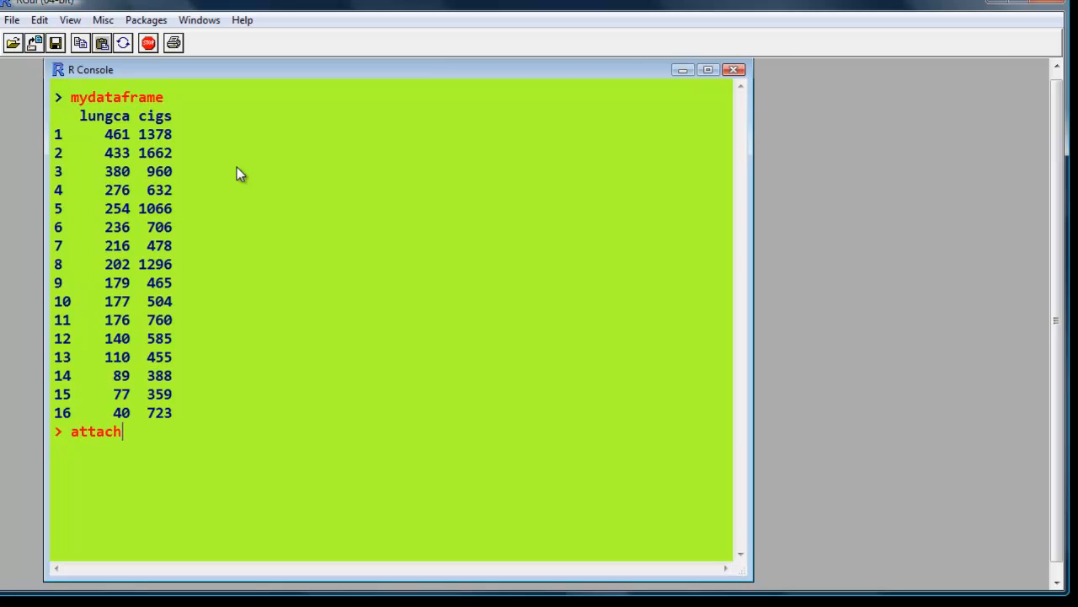
{"action": "type", "text": "(mydatafr"}
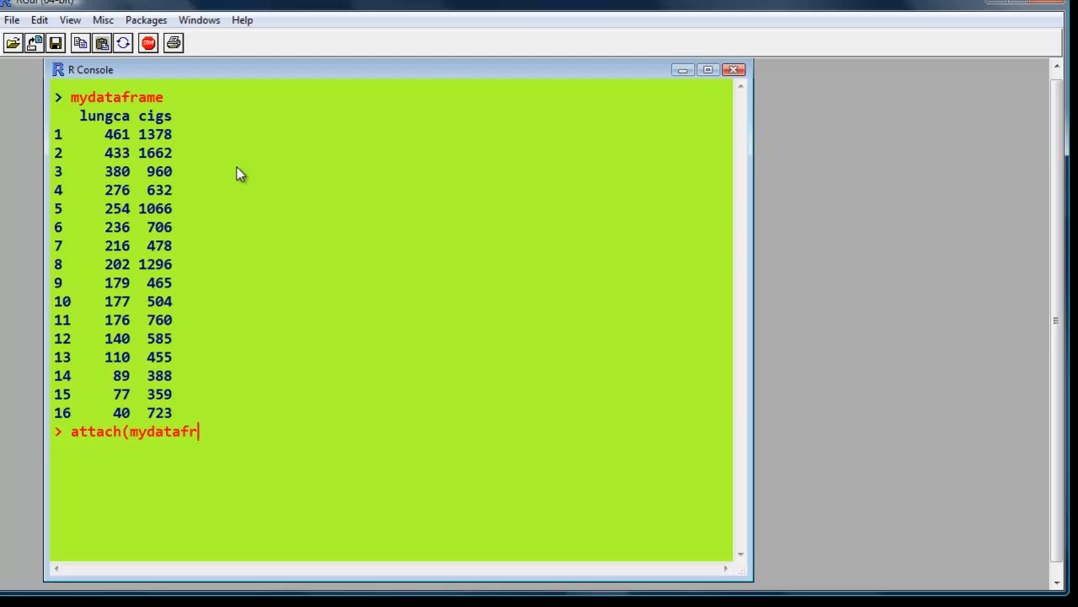
{"action": "type", "text": "ame)"}
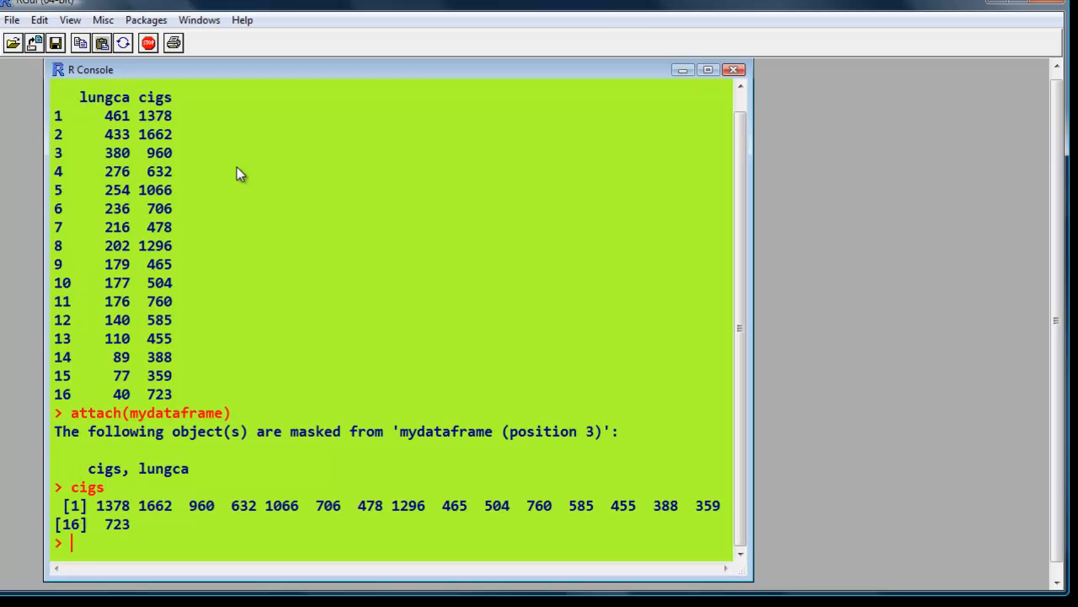
{"action": "type", "text": "cigs"}
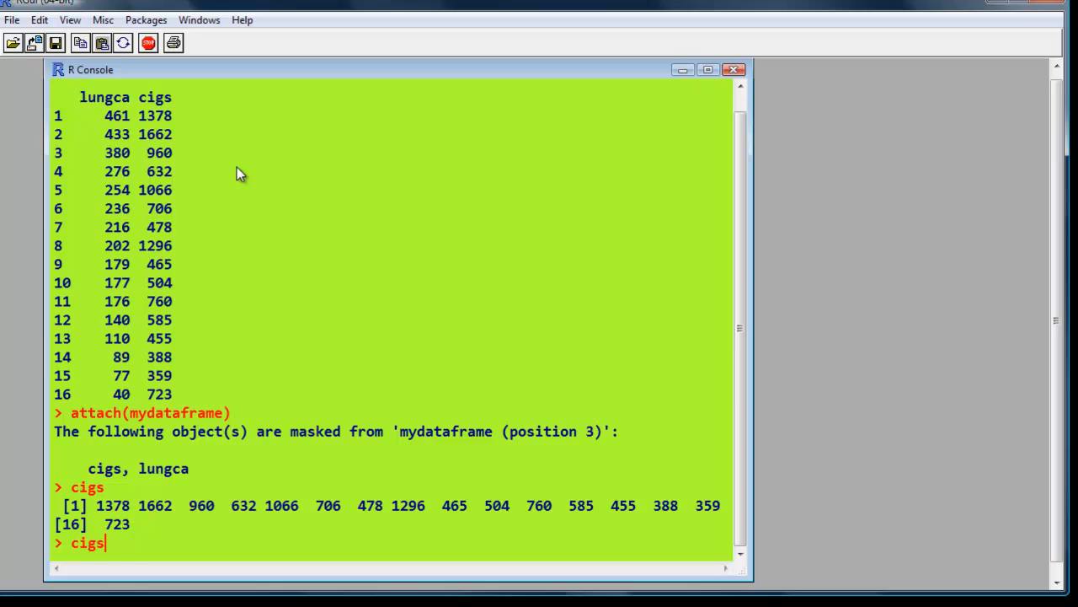
{"action": "type", "text": "simple.lm(cigs, lungca, show.ci=TRUE, conf.level=.95)"}
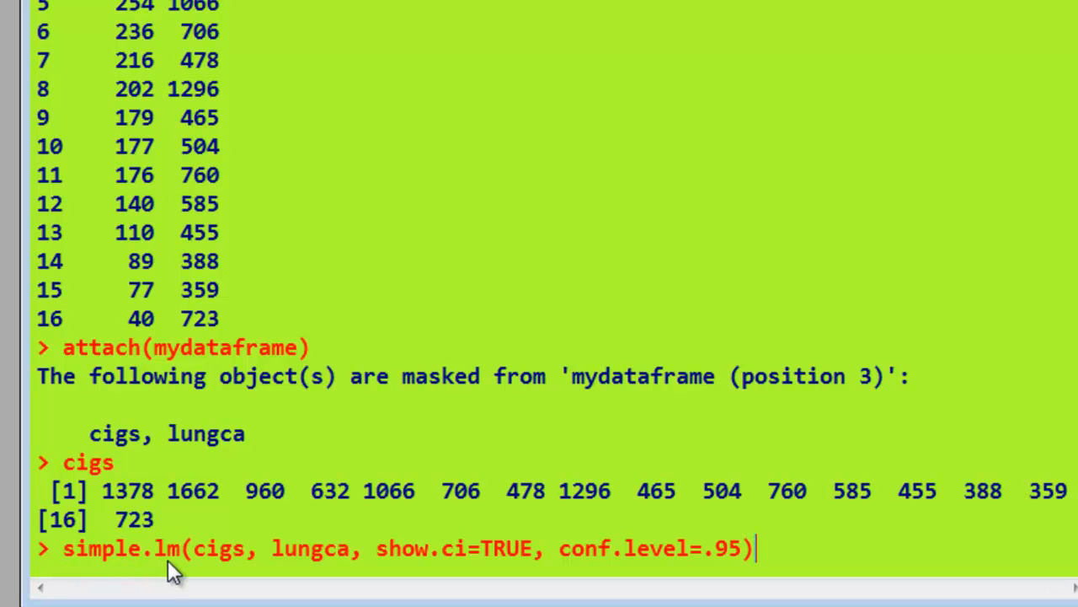
{"action": "mouse_move", "coordinate": [226, 575]}
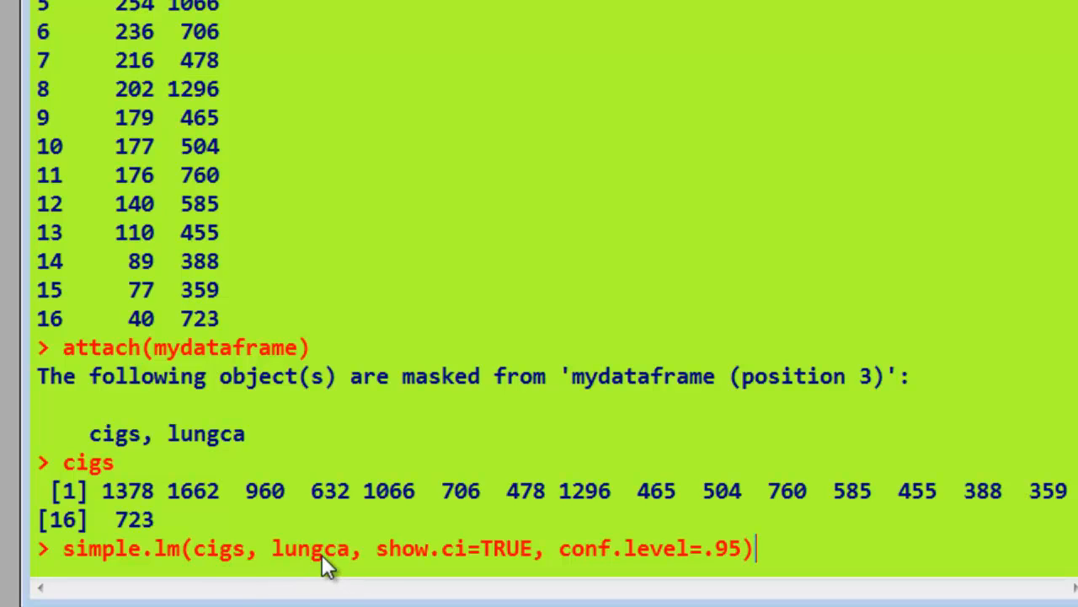
{"action": "mouse_move", "coordinate": [476, 573]}
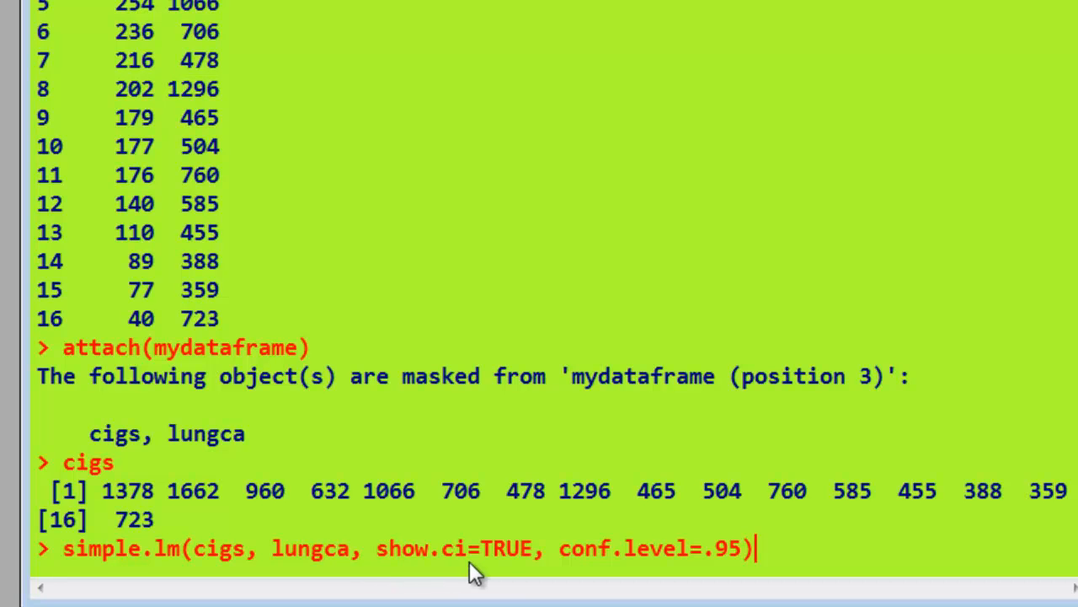
{"action": "mouse_move", "coordinate": [876, 577]}
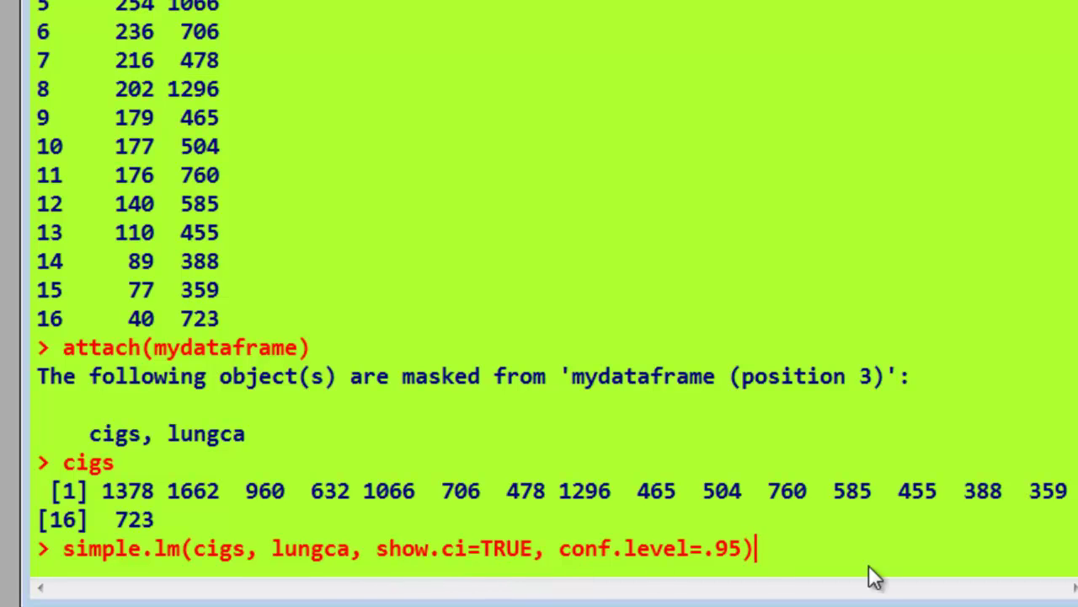
Step: Run simple.lm to plot cigs vs lungca with line y = 0.24x + 28.31 and bands
{"action": "key", "text": "Return"}
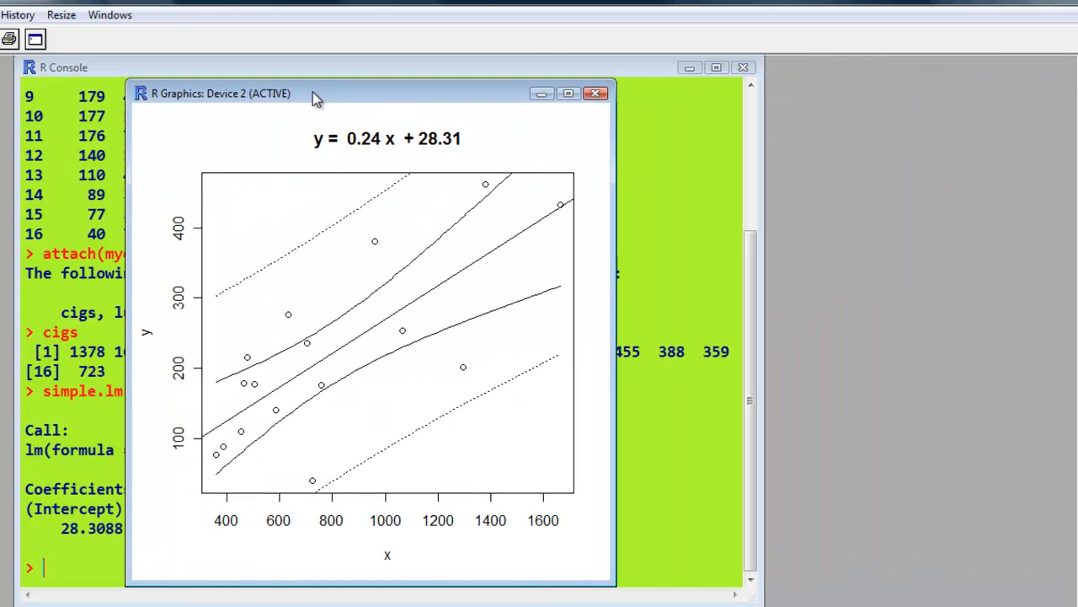
{"action": "mouse_move", "coordinate": [315, 410]}
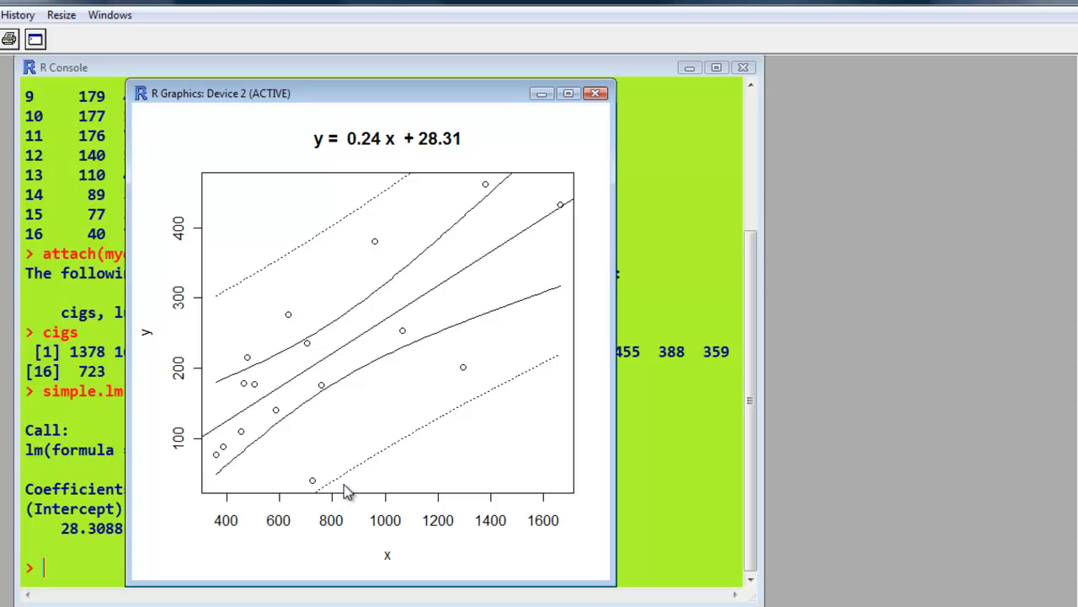
{"action": "mouse_move", "coordinate": [266, 288]}
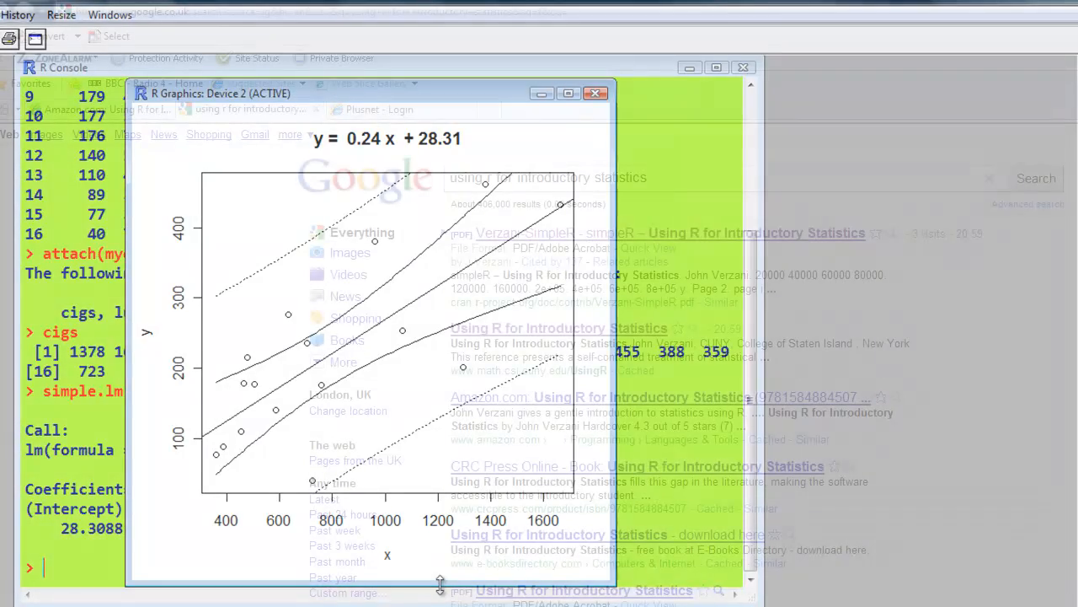
Step: Bring up Internet Explorer's Google results for 'using r for introductory statistics'
{"action": "left_click", "coordinate": [595, 94]}
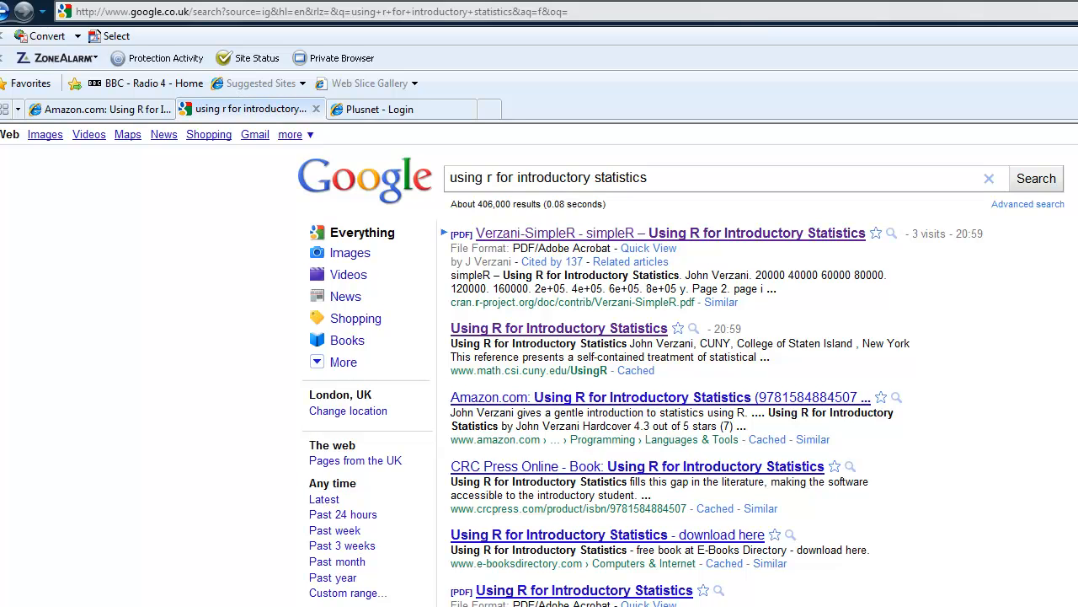
{"action": "mouse_move", "coordinate": [464, 315]}
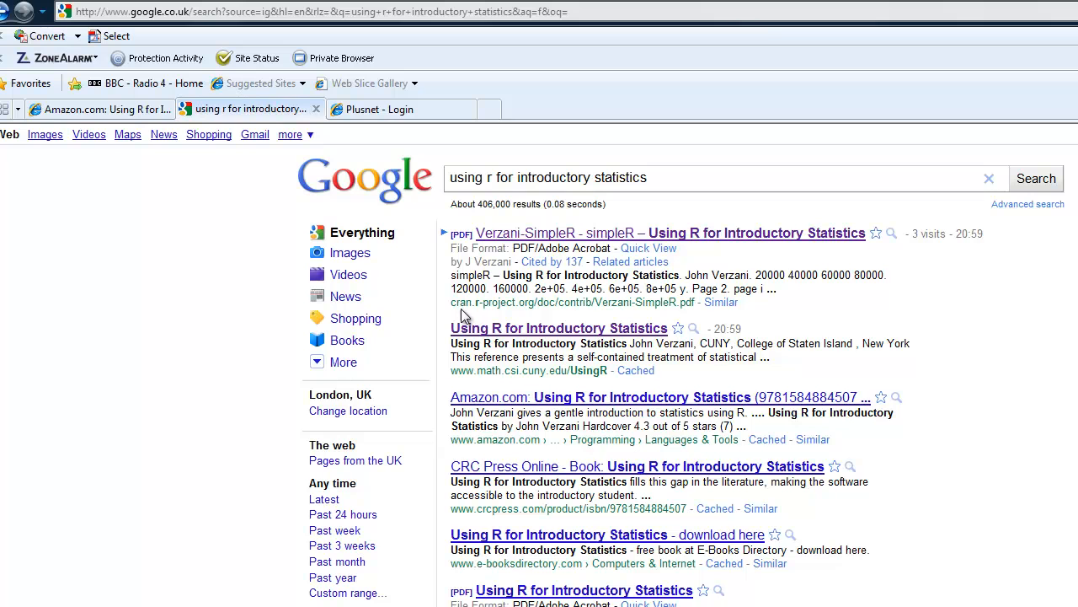
{"action": "mouse_move", "coordinate": [527, 322]}
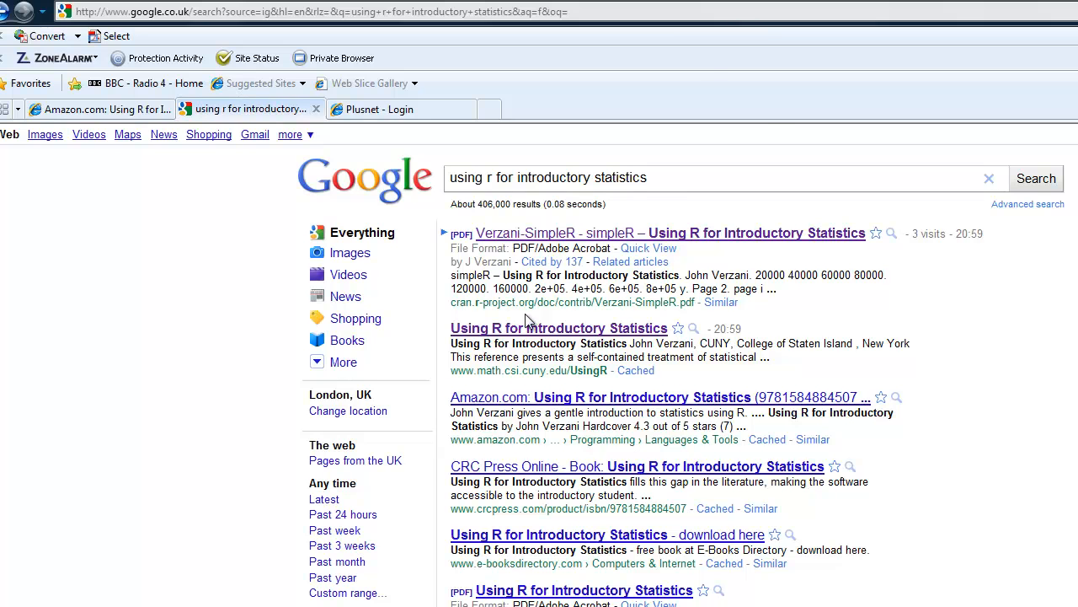